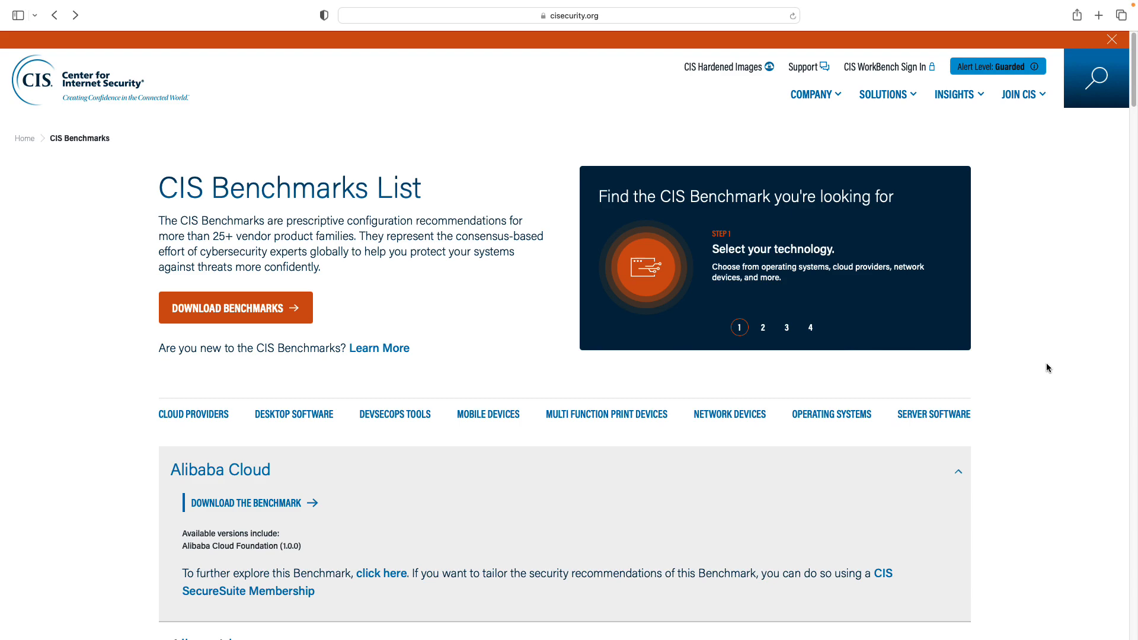
Scroll the CIS Benchmarks list to Red Hat Enterprise Linux and expand its entry
scroll(down, 3)
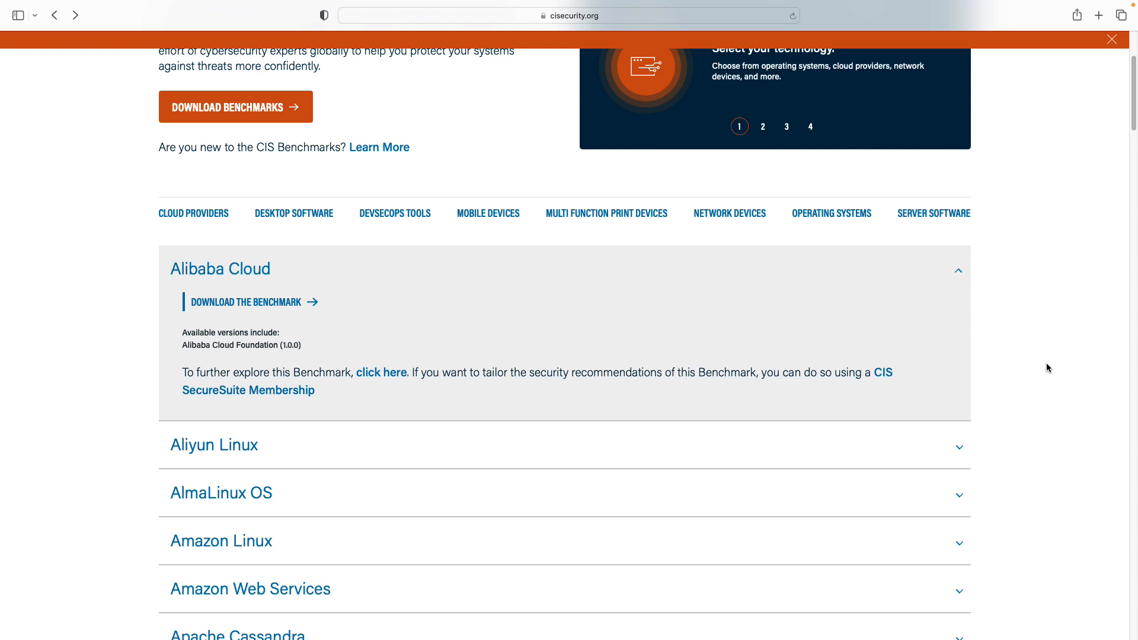
scroll(down, 3)
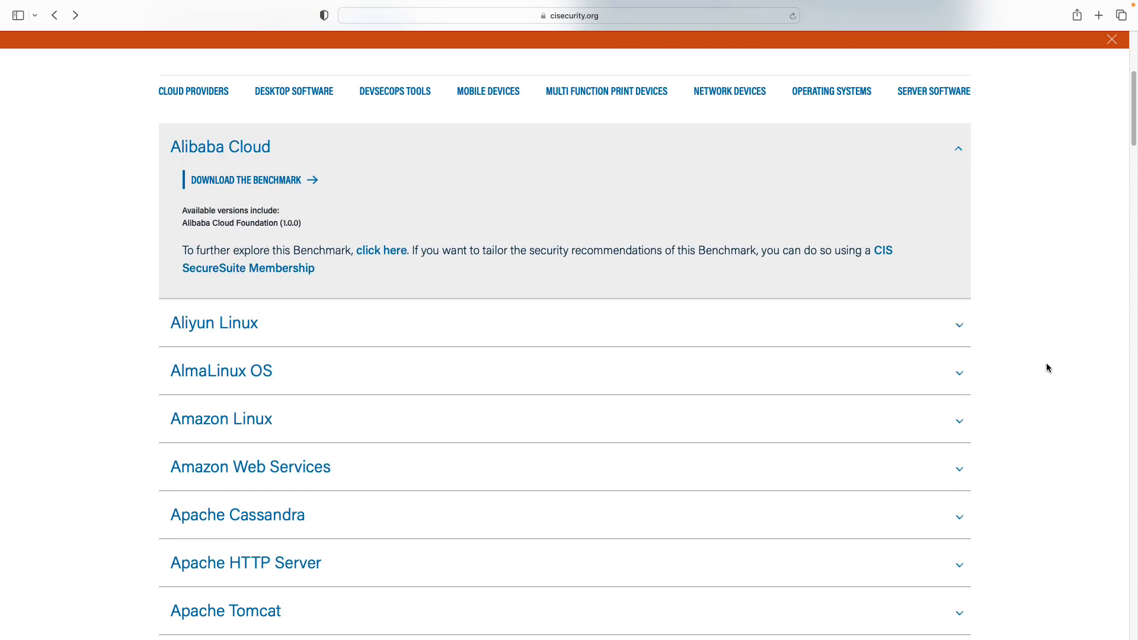
scroll(down, 3)
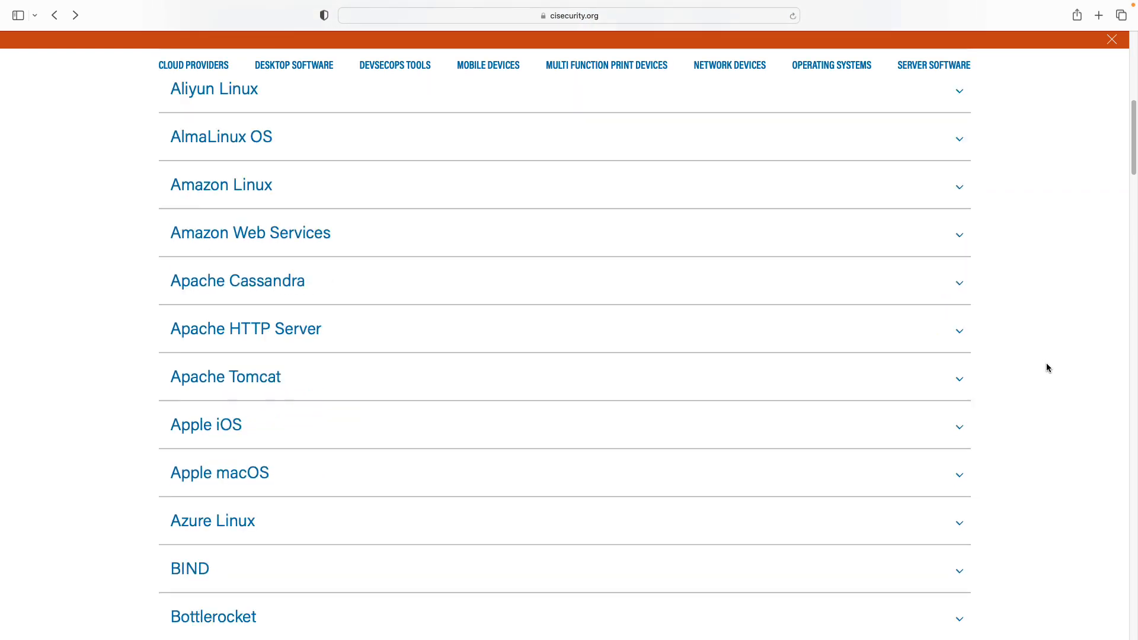
scroll(down, 3)
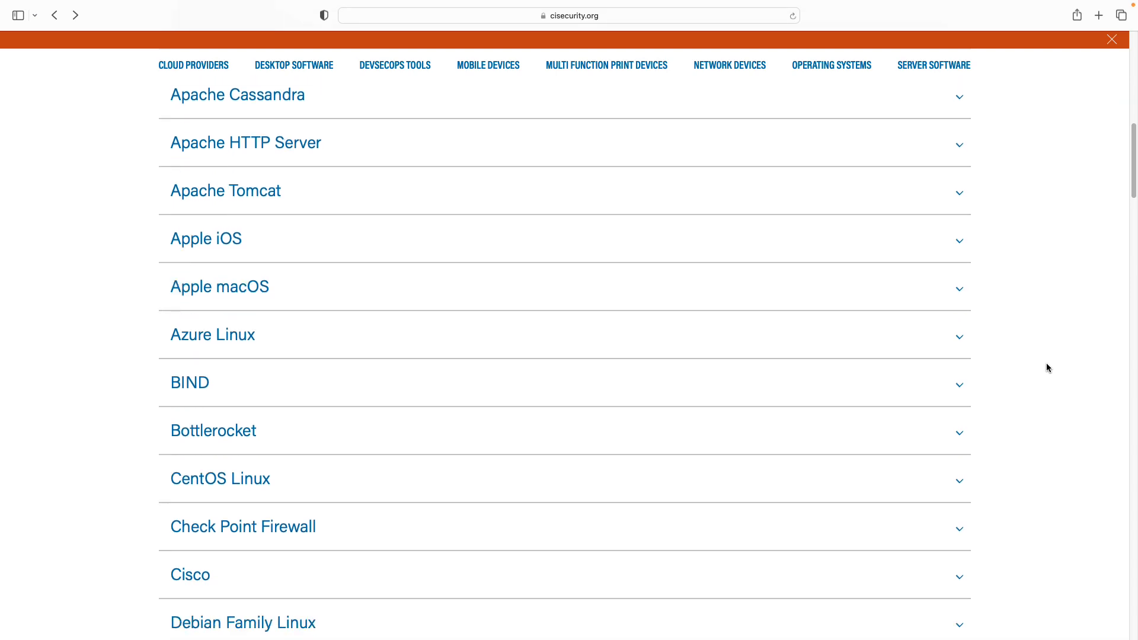
scroll(down, 3)
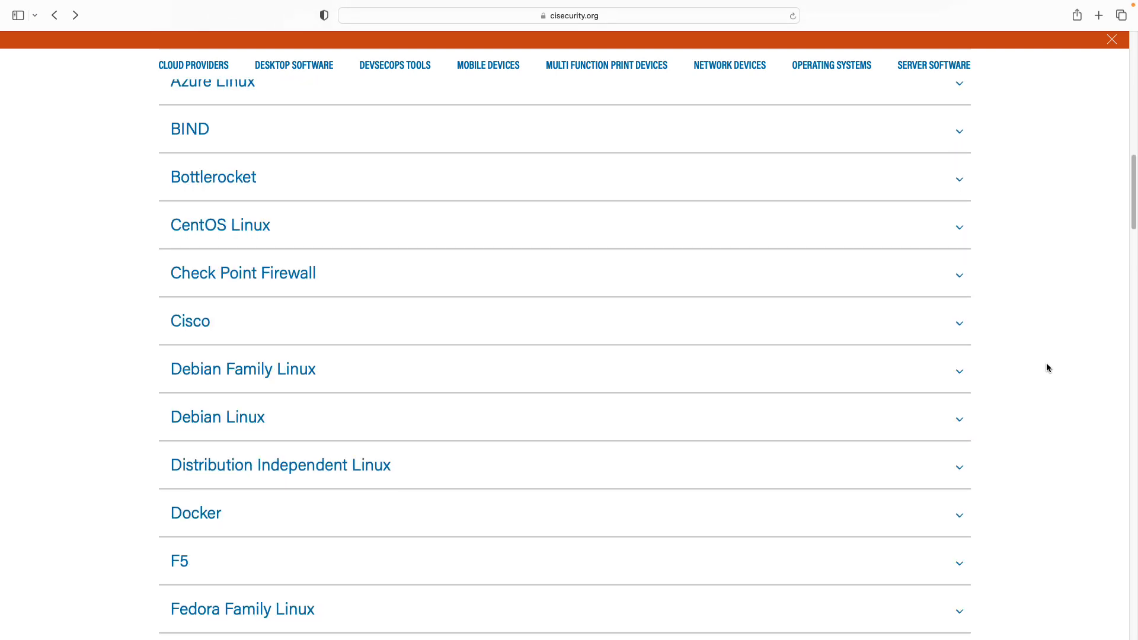
scroll(down, 3)
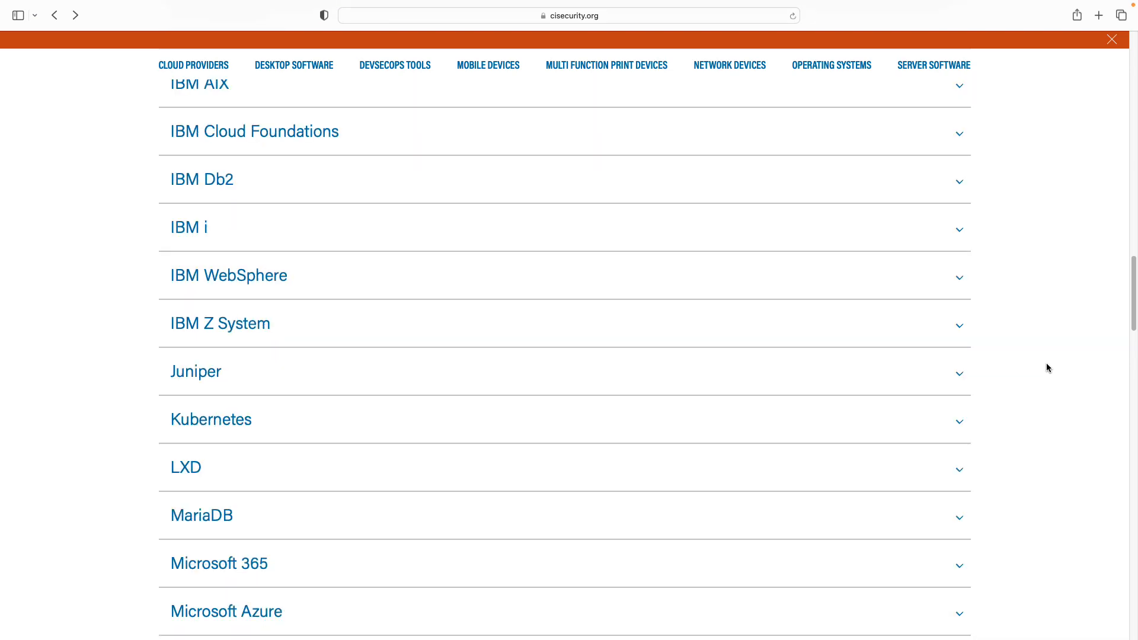
scroll(down, 3)
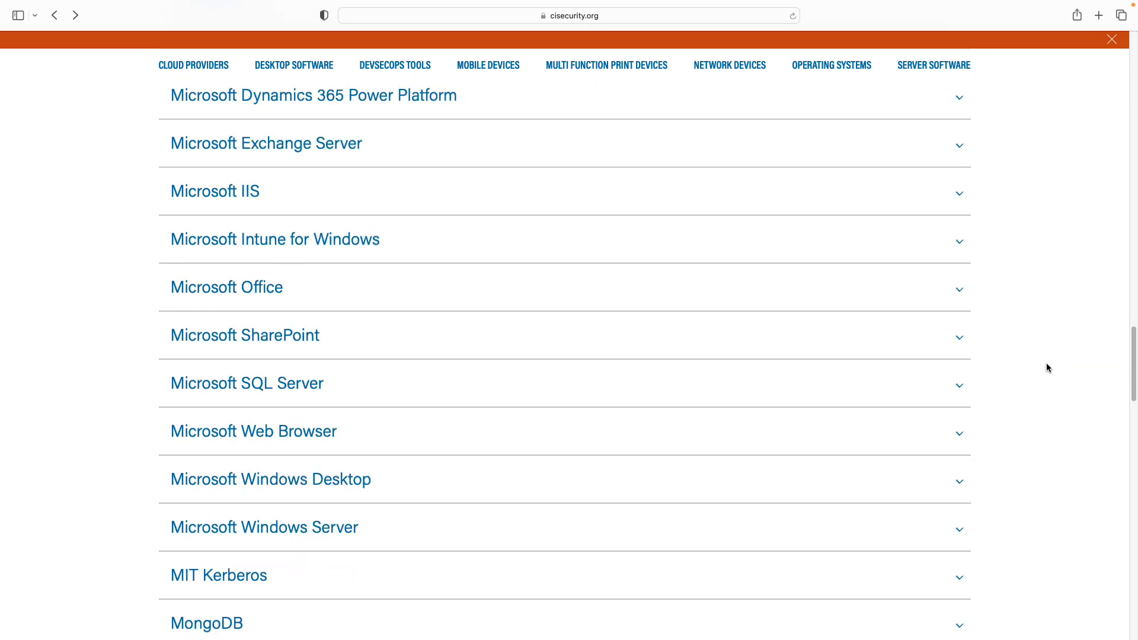
scroll(down, 3)
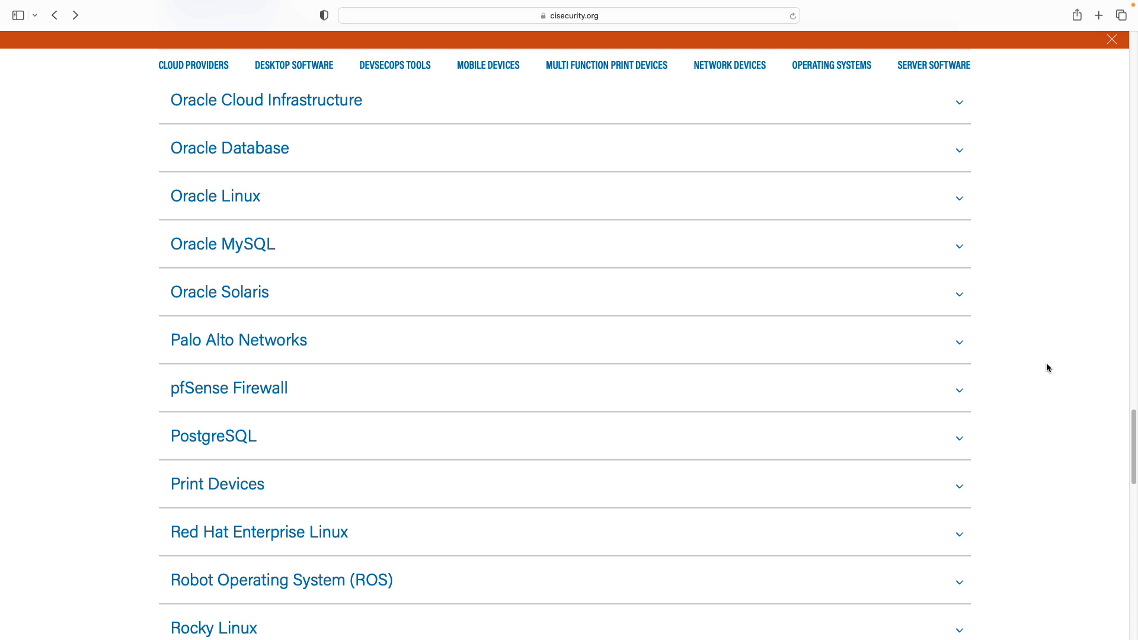
scroll(down, 3)
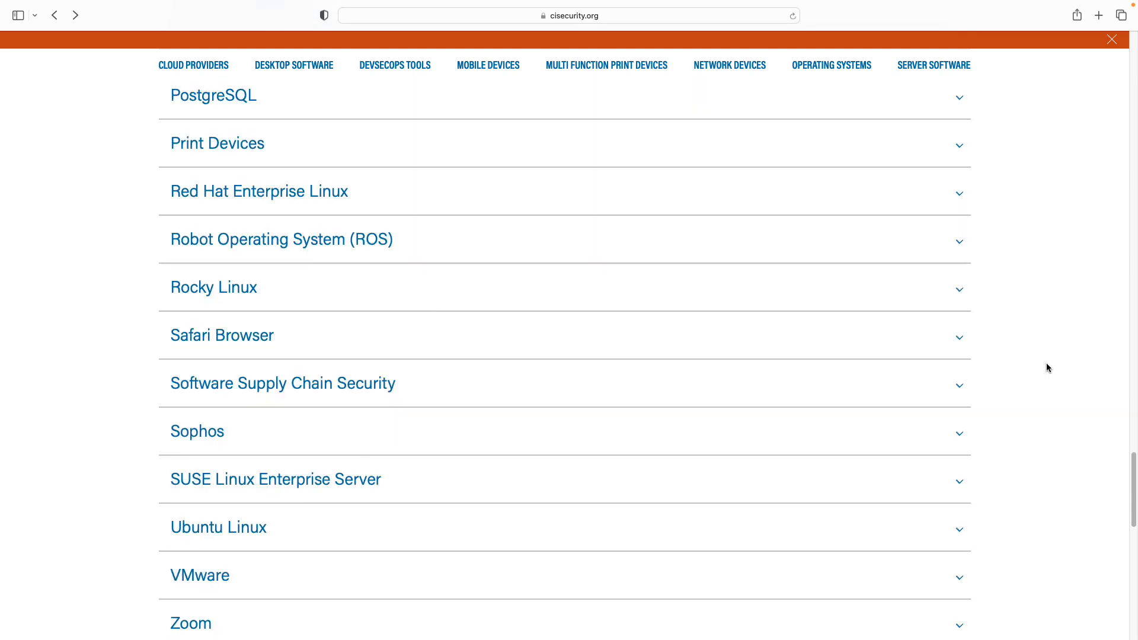
scroll(down, 3)
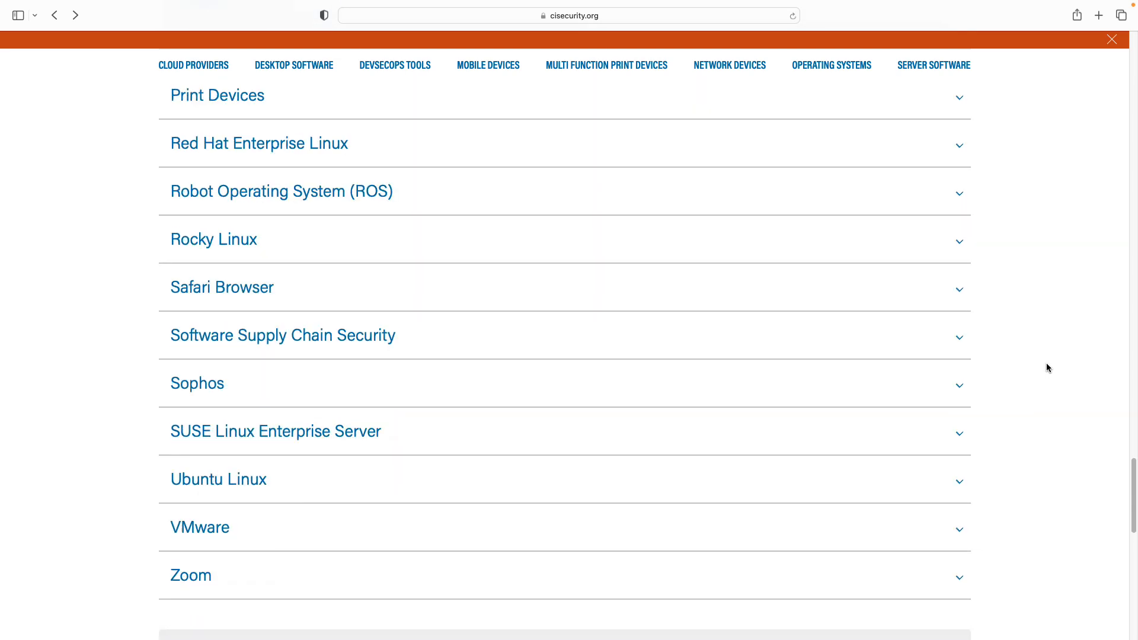
click(258, 143)
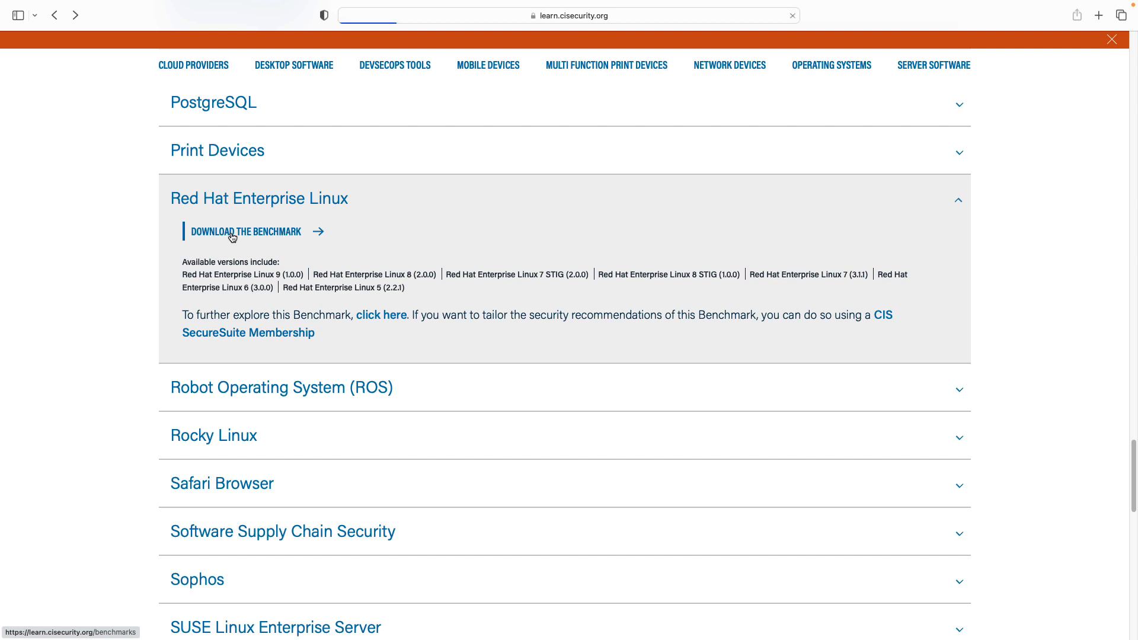
Go to the free benchmark download page via Download the Benchmark
click(245, 231)
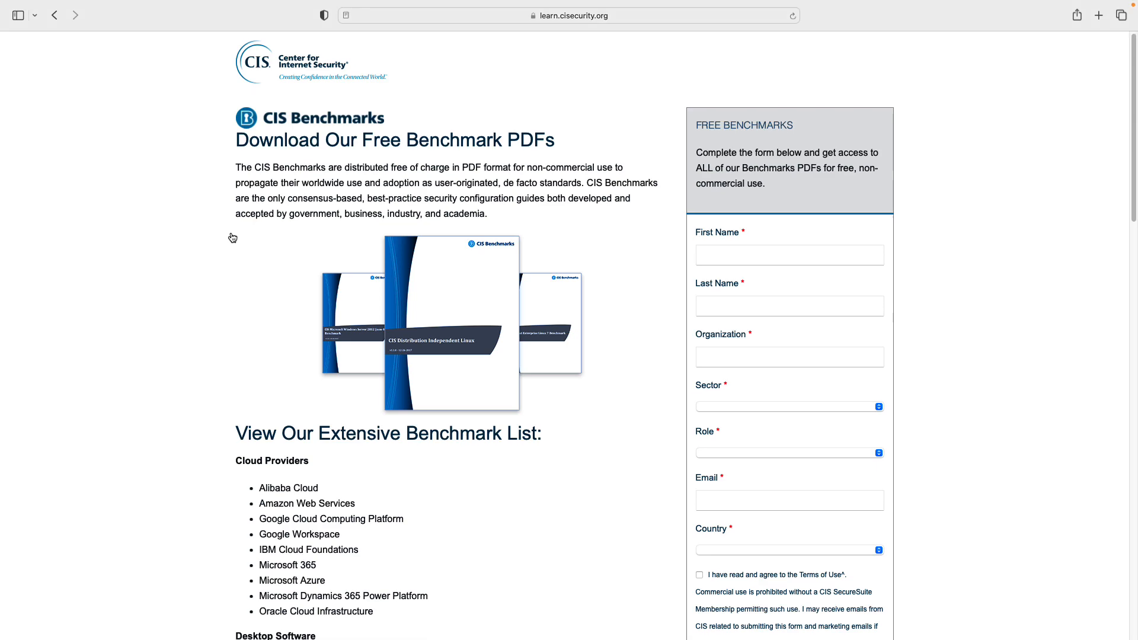
scroll(down, 3)
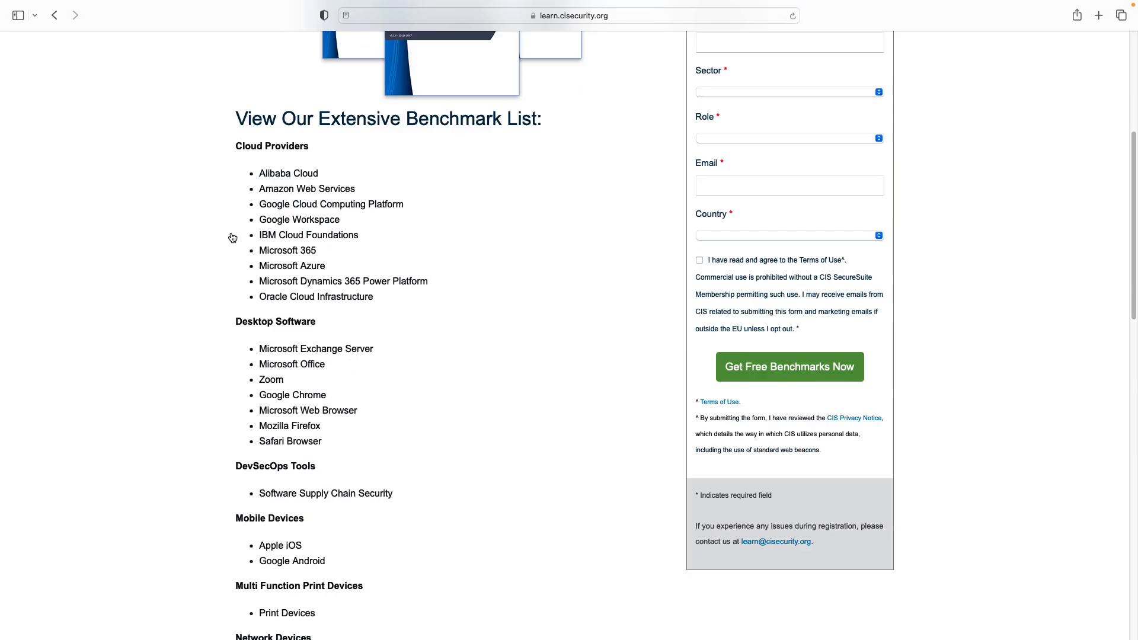
scroll(down, 3)
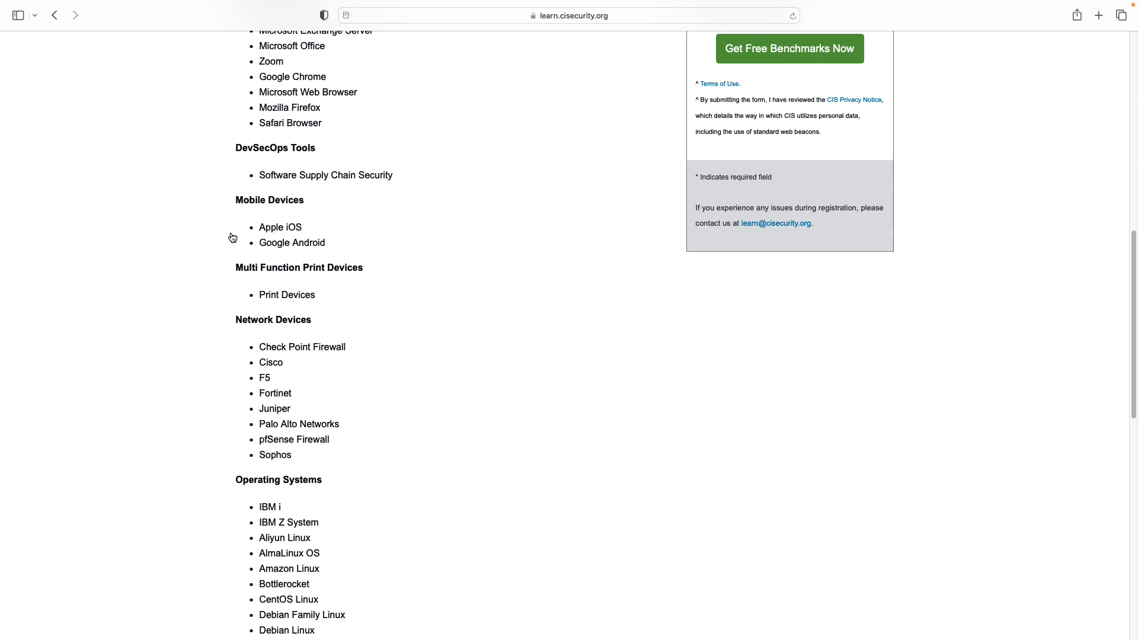
scroll(down, 3)
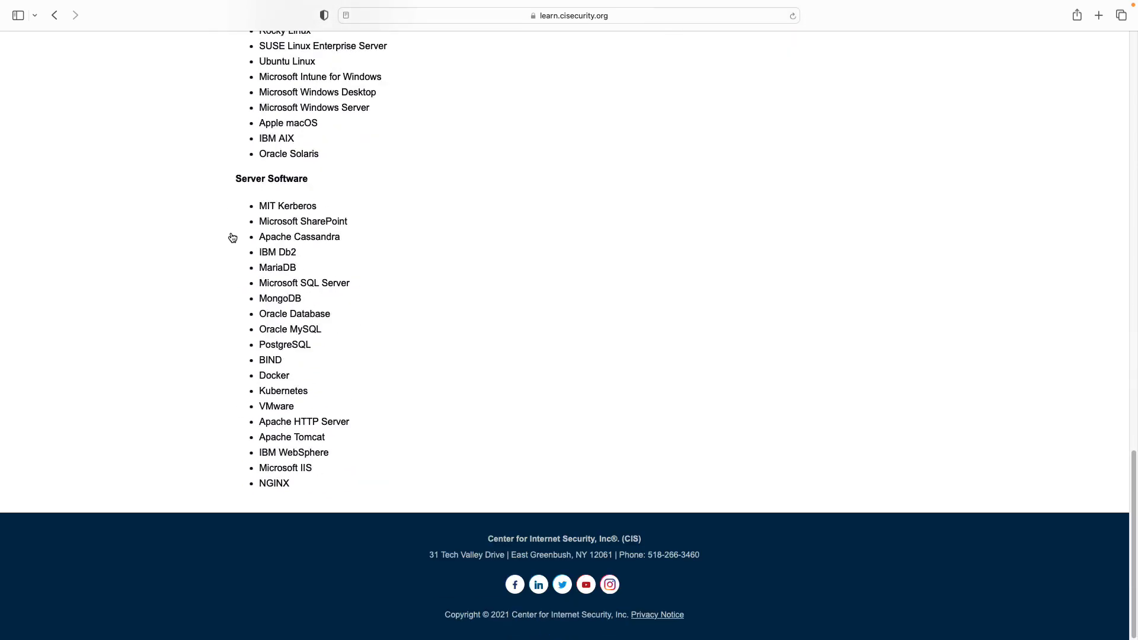
scroll(up, 3)
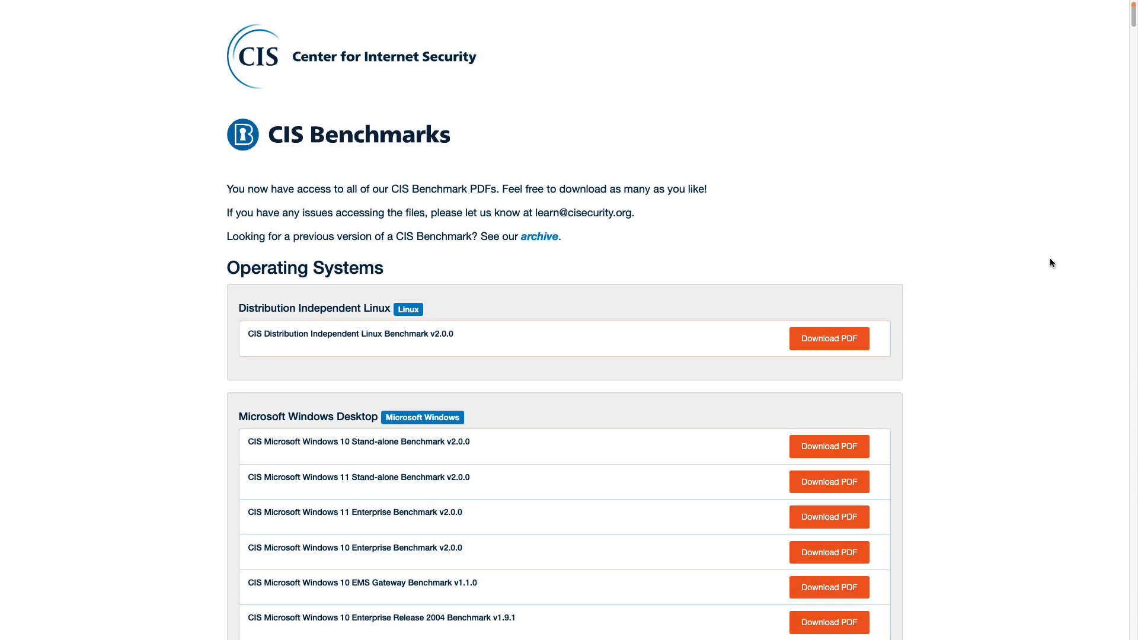
Scroll the PDF list to the Red Hat Enterprise Linux 9 through 5 benchmarks
scroll(down, 3)
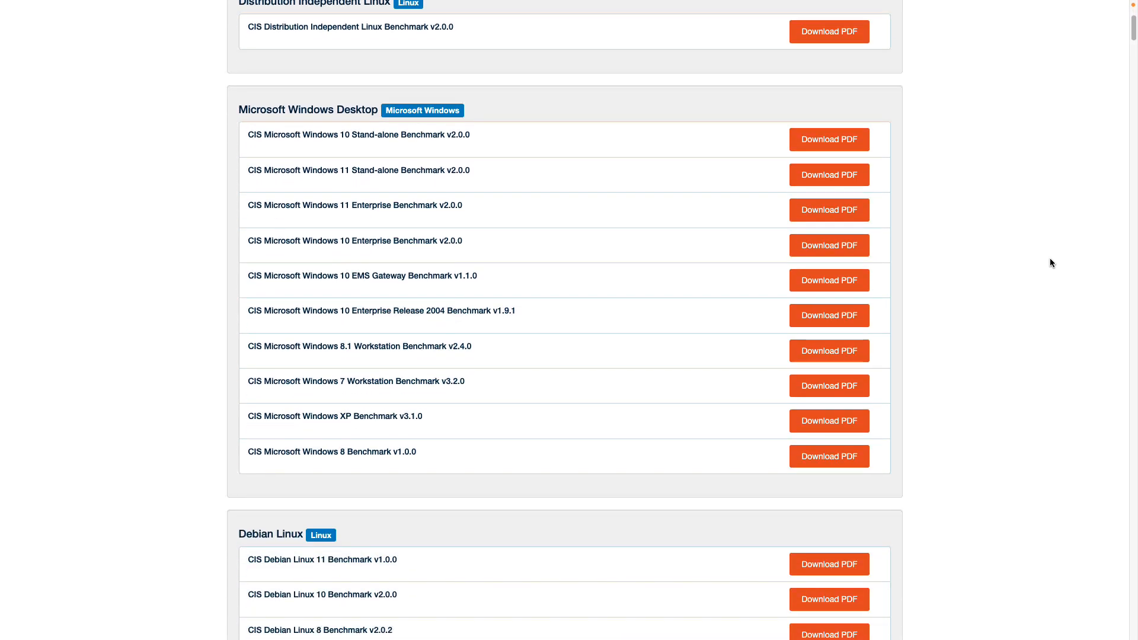
scroll(down, 3)
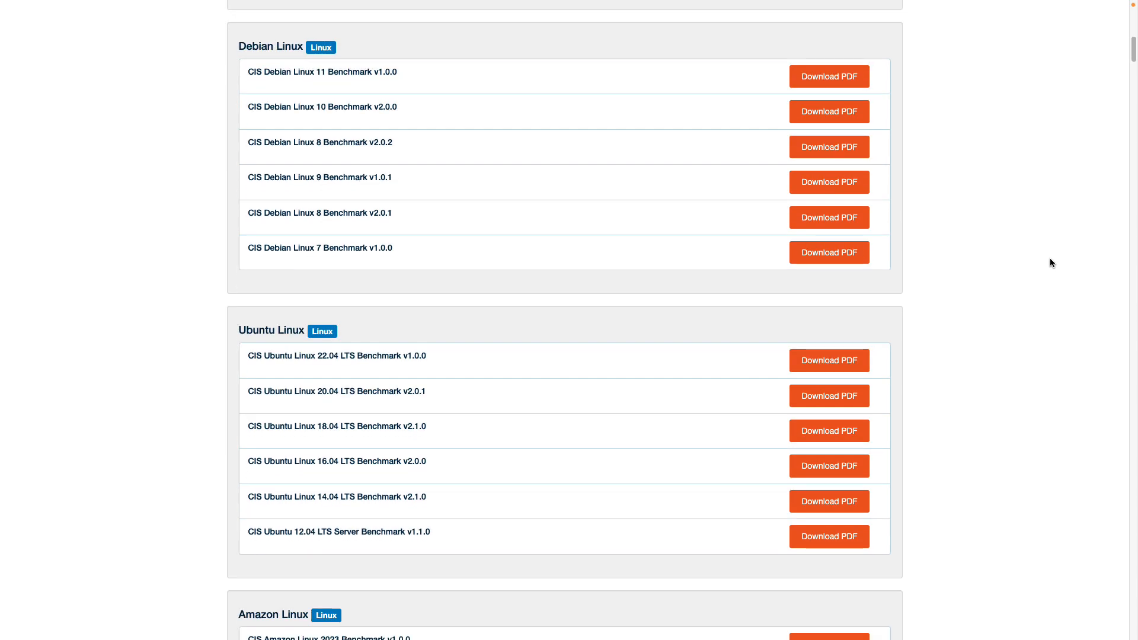
scroll(down, 3)
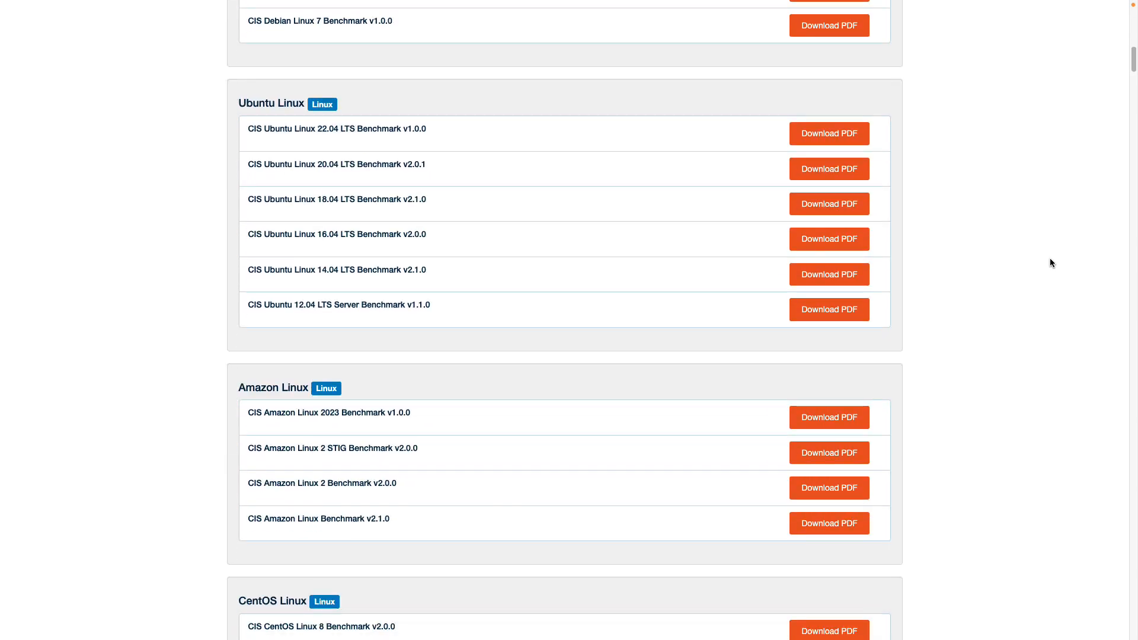
scroll(down, 3)
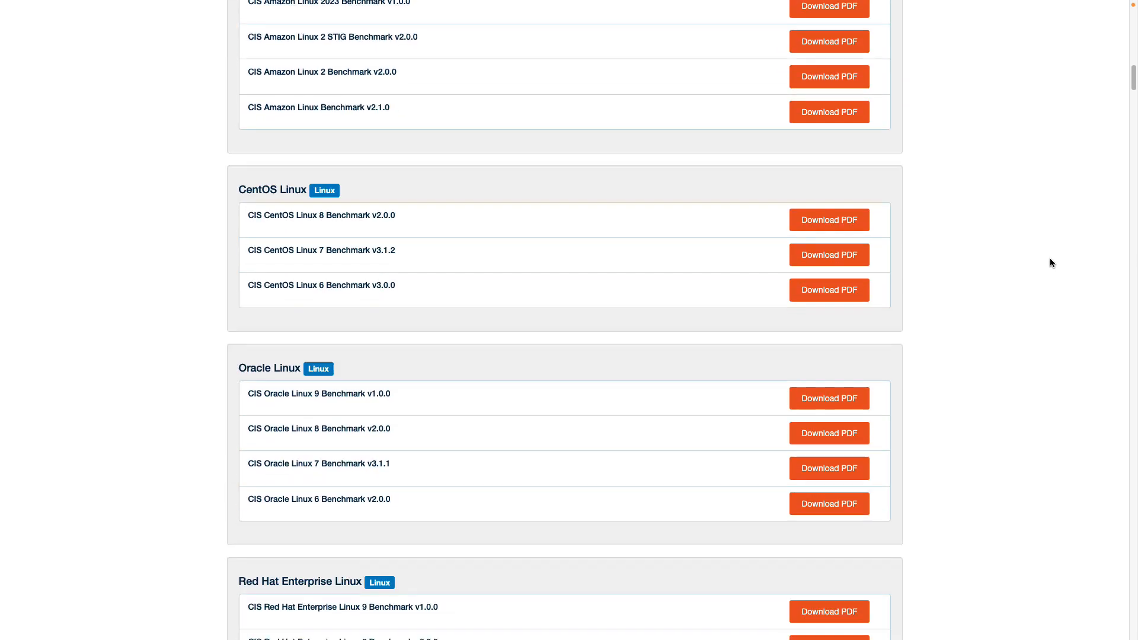
scroll(down, 3)
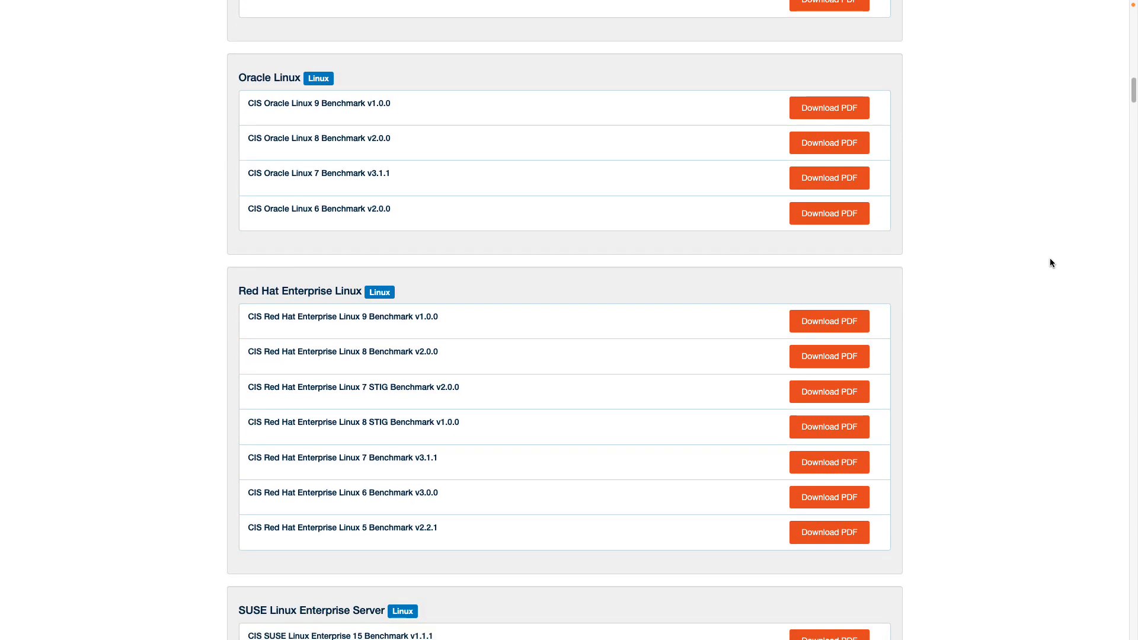
mouse_move(828, 321)
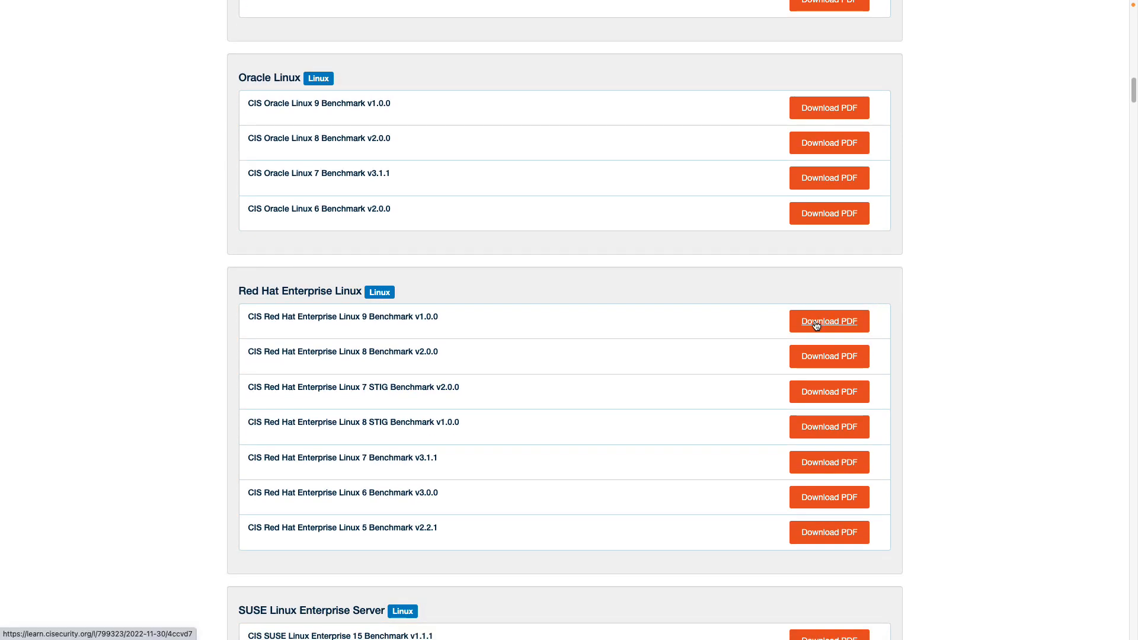
Open the Red Hat Enterprise Linux 9 benchmark PDF at section 1.1.2.4
click(828, 320)
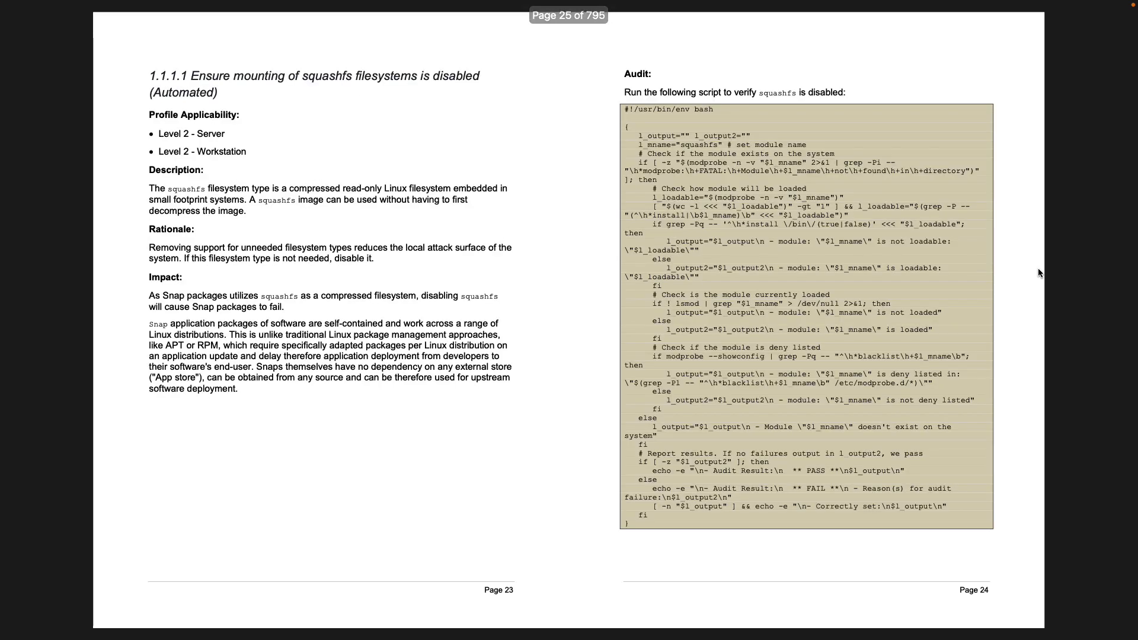
scroll(down, 3)
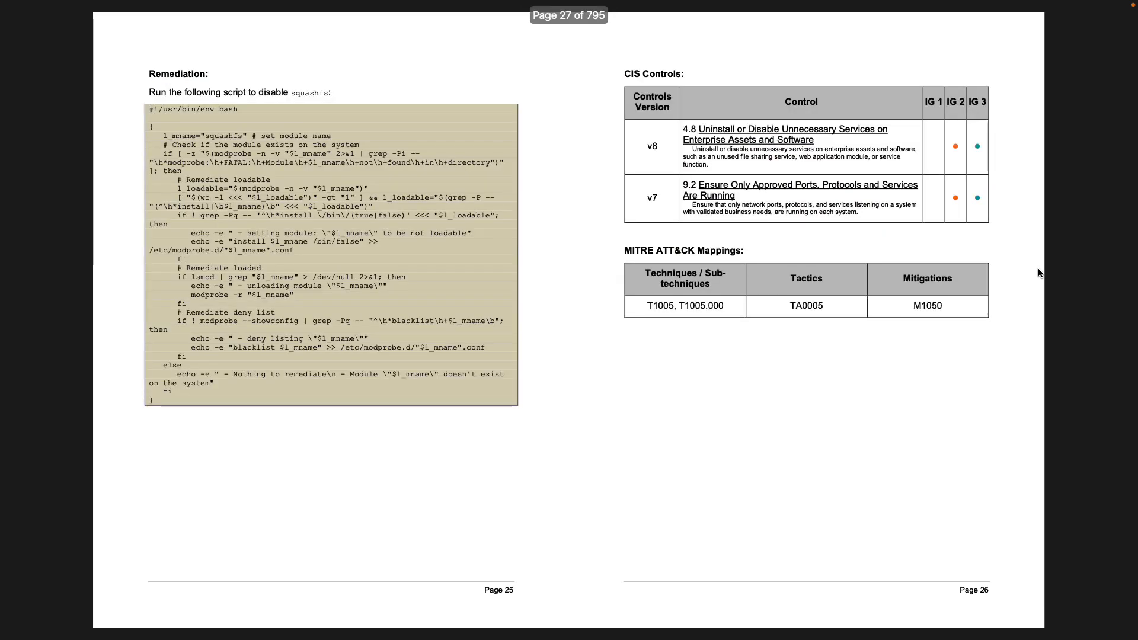
scroll(down, 3)
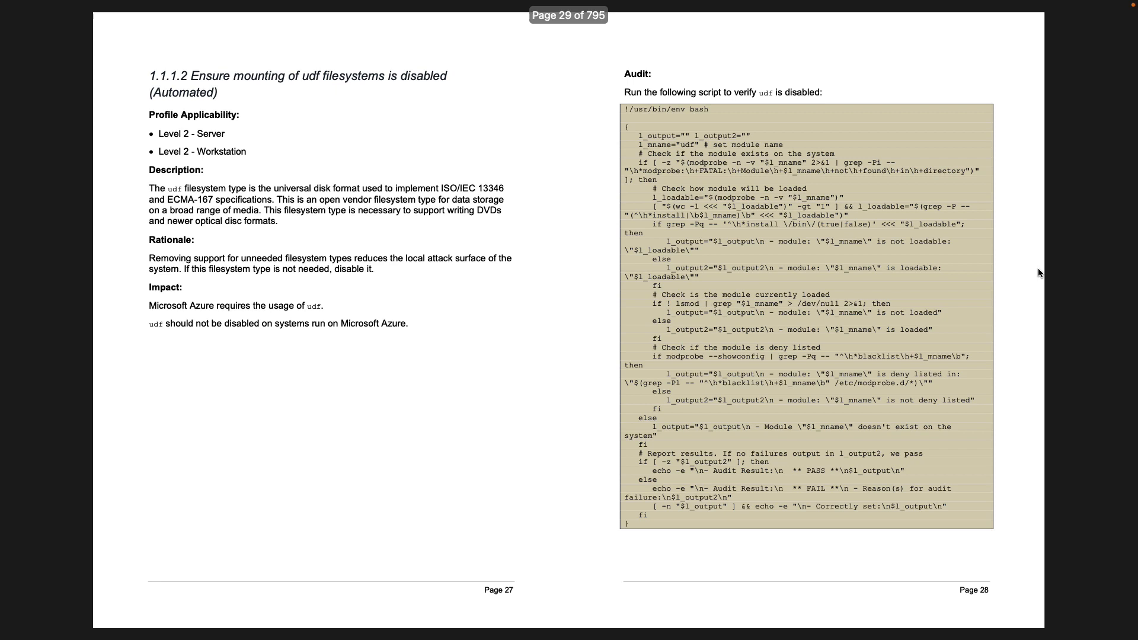
scroll(down, 3)
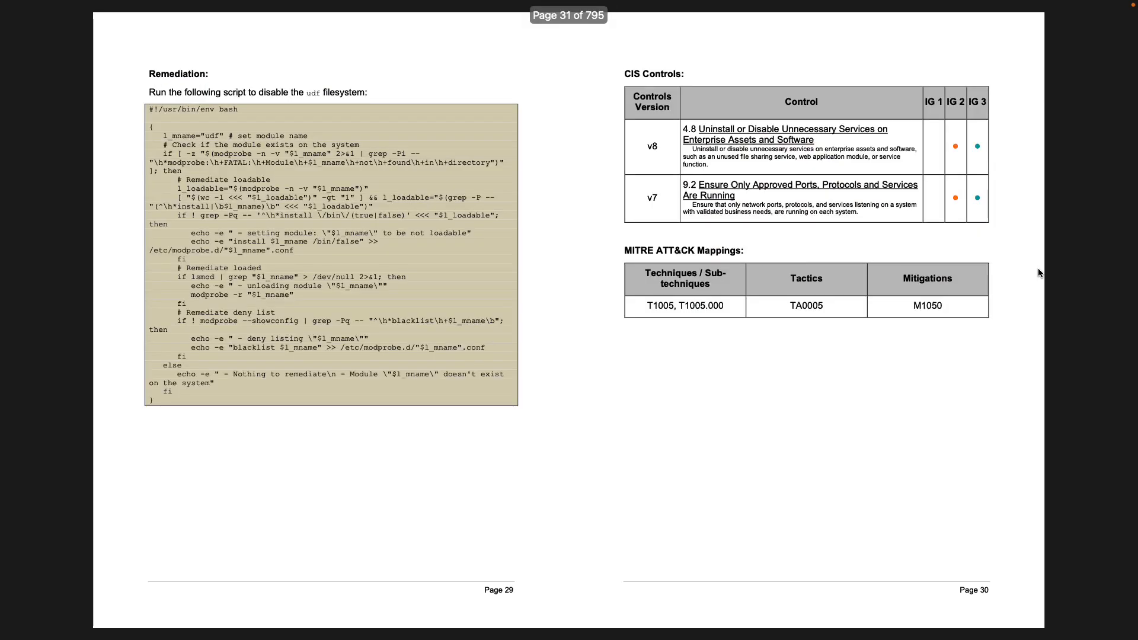
scroll(down, 3)
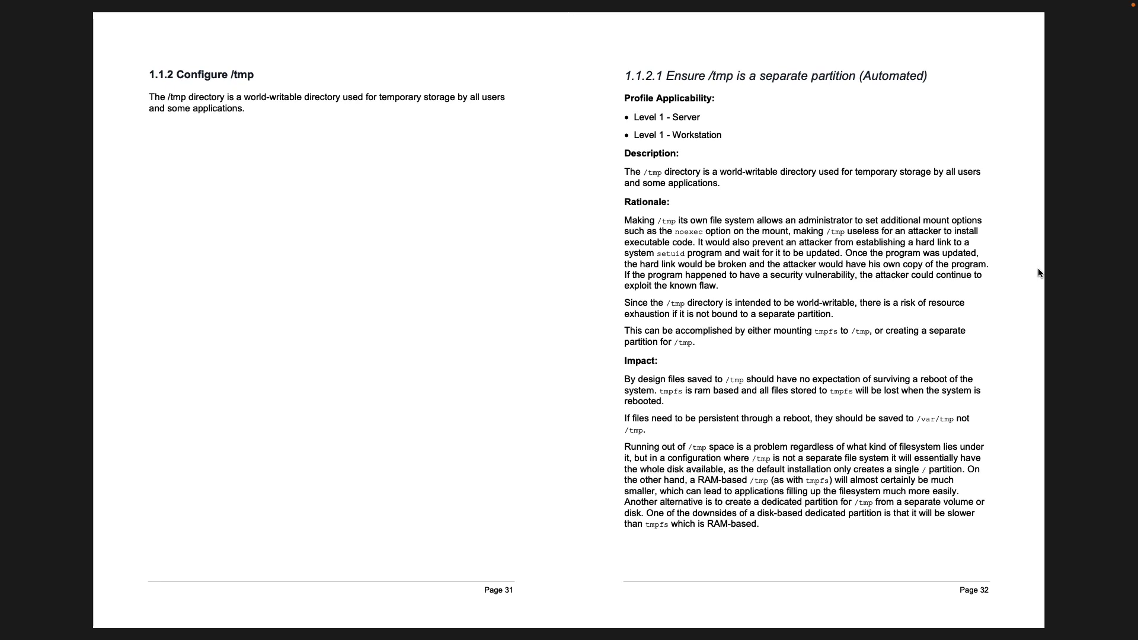
Page past 1.7 Command Line Warning Banners to 2.2.10 Ensure Samba is not installed
scroll(down, 3)
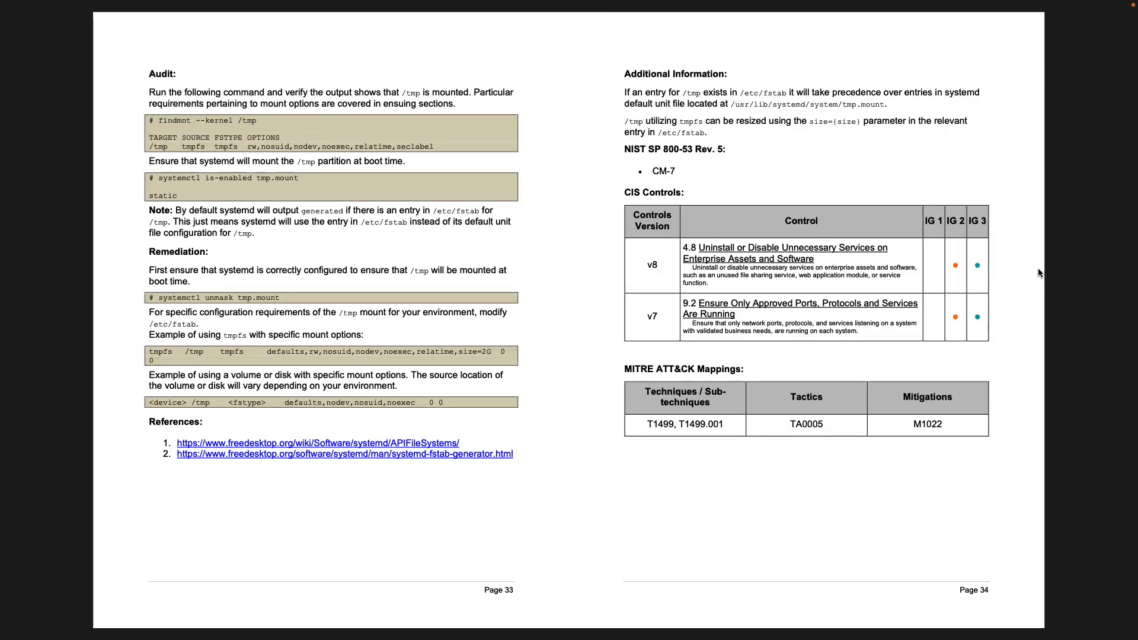
scroll(down, 3)
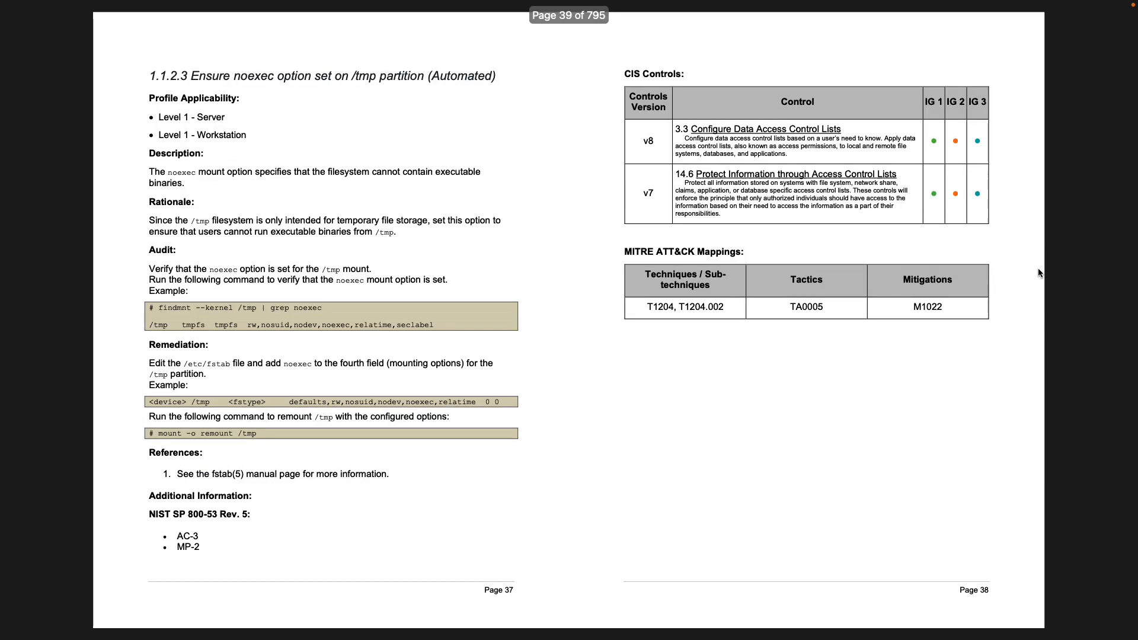
scroll(down, 3)
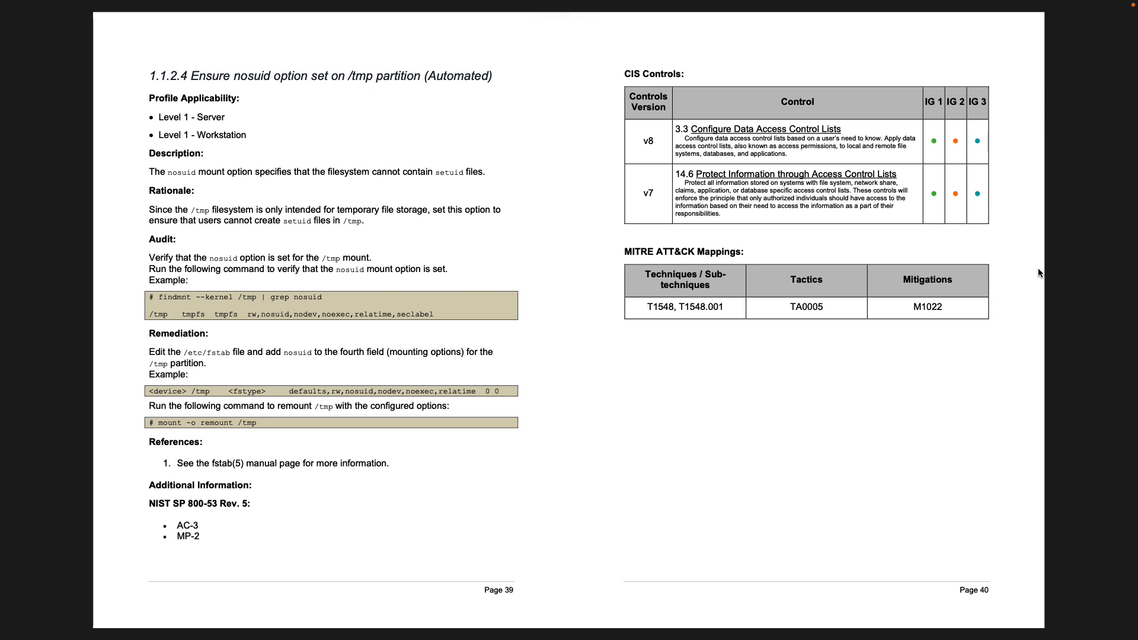
scroll(down, 3)
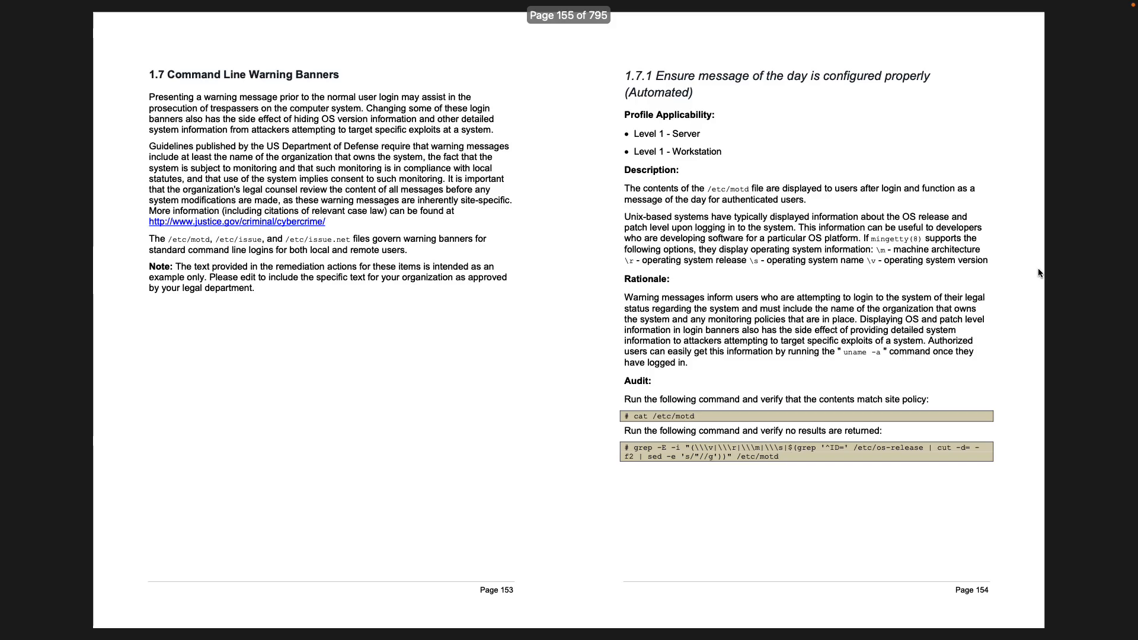
scroll(down, 3)
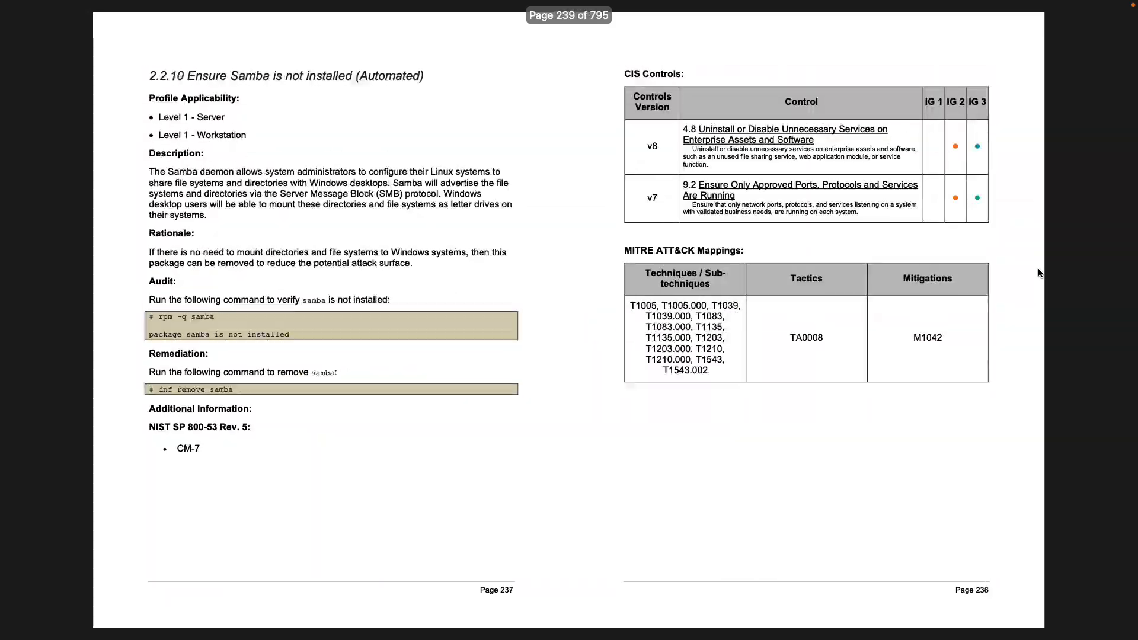
Page ahead to page 723's audit and remediation scripts for user dot files
scroll(down, 3)
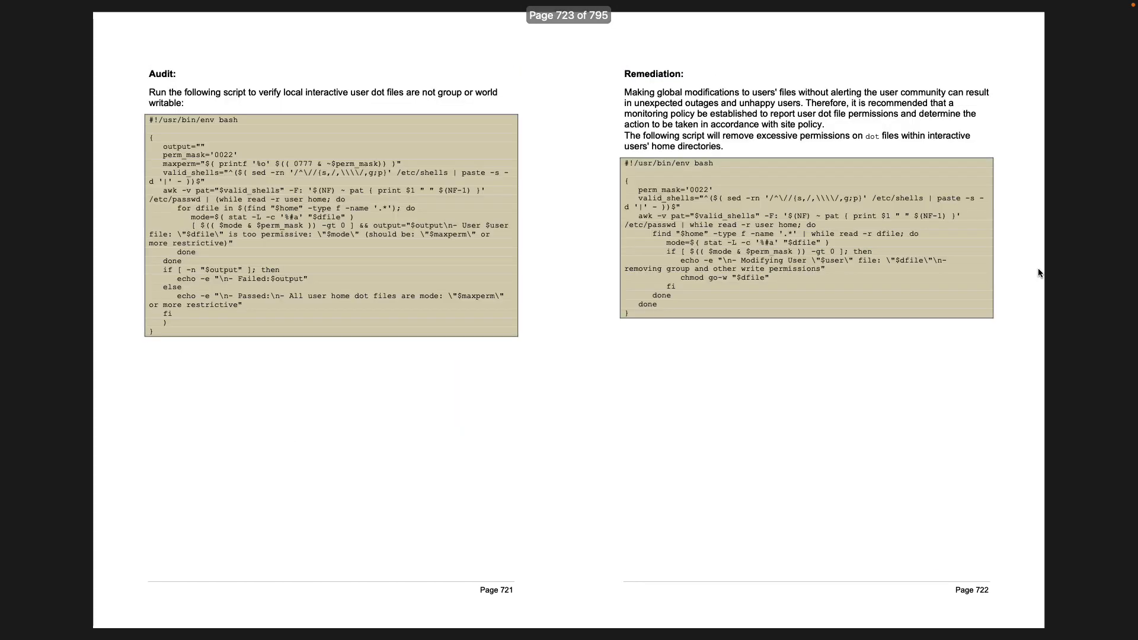
scroll(down, 3)
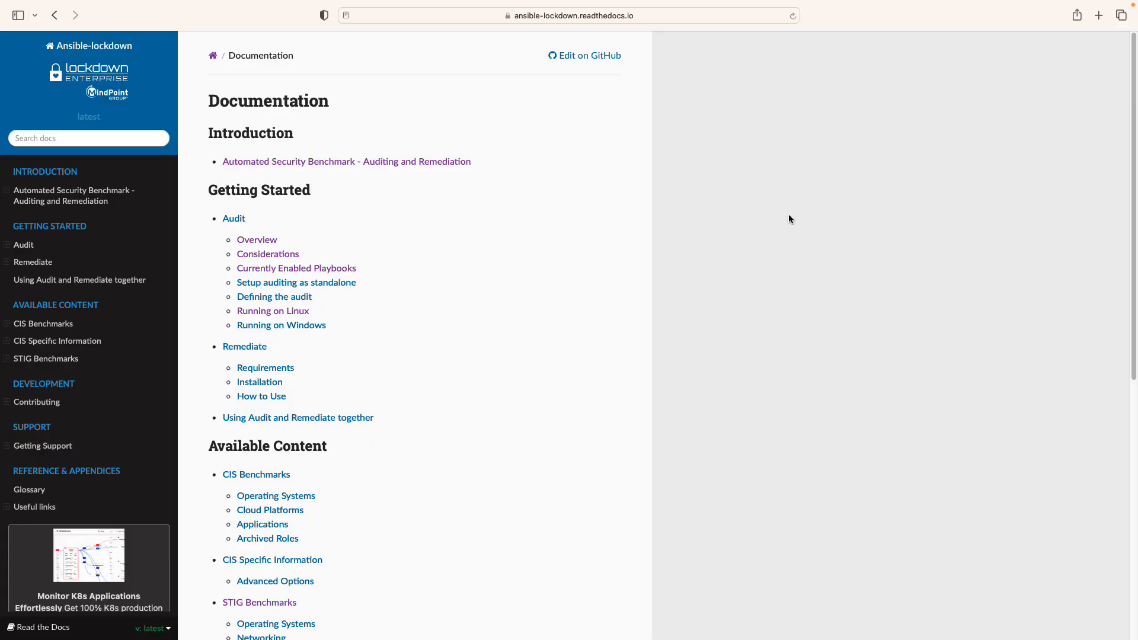
Open 'Automated Security Benchmark - Auditing and Remediation' and read to 'What is security hardening?'
scroll(down, 3)
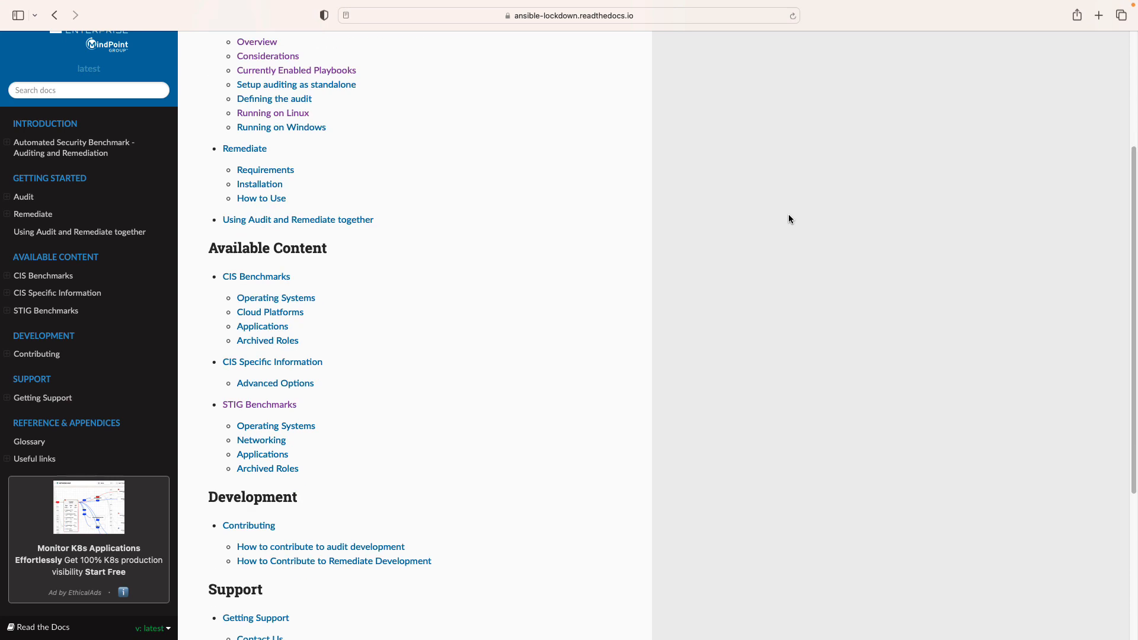
scroll(down, 3)
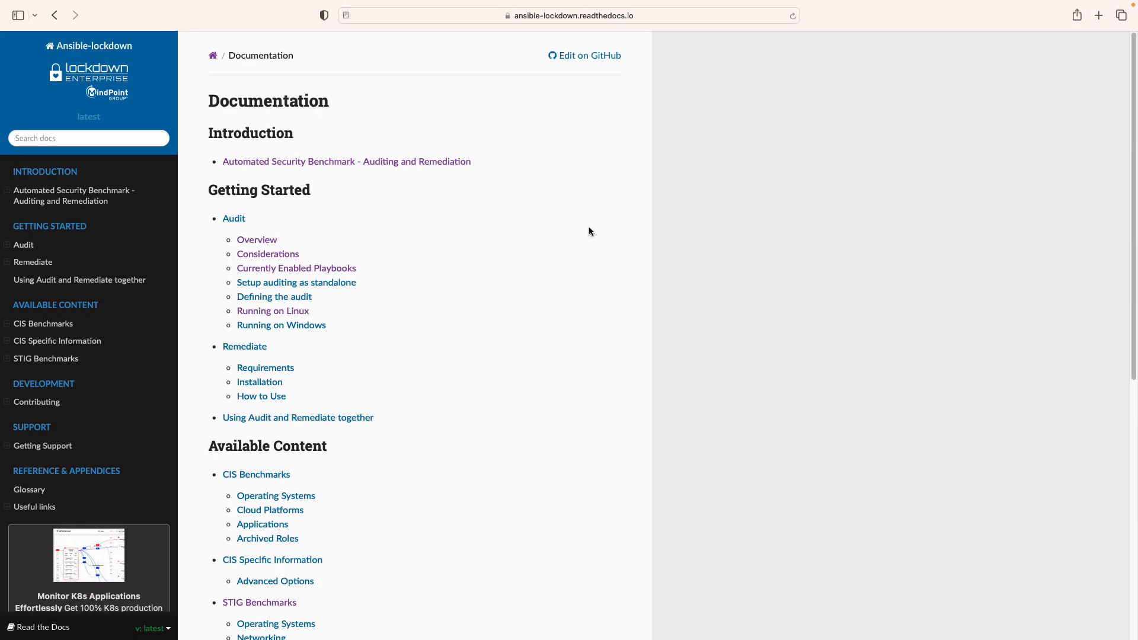
click(346, 161)
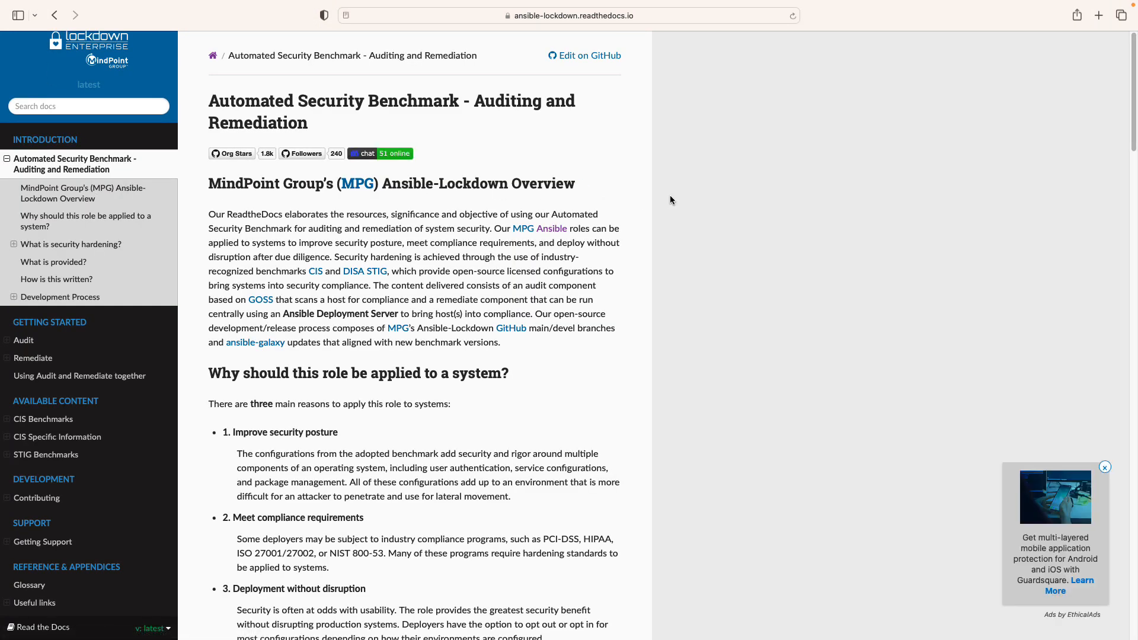
mouse_move(676, 202)
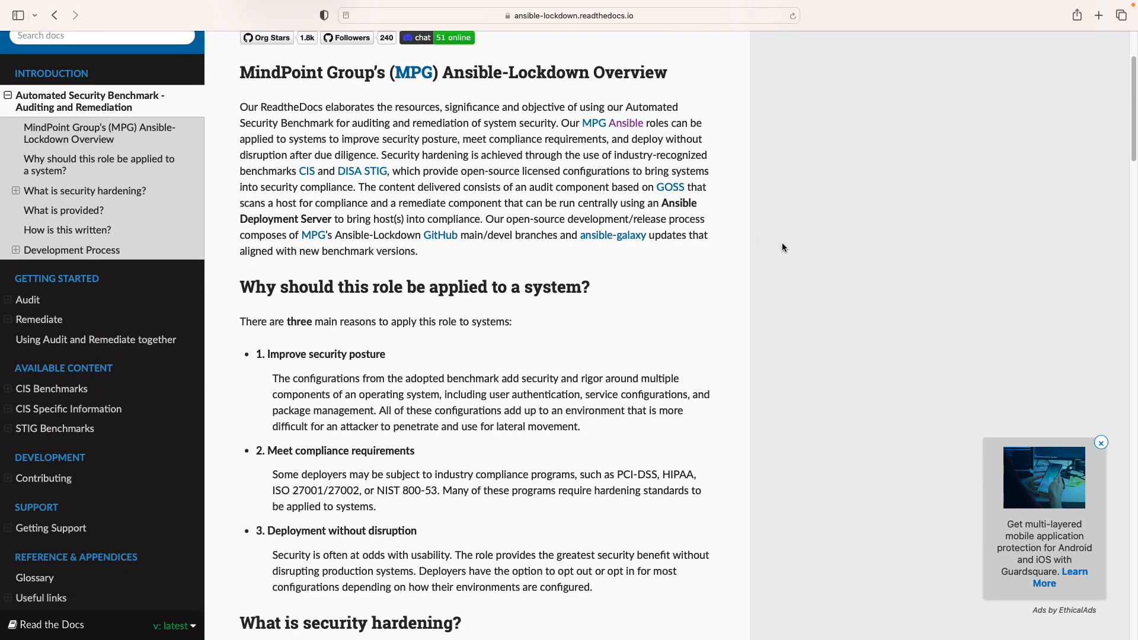
scroll(down, 3)
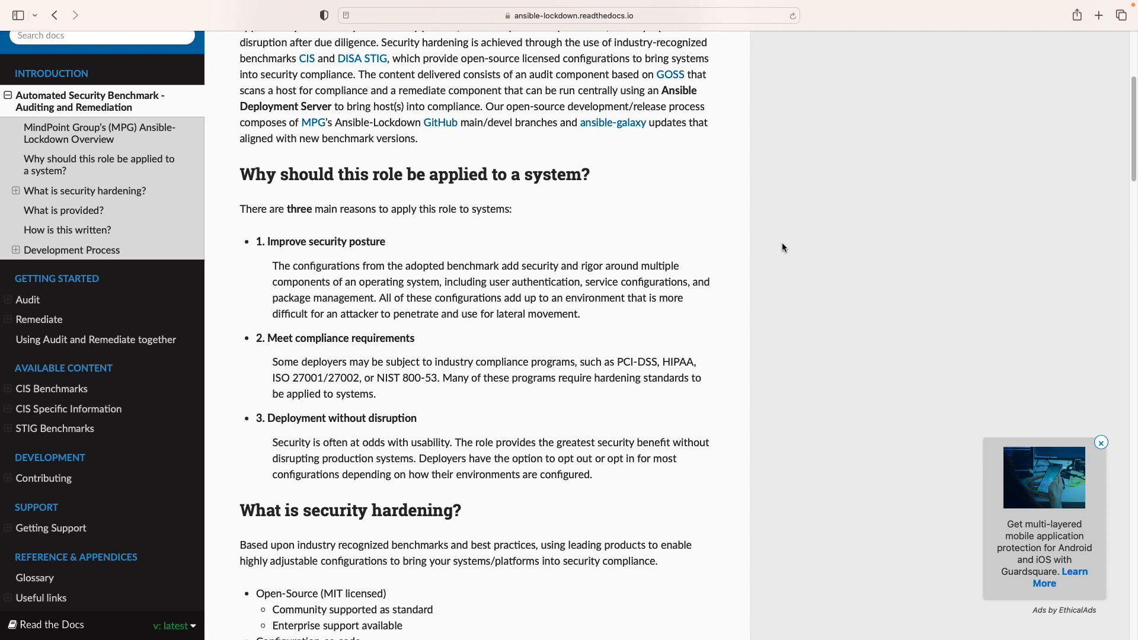
scroll(down, 3)
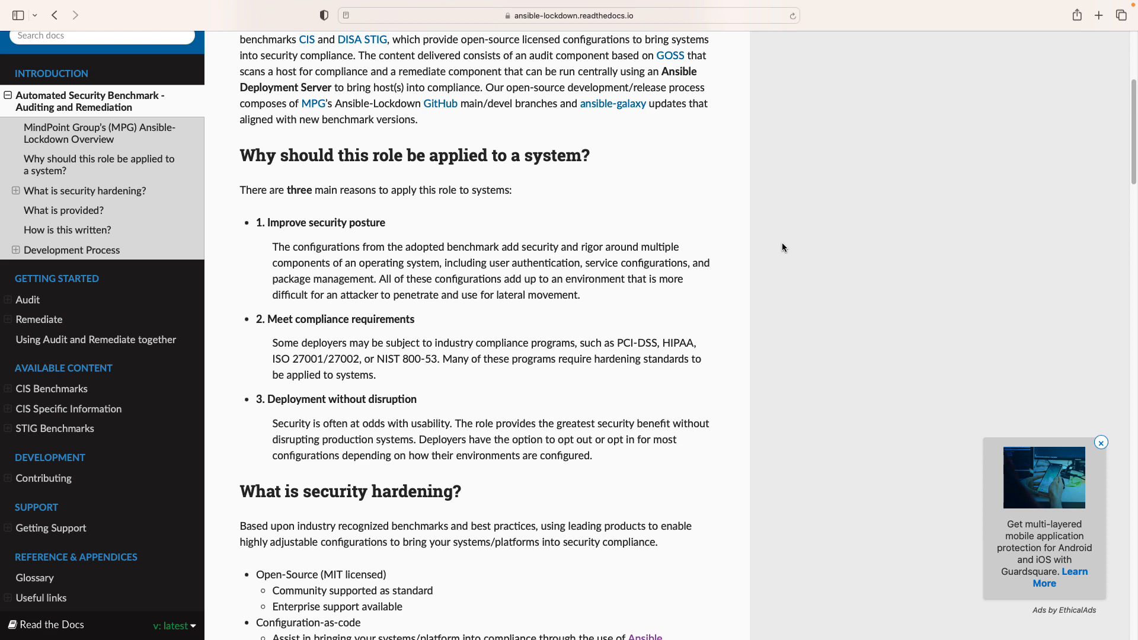
scroll(down, 3)
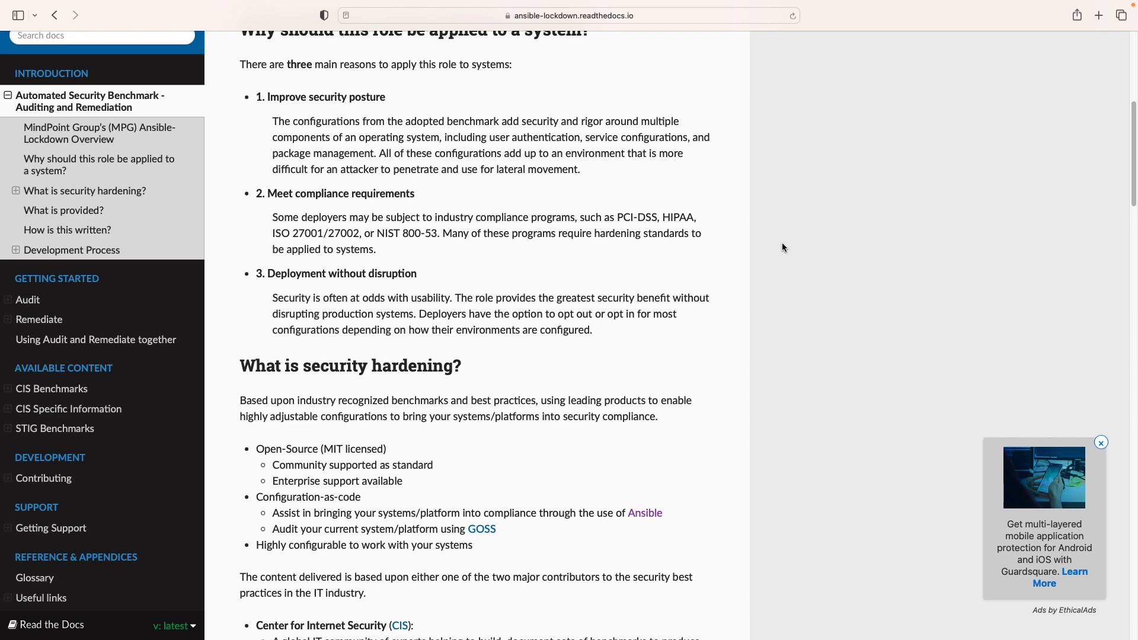
scroll(down, 3)
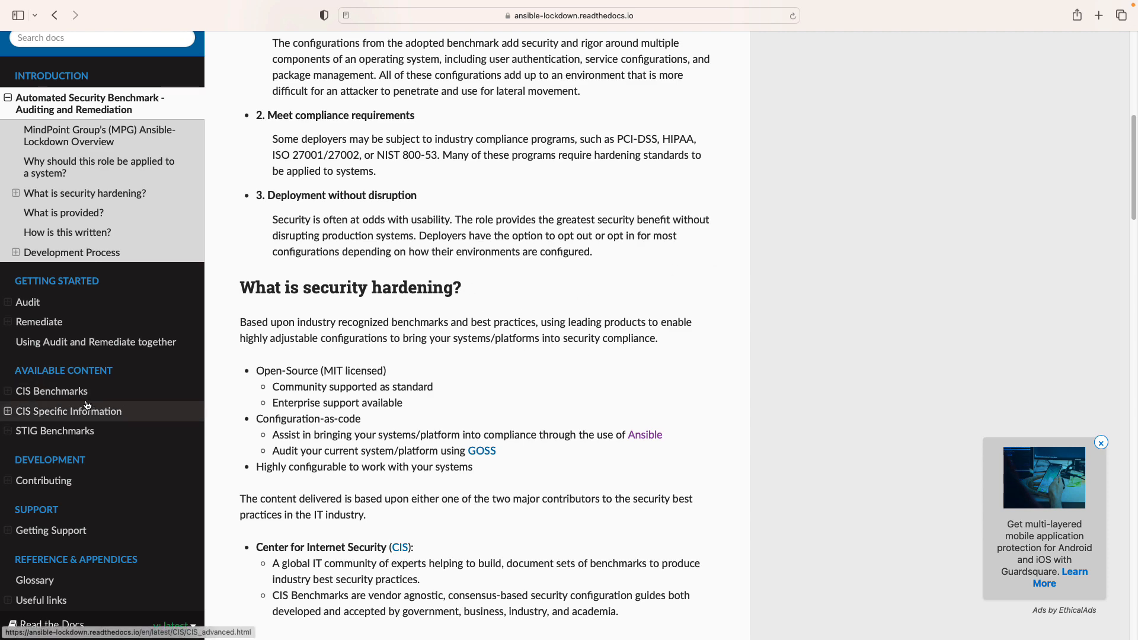
Open the CIS Benchmarks page and browse its OS, cloud and application tables
click(52, 392)
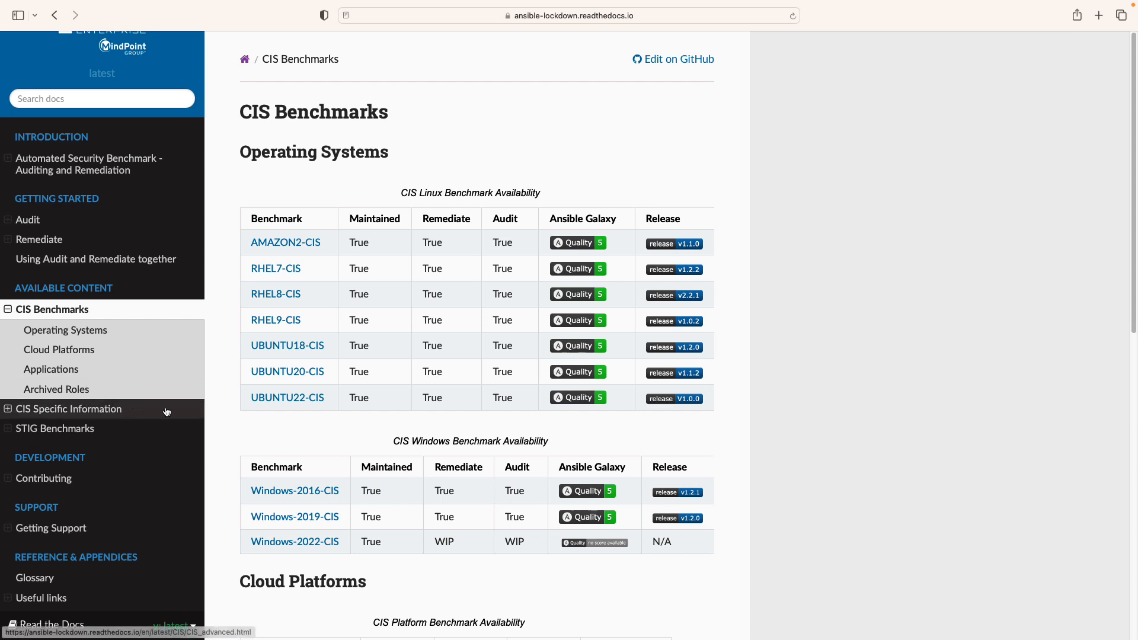
mouse_move(229, 397)
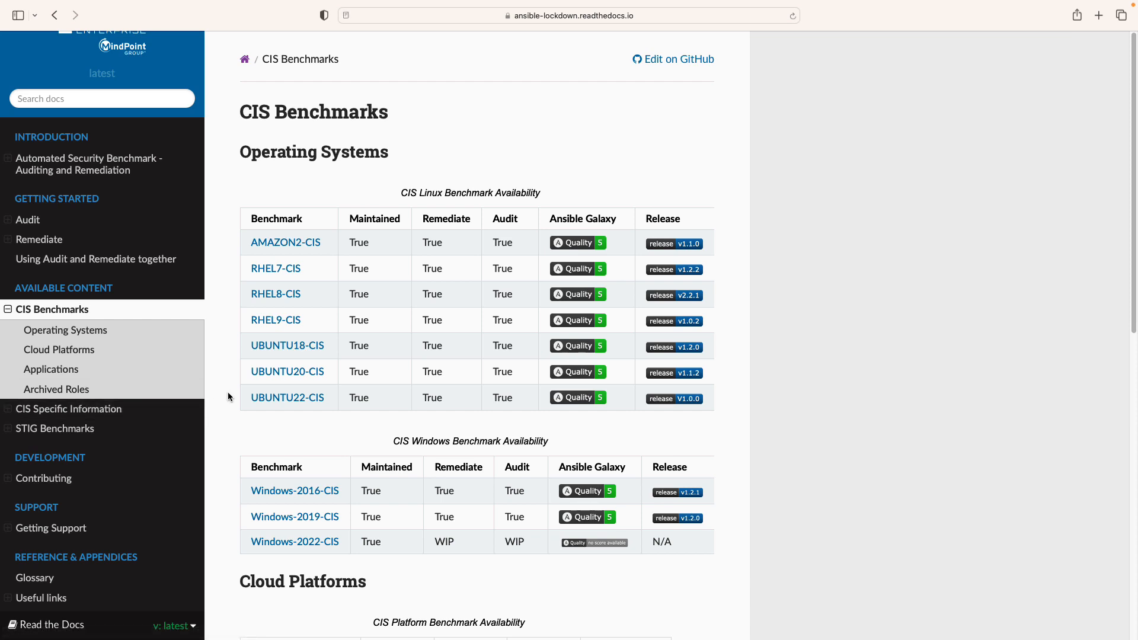
scroll(down, 3)
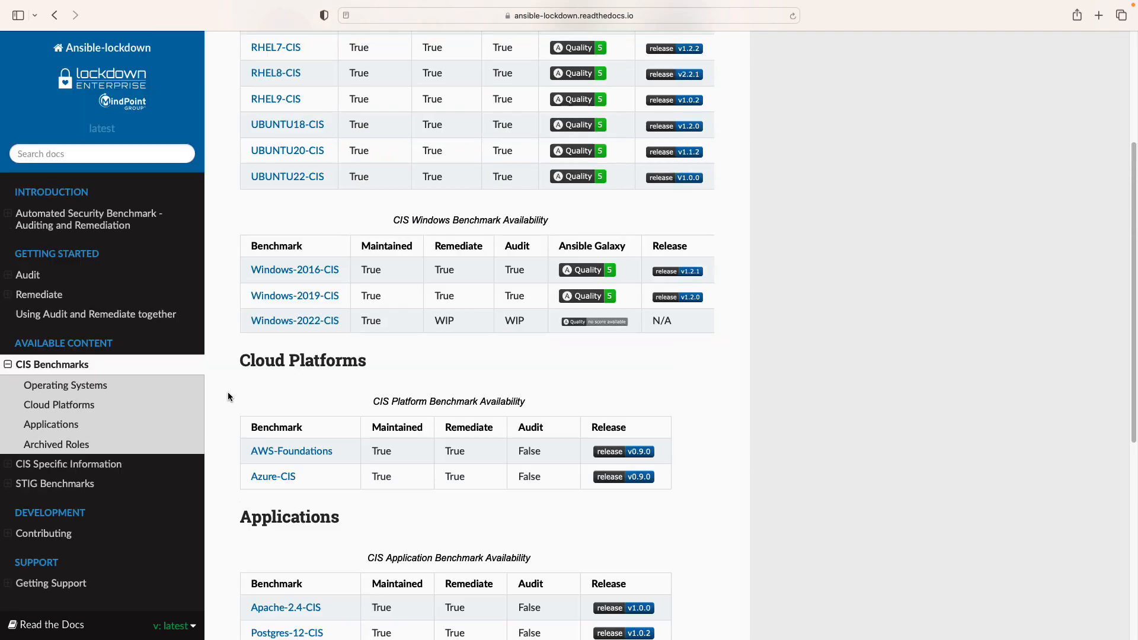
scroll(down, 3)
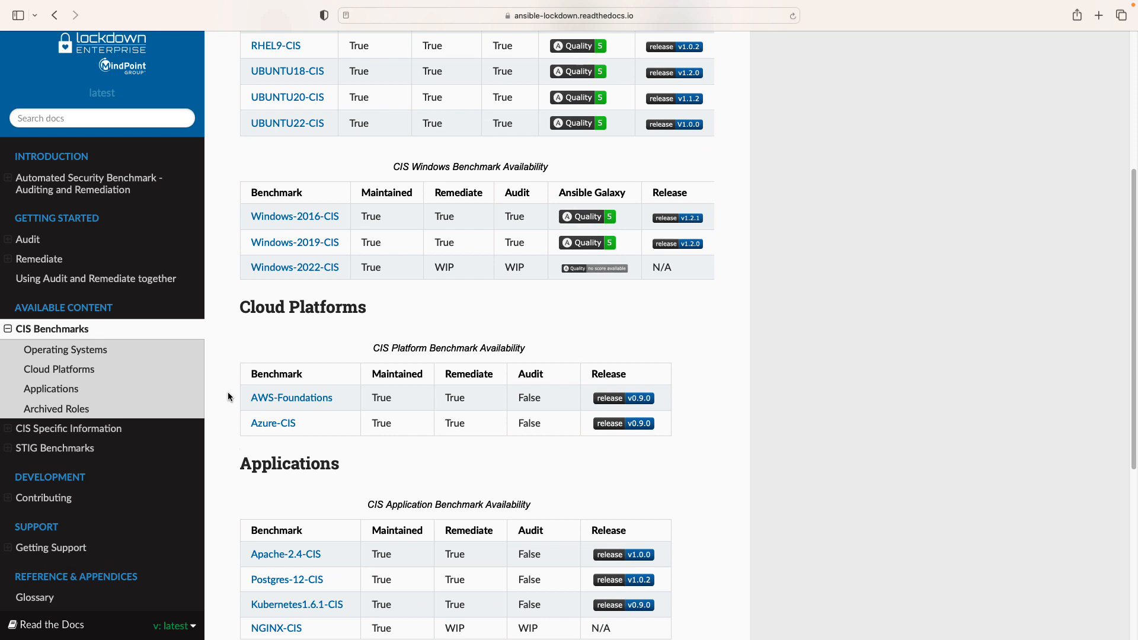
scroll(up, 3)
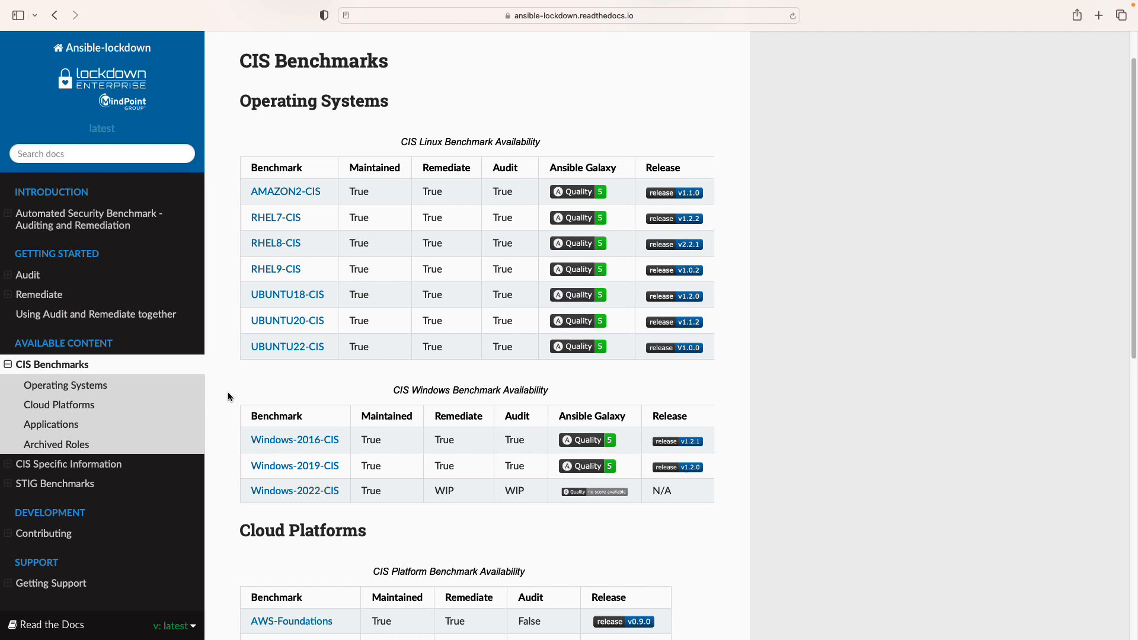
mouse_move(220, 415)
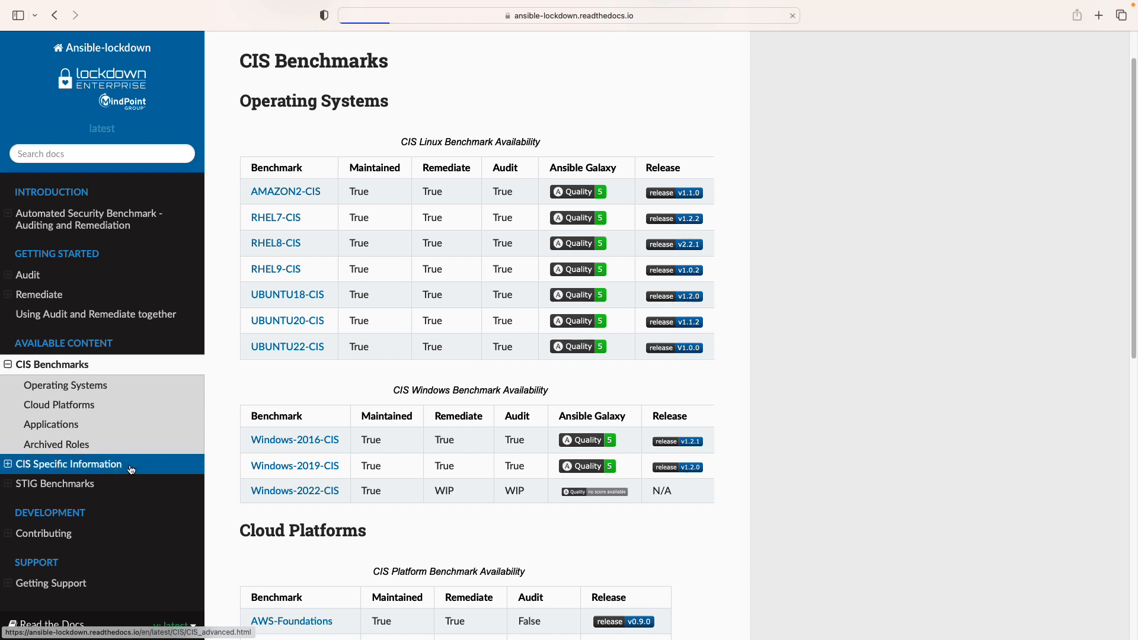
View CIS Specific Information, then the STIG Benchmarks availability page
click(70, 463)
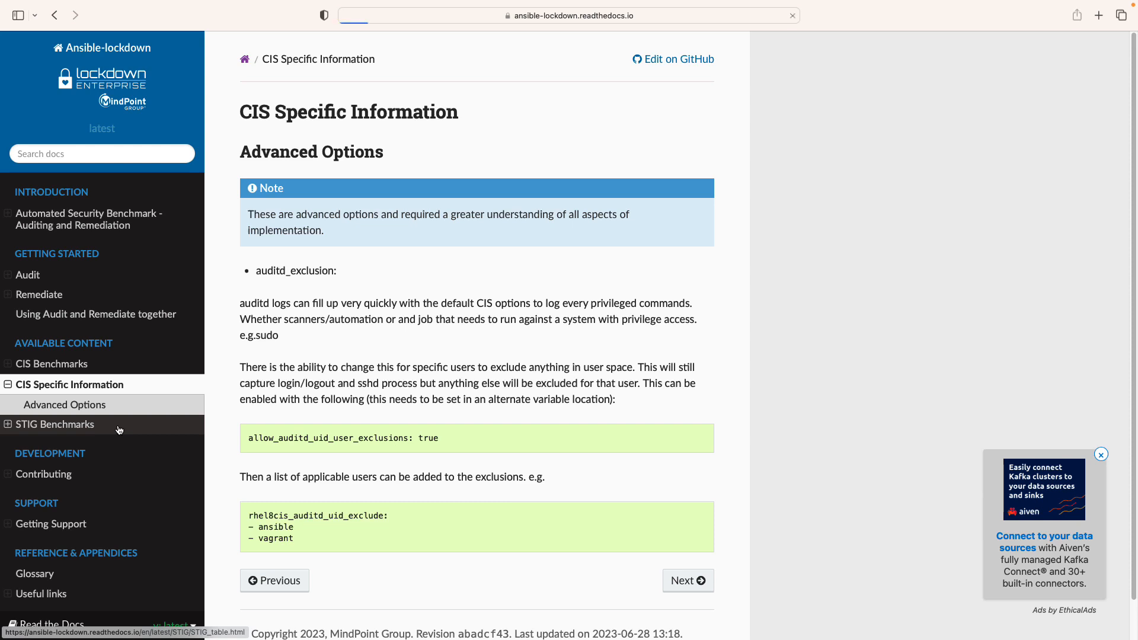
click(55, 425)
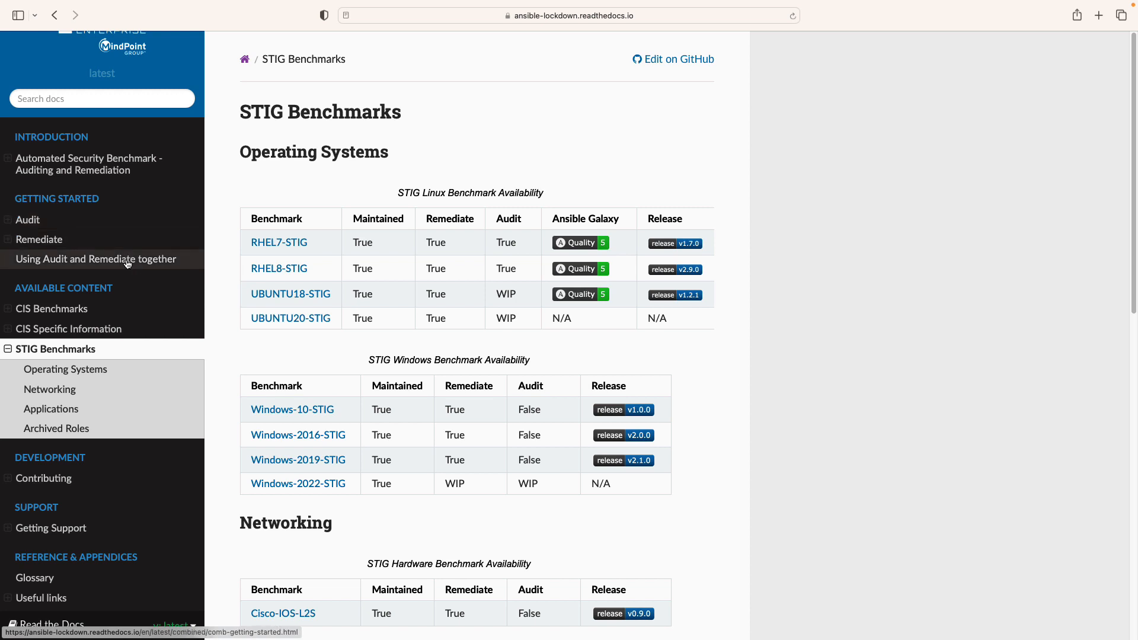
Open the Audit guide under Getting Started and scroll into its overview
click(27, 221)
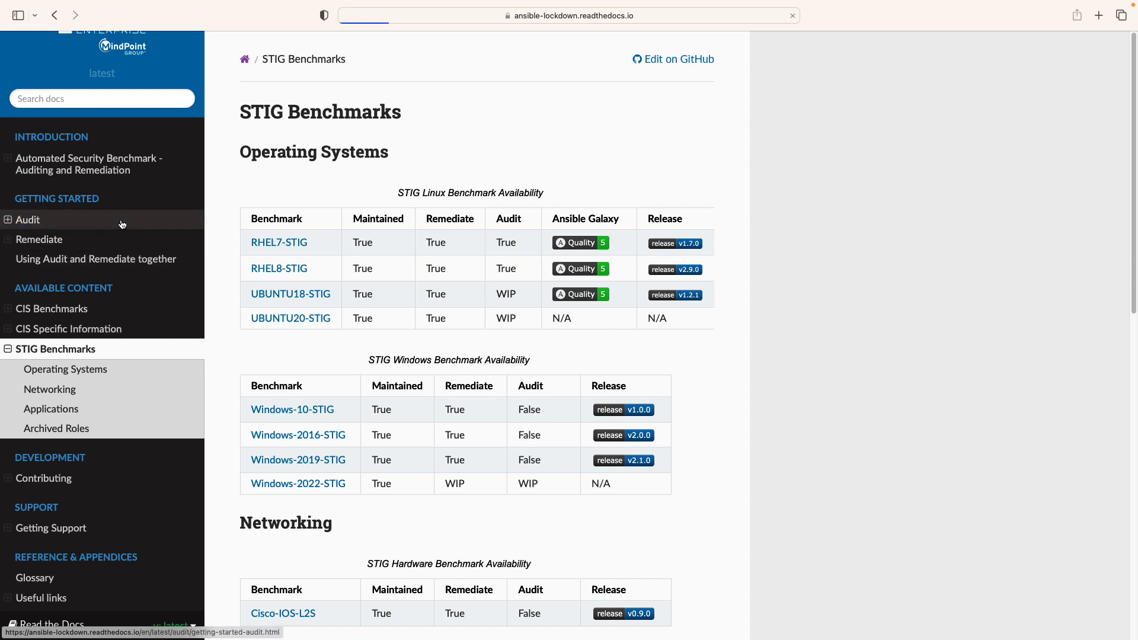
click(27, 220)
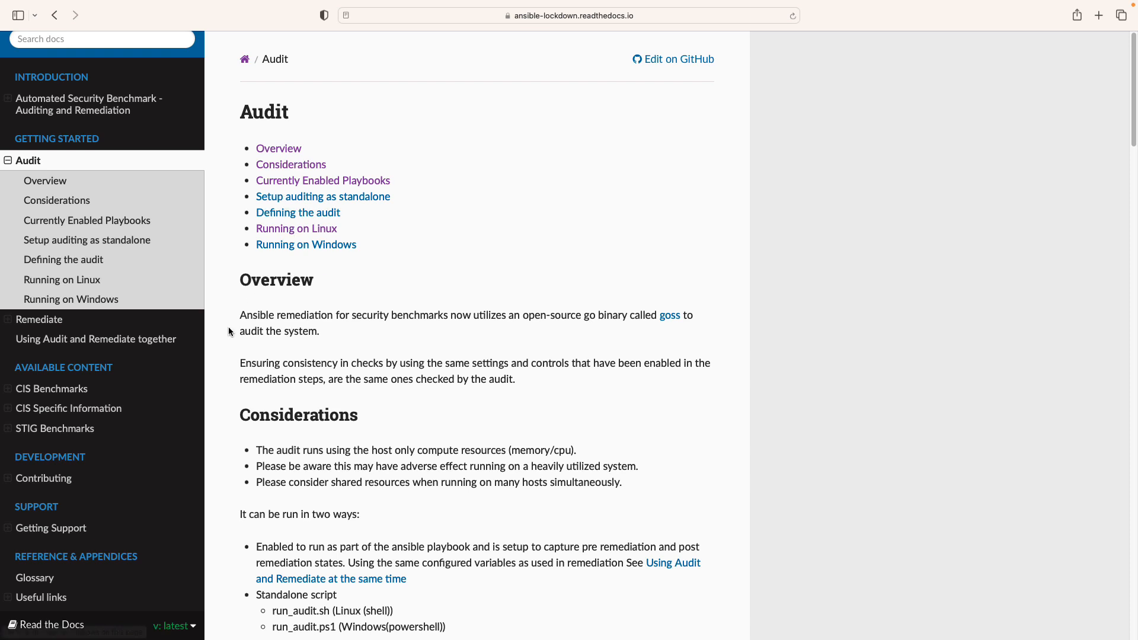
scroll(down, 3)
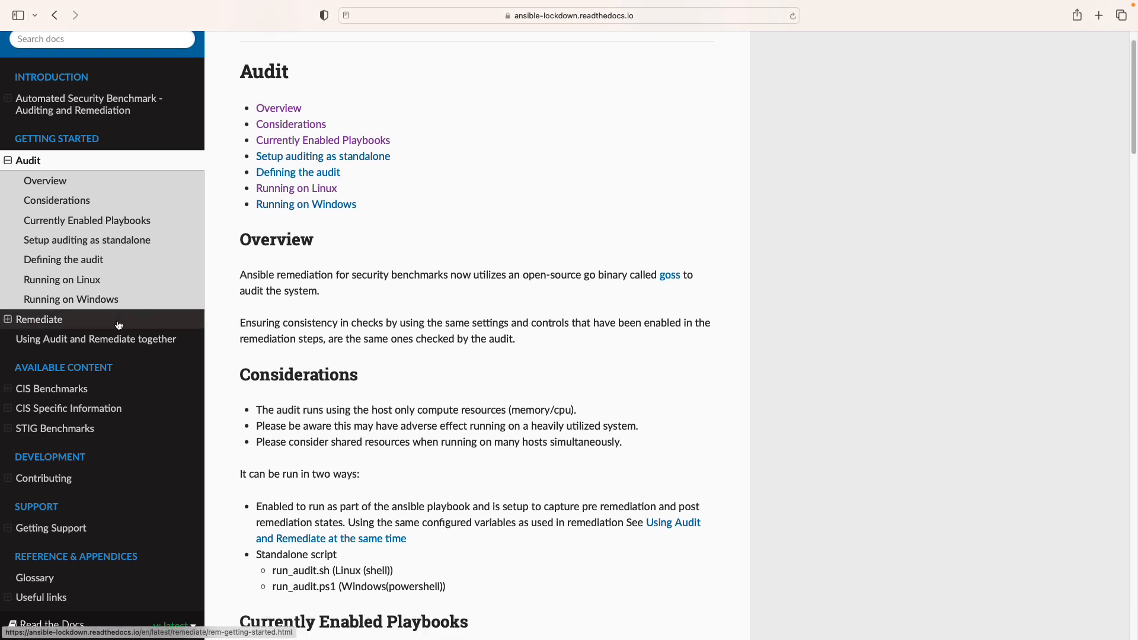
Read the Remediate guide to Installation, then return to the CIS Benchmarks table
click(38, 320)
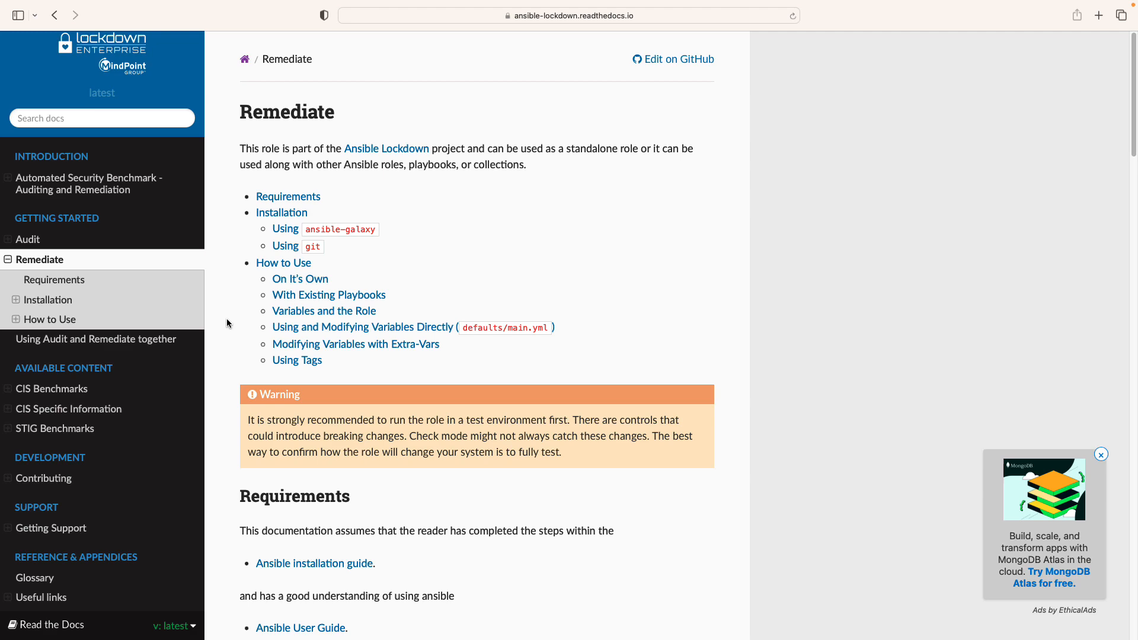
scroll(down, 3)
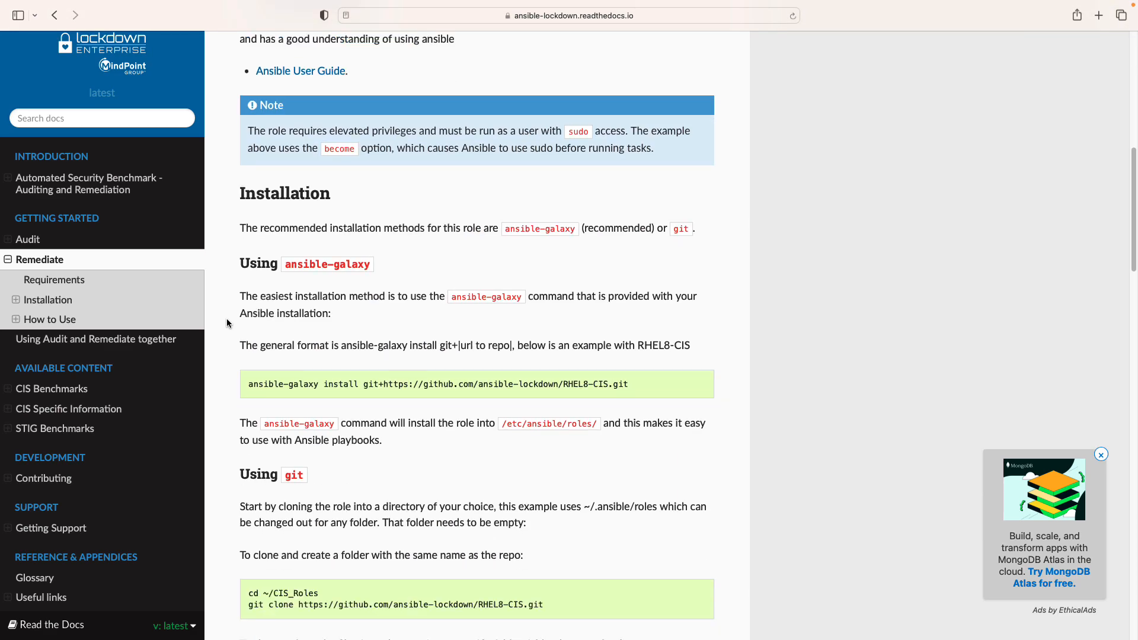
scroll(down, 3)
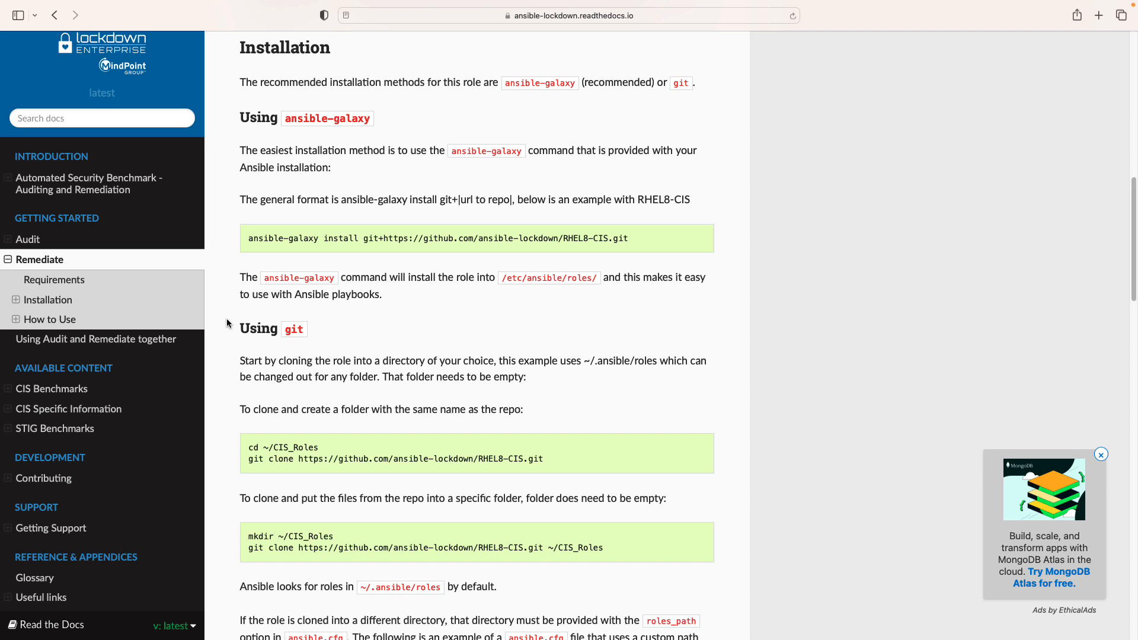
scroll(down, 3)
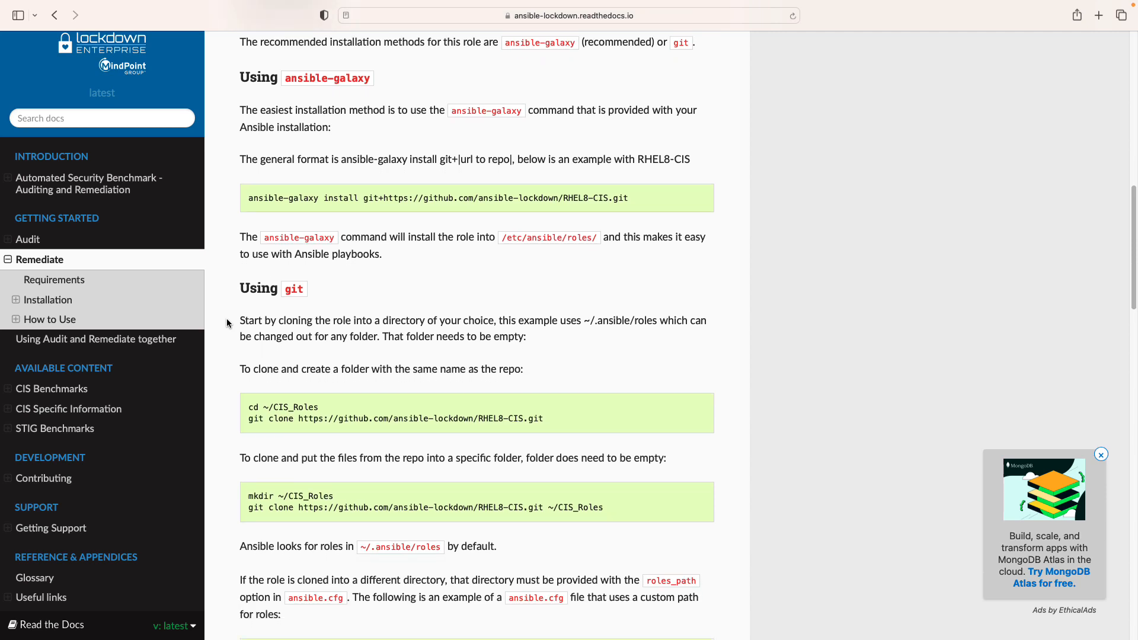
scroll(down, 3)
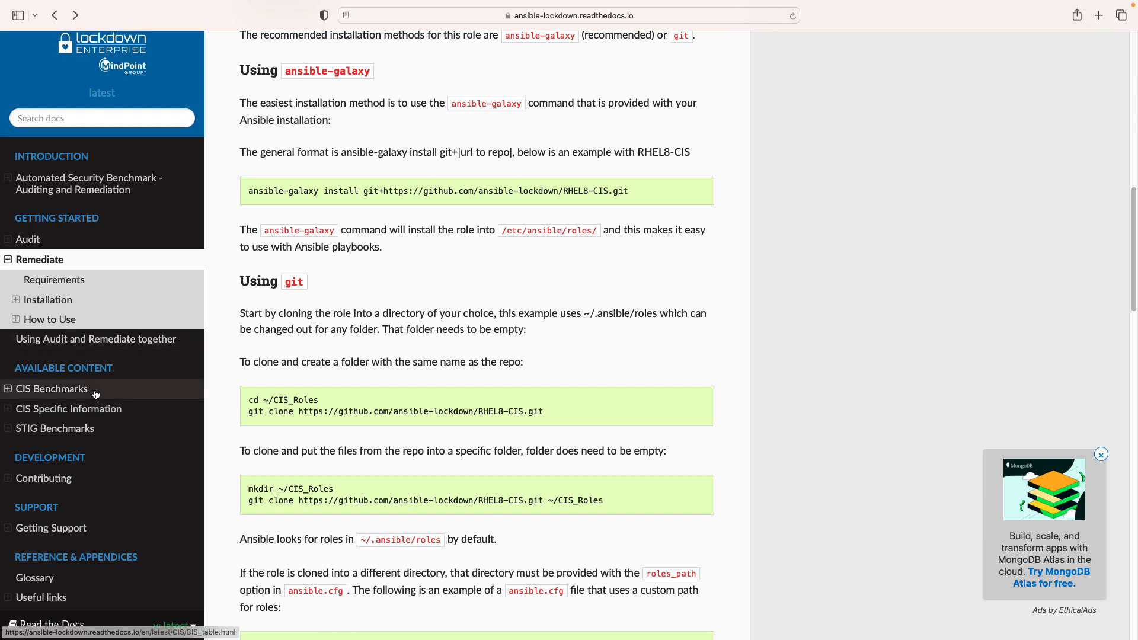
click(52, 389)
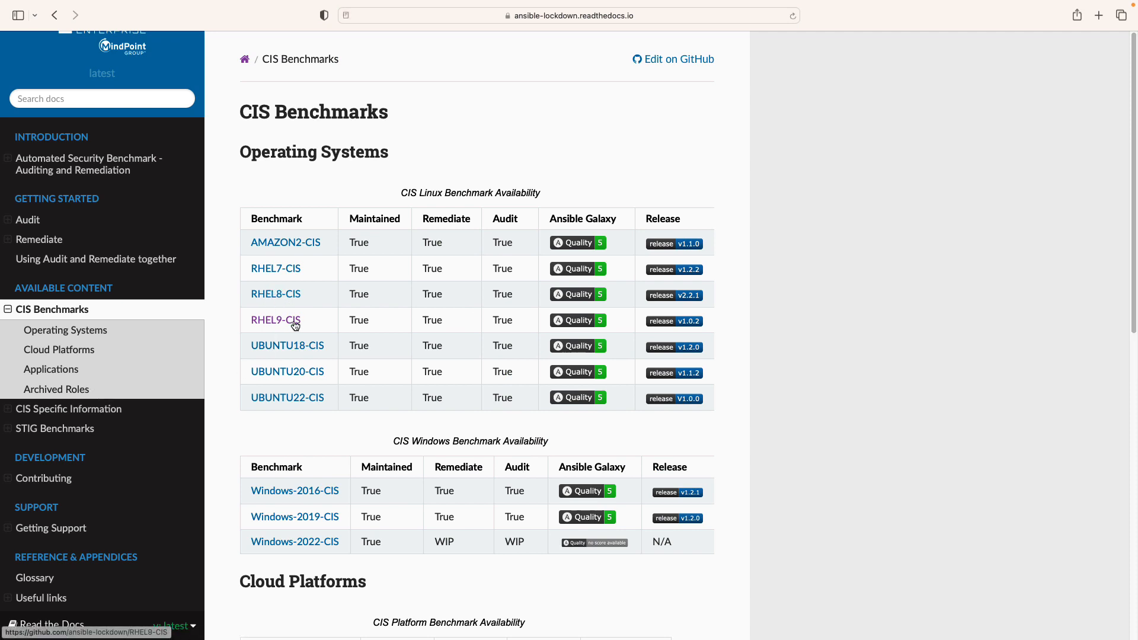
Open the ansible-lockdown RHEL9-CIS repository page and scroll through it
click(275, 320)
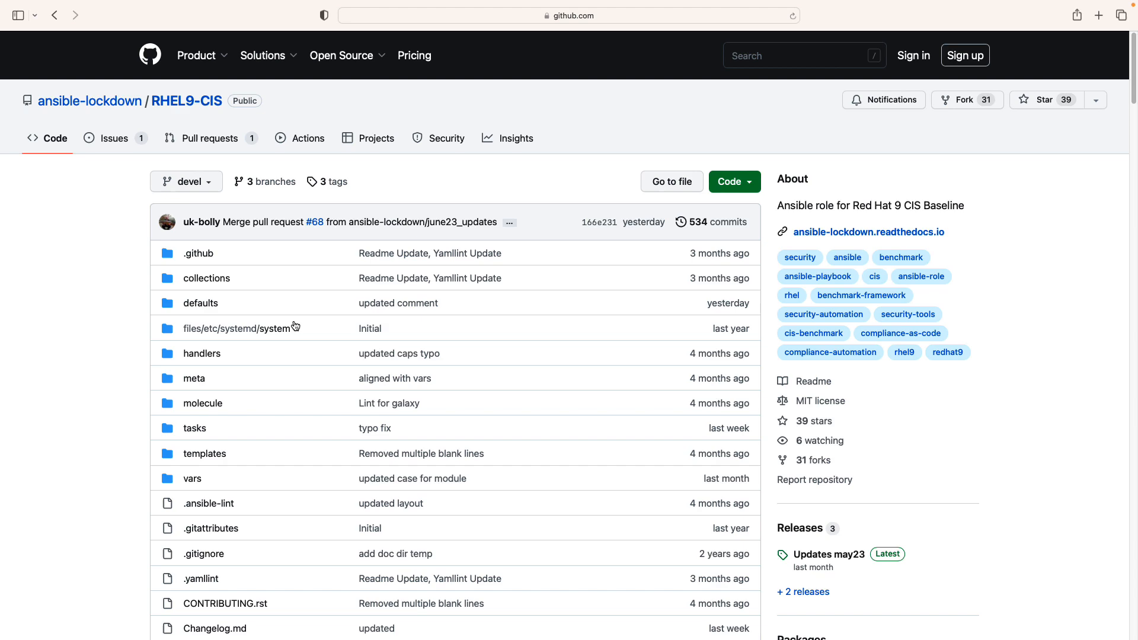
scroll(down, 3)
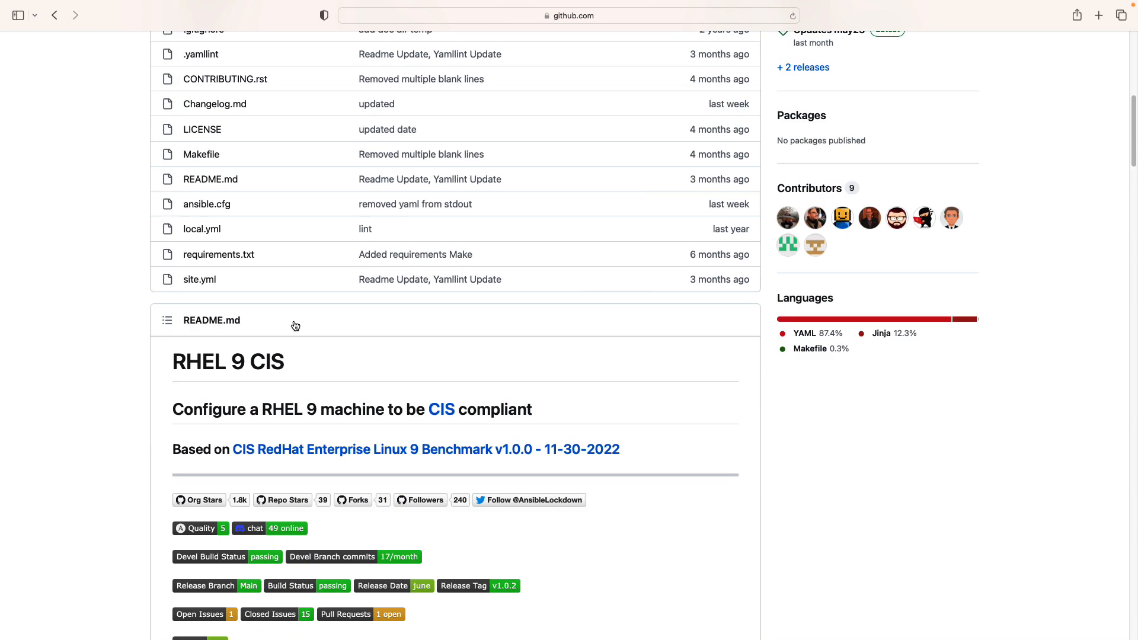
scroll(down, 3)
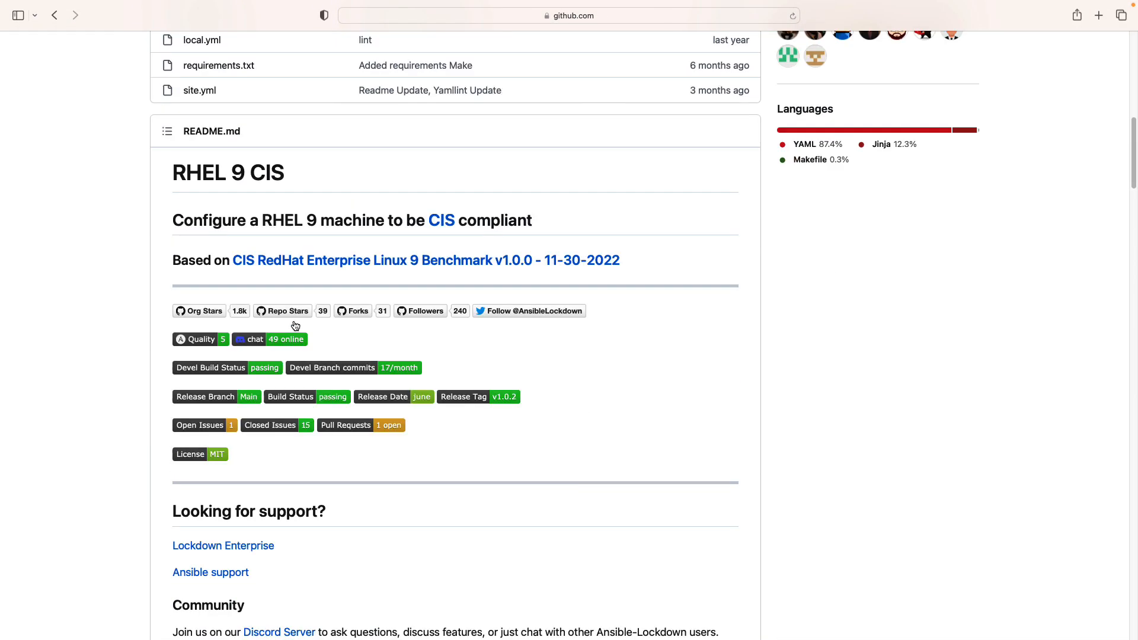
scroll(down, 3)
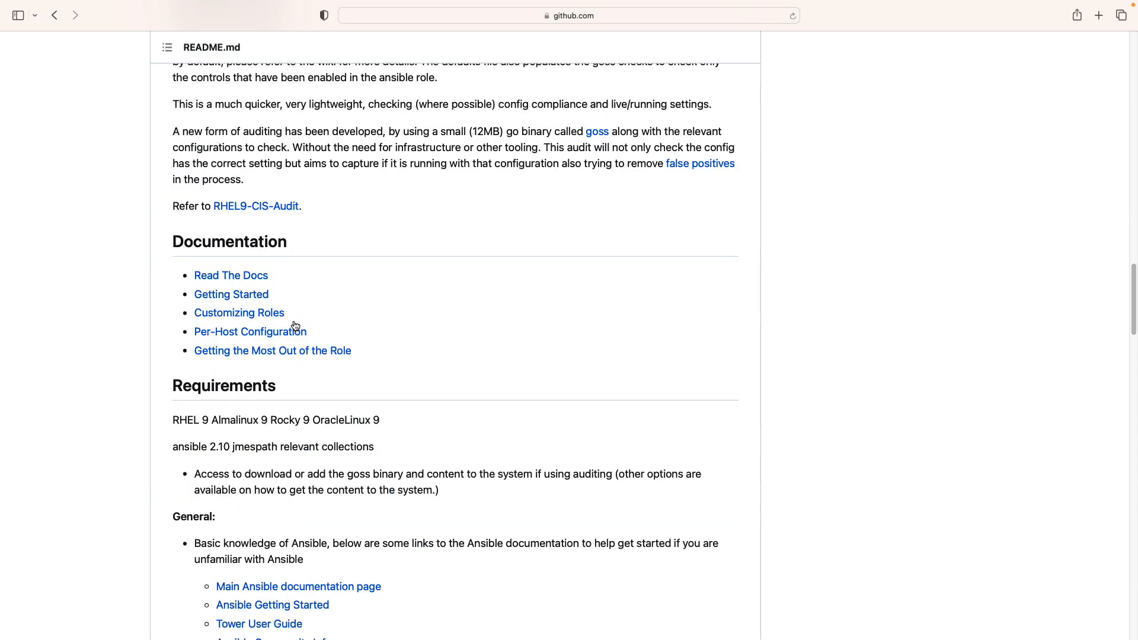
scroll(down, 3)
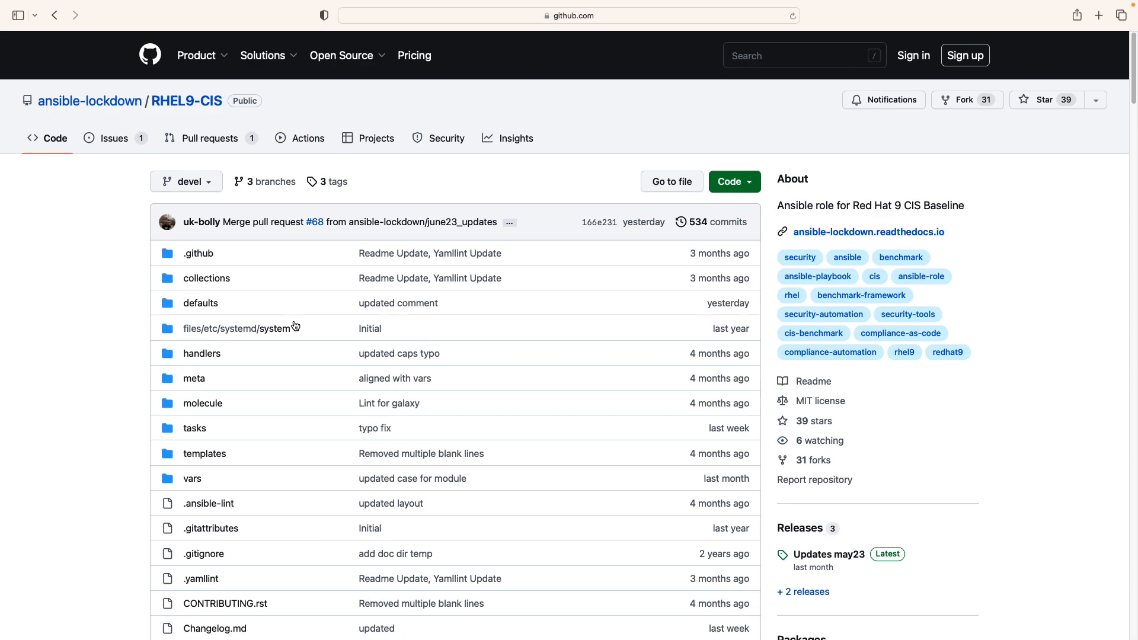
Copy the repository's HTTPS clone URL from the Code menu
click(733, 182)
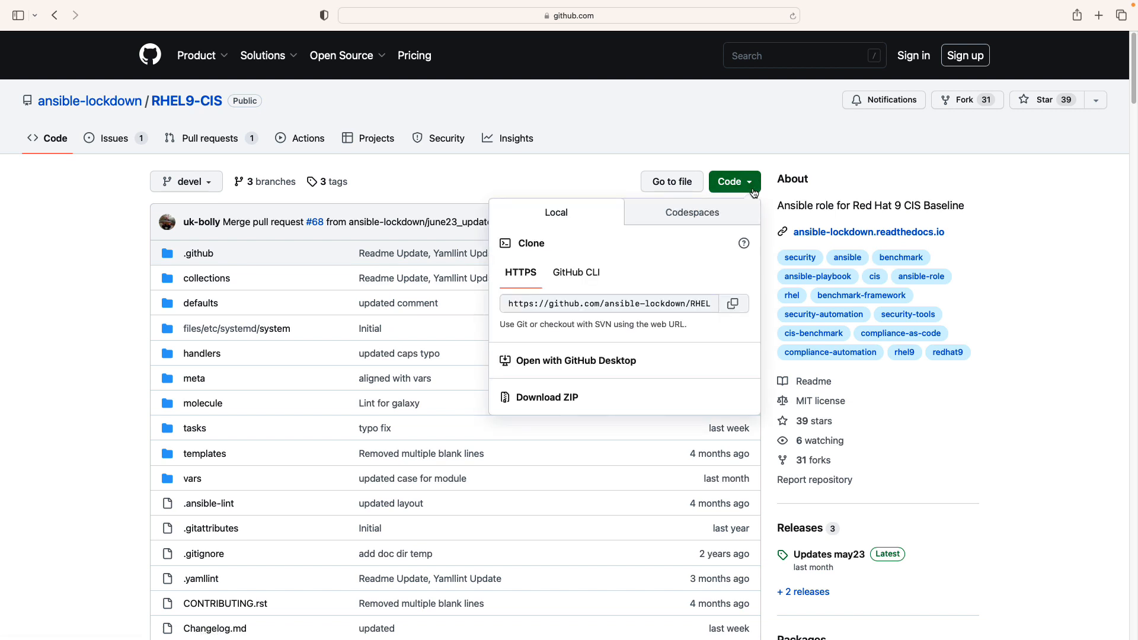
click(733, 303)
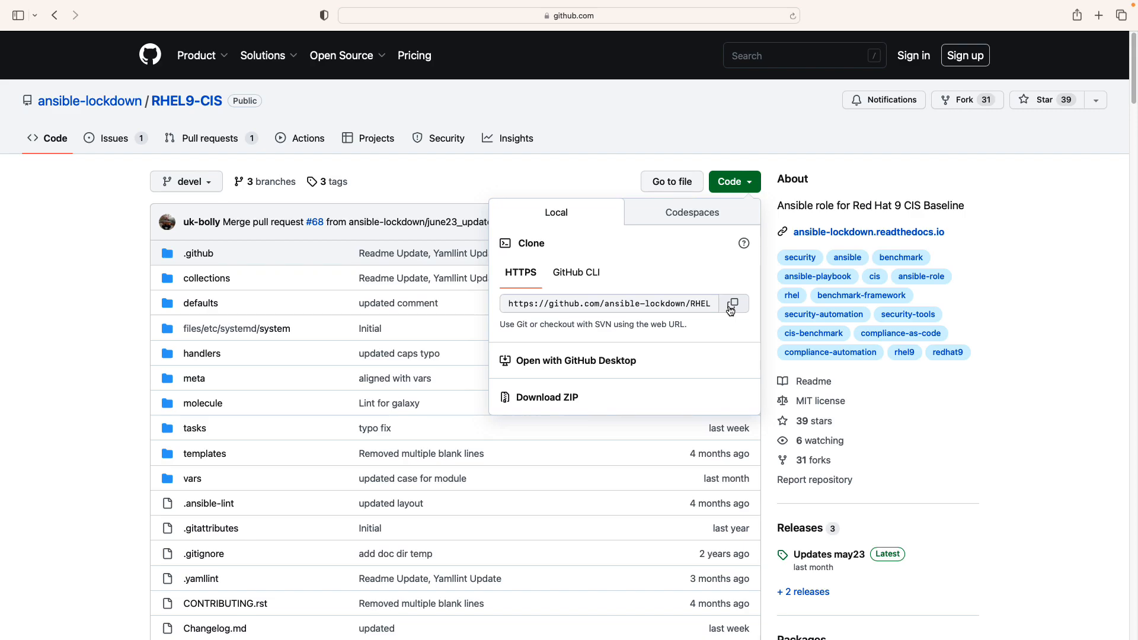
click(869, 232)
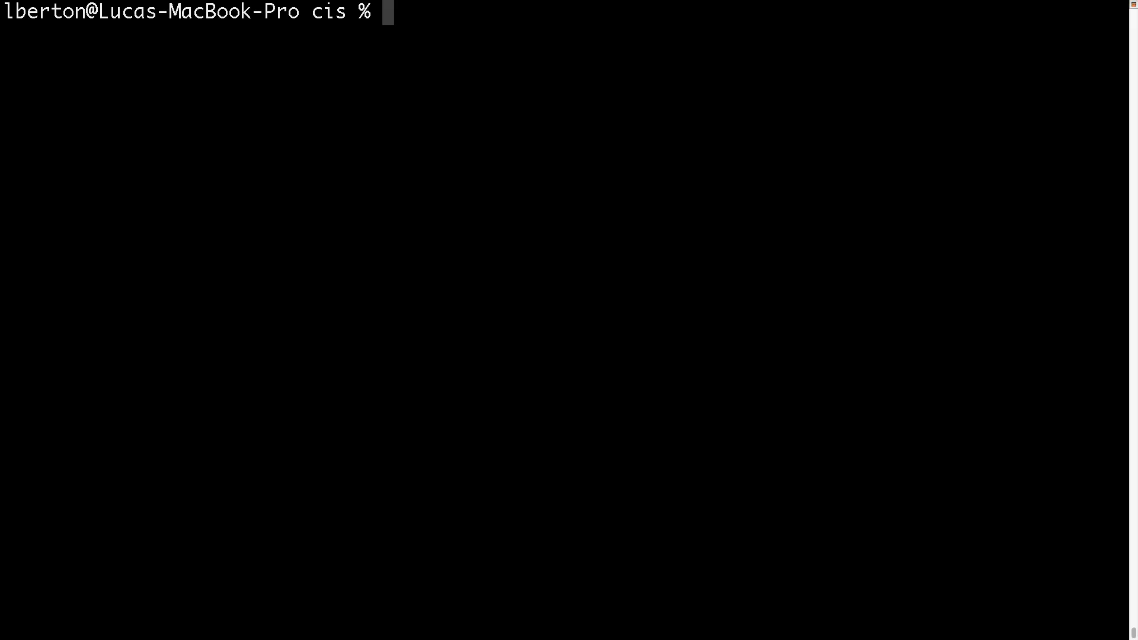
text(ansib)
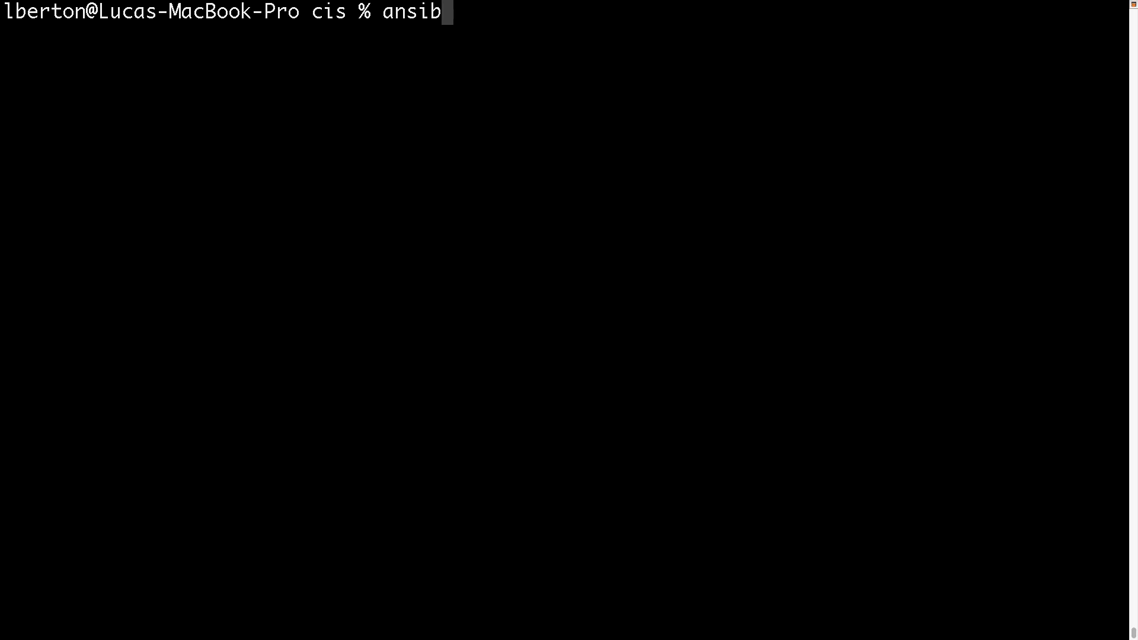
text(le-gala)
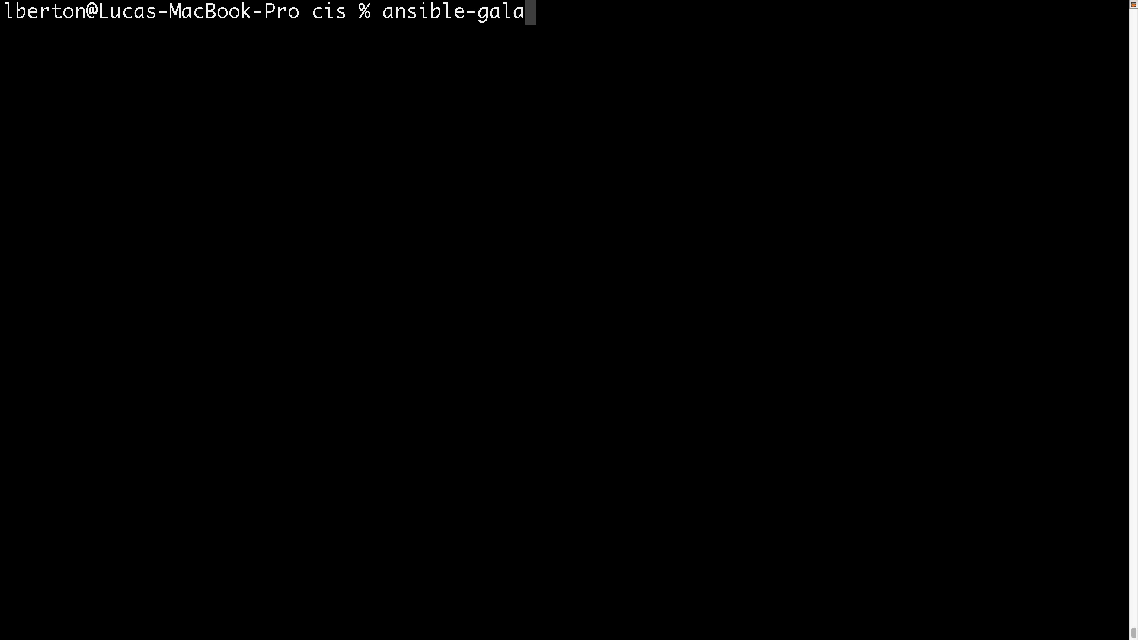
text(xy in)
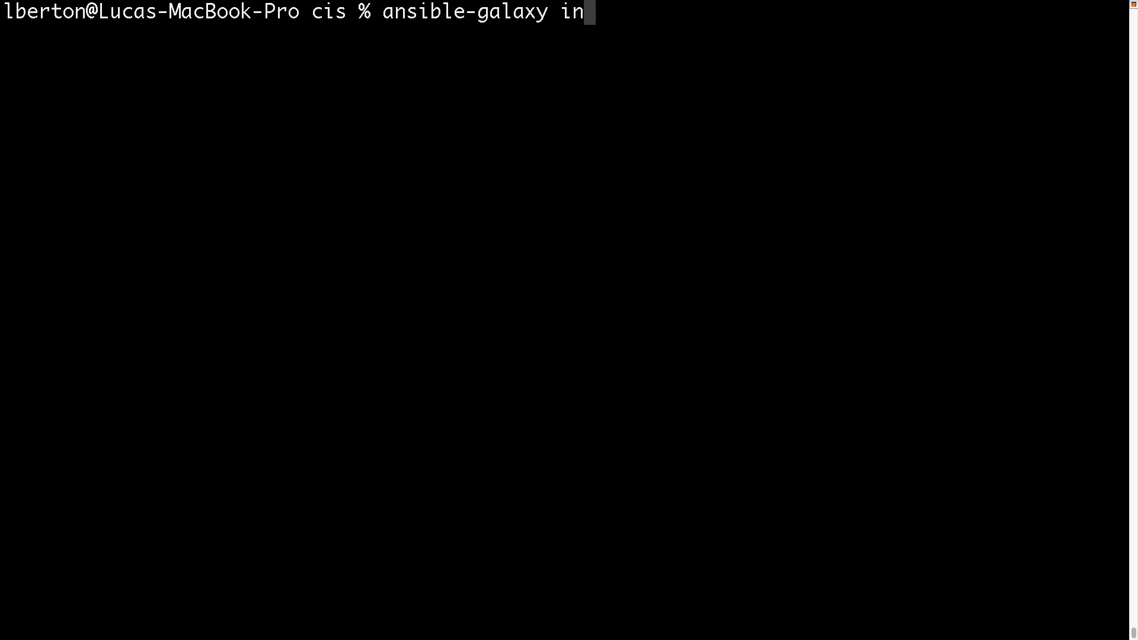
text(stall git)
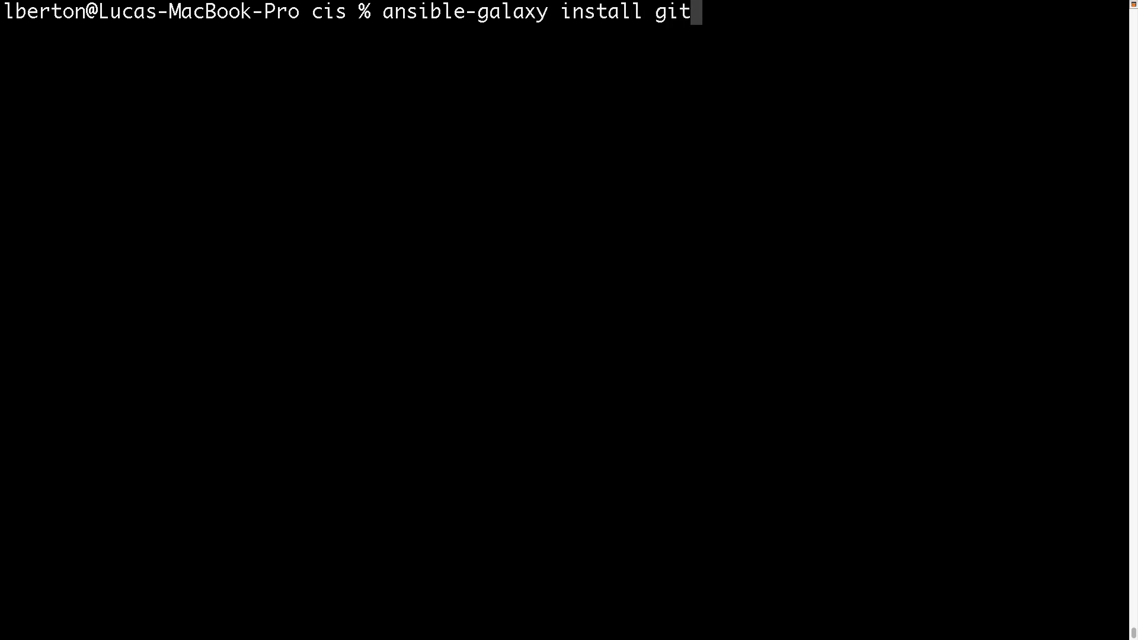
text(+https://github.com/ansible-lockdown/RHEL9-CIS.git)
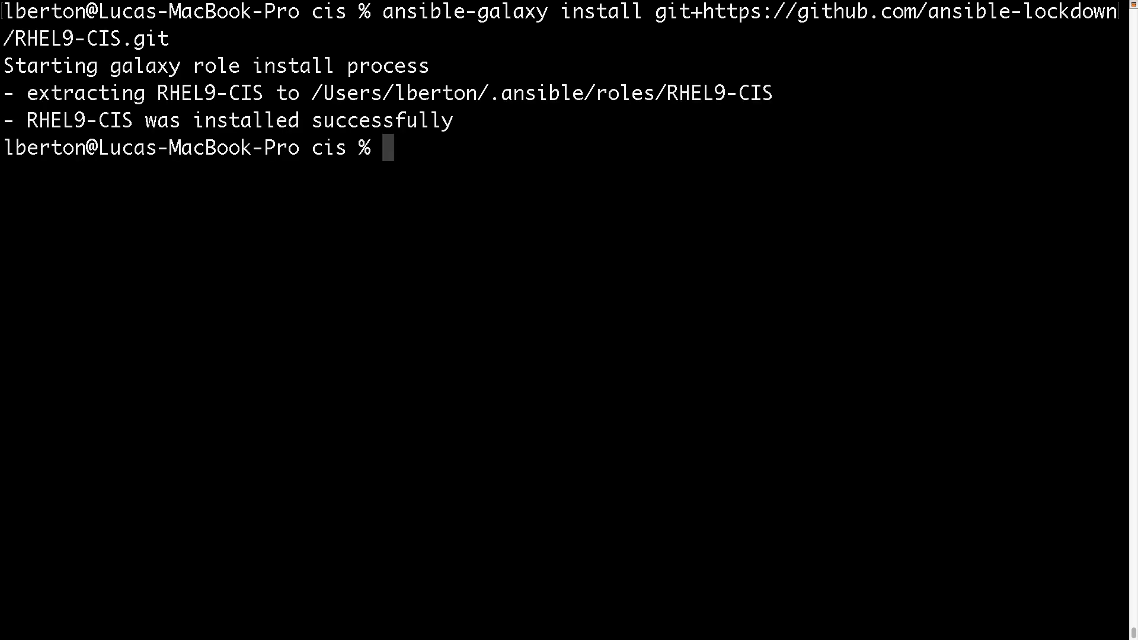
mouse_move(634, 259)
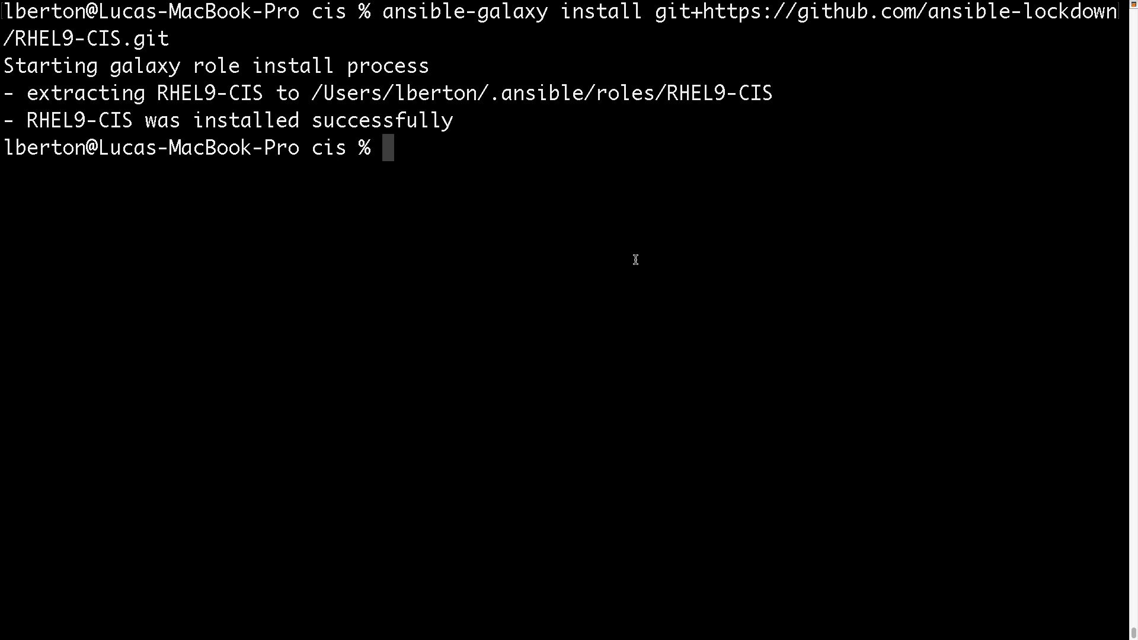
Display /Users/lberton/.ansible/roles/RHEL9-CIS/site.yml with cat
text(cat)
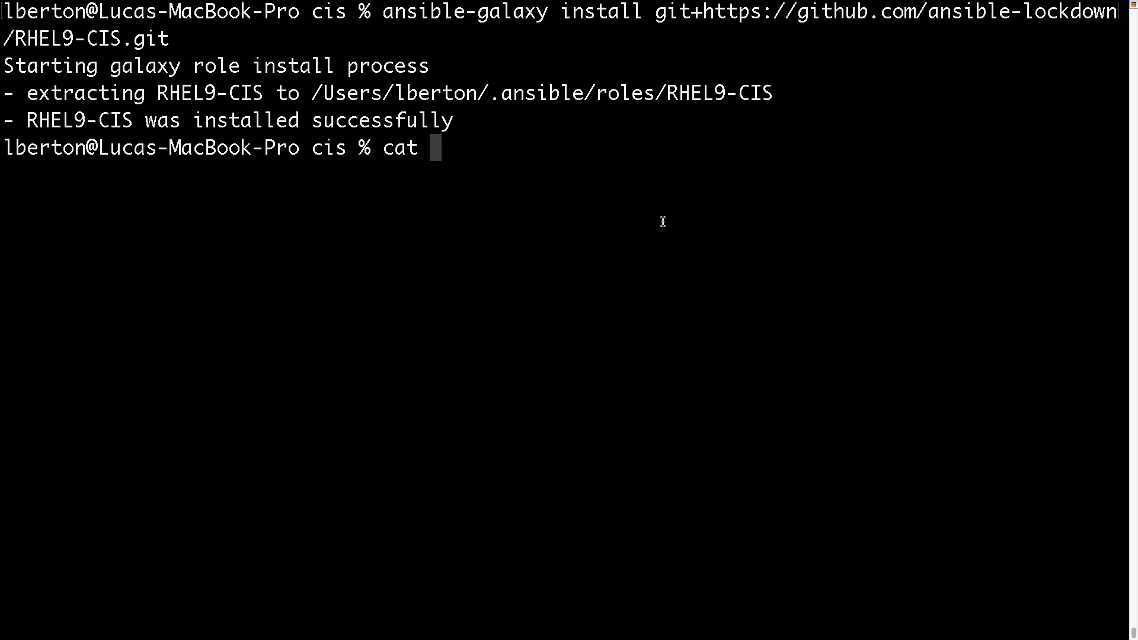
drag(311, 93, 772, 94)
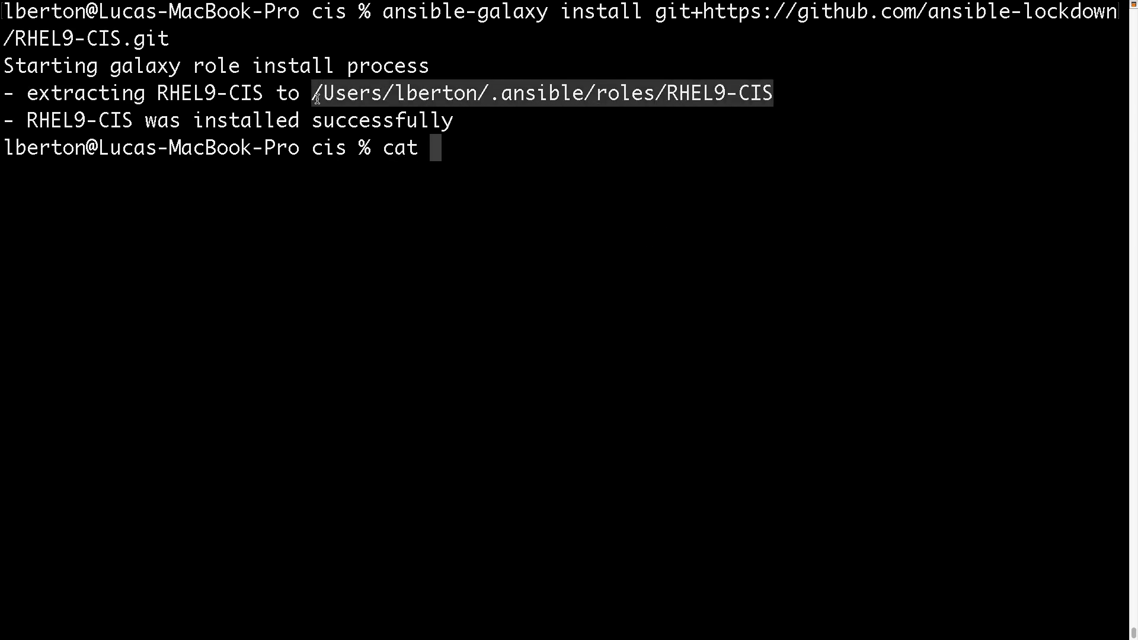
text(/Users/lberton/.ansible/roles/RHEL9-CIS/)
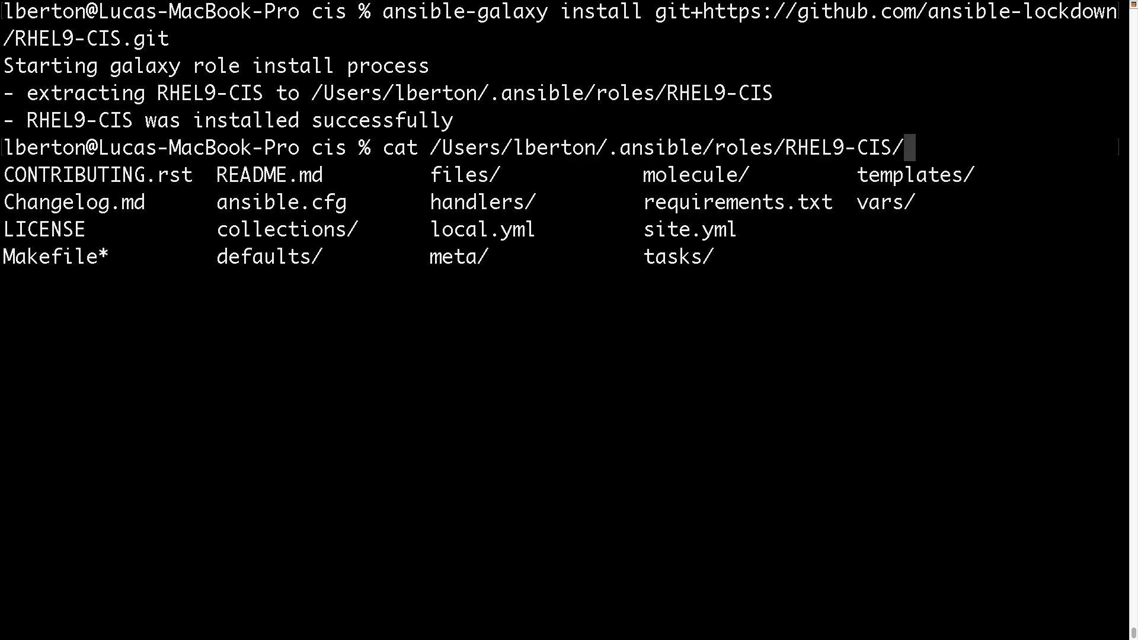
text(site.yml)
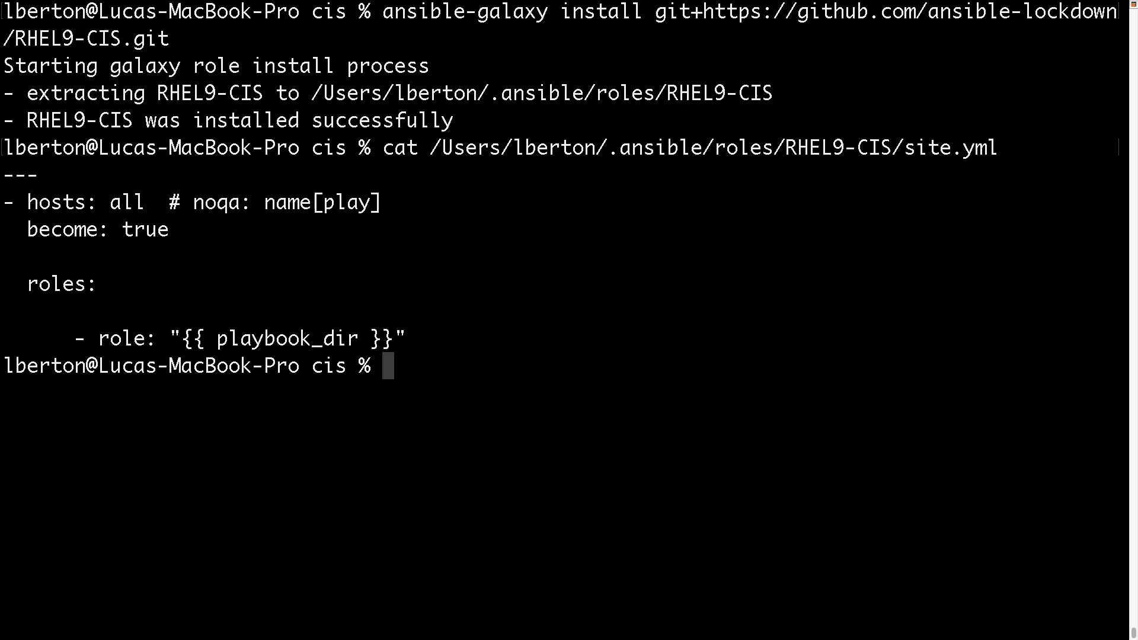
text(cat /Users/lberton/.ansible/roles/RHEL9-CIS/site.yml)
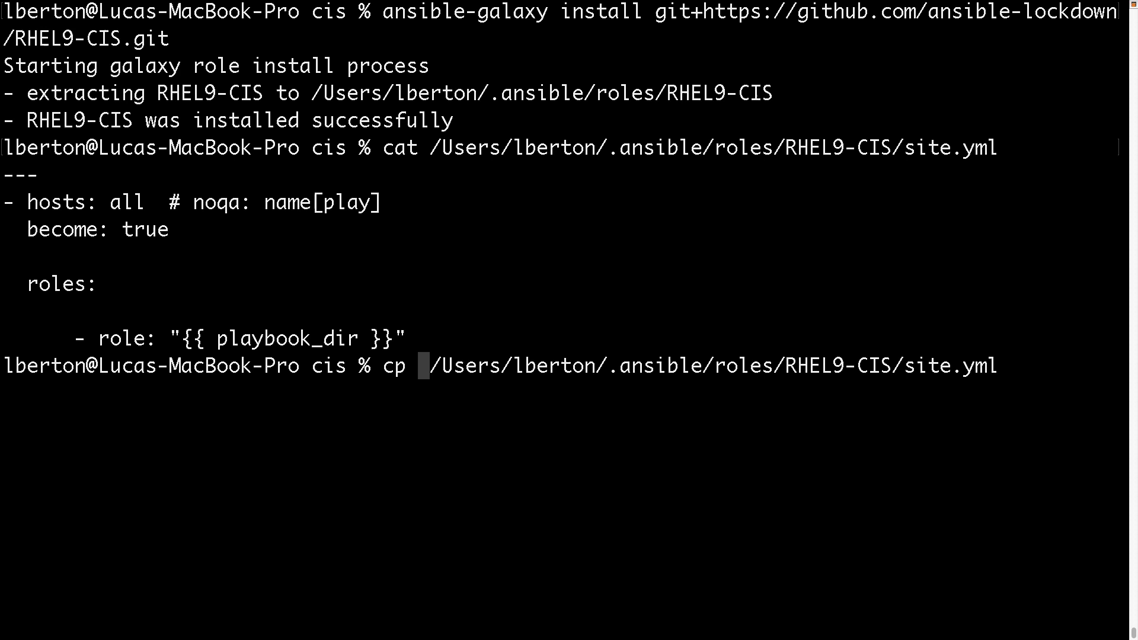
Copy the role's site.yml into the current cis folder with cp -v
text(-v)
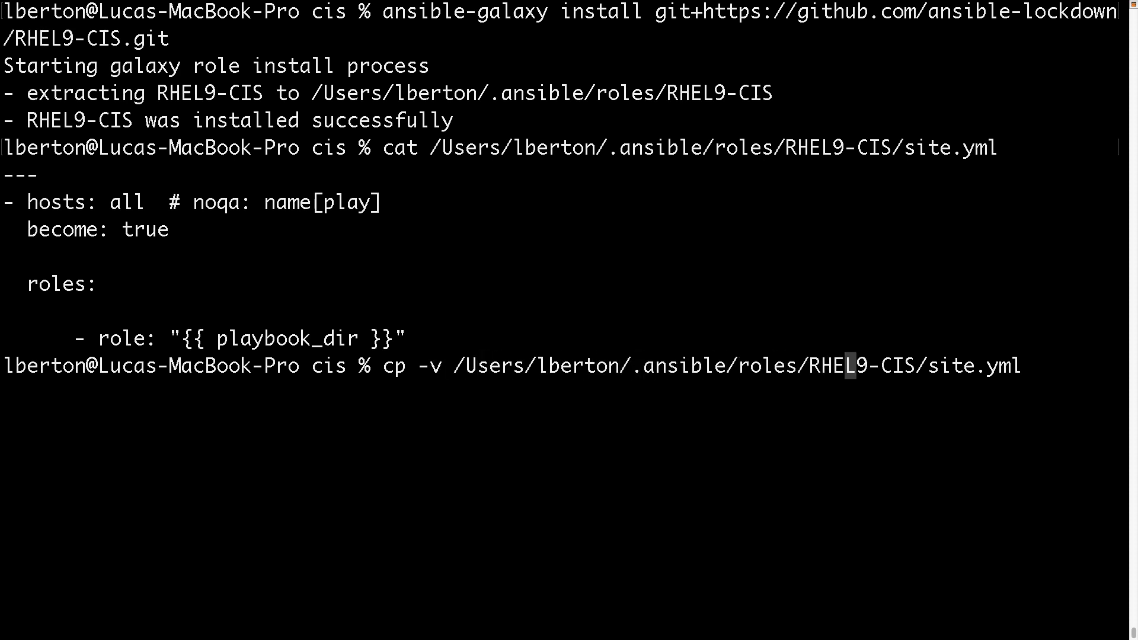
text(.)
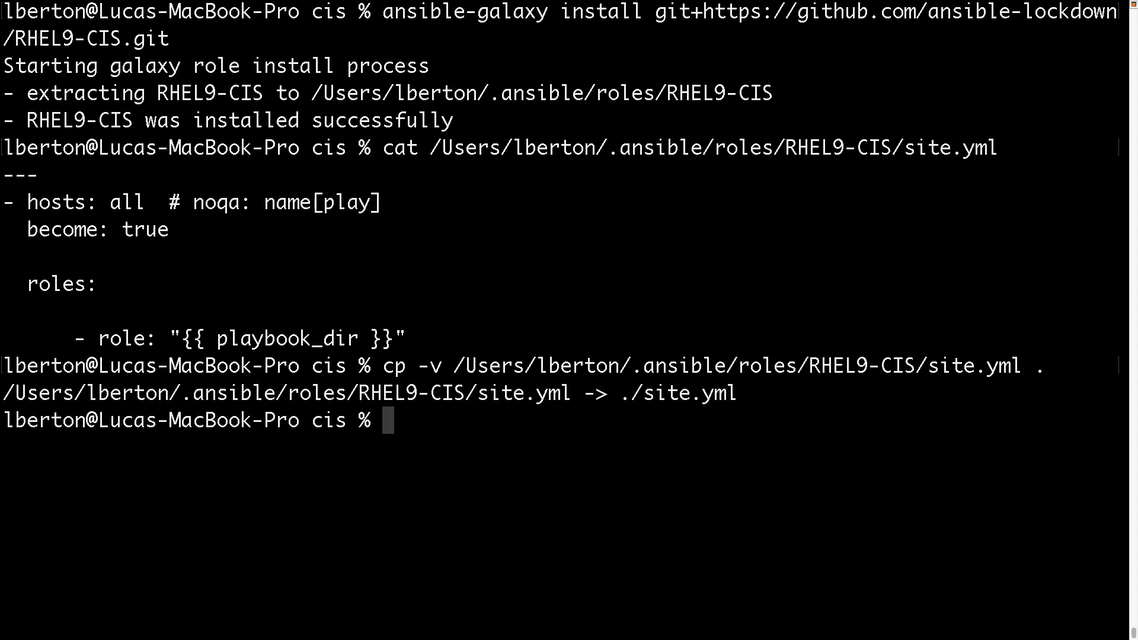
text(vim)
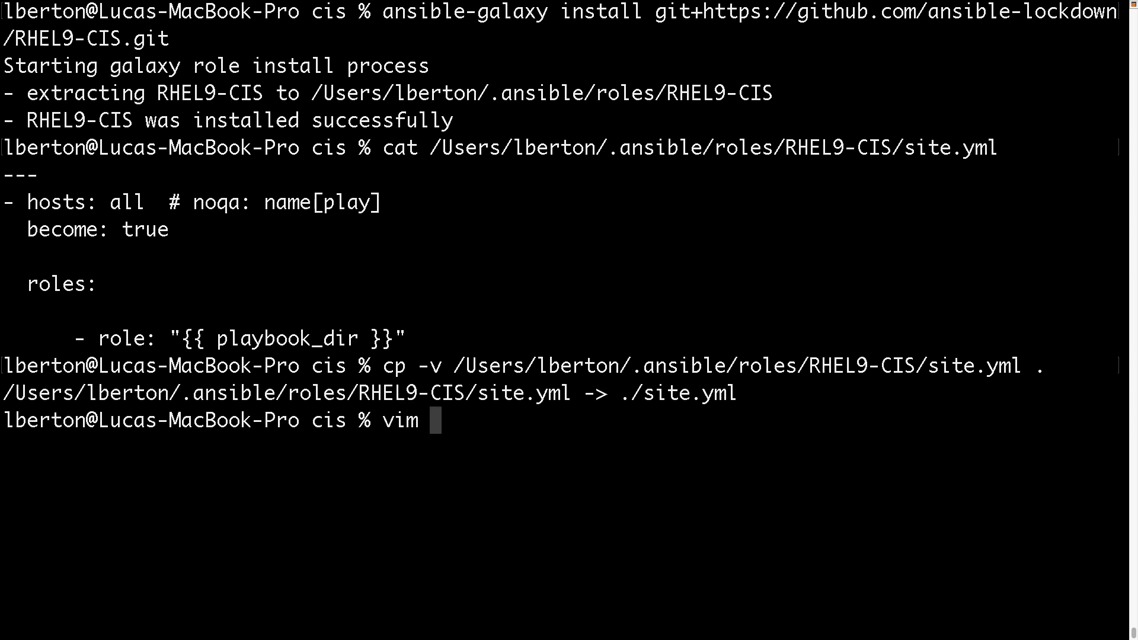
Set the role in site.yml to RHEL9-CIS, delete the noqa comment, and save with :wq
text(site.yml)
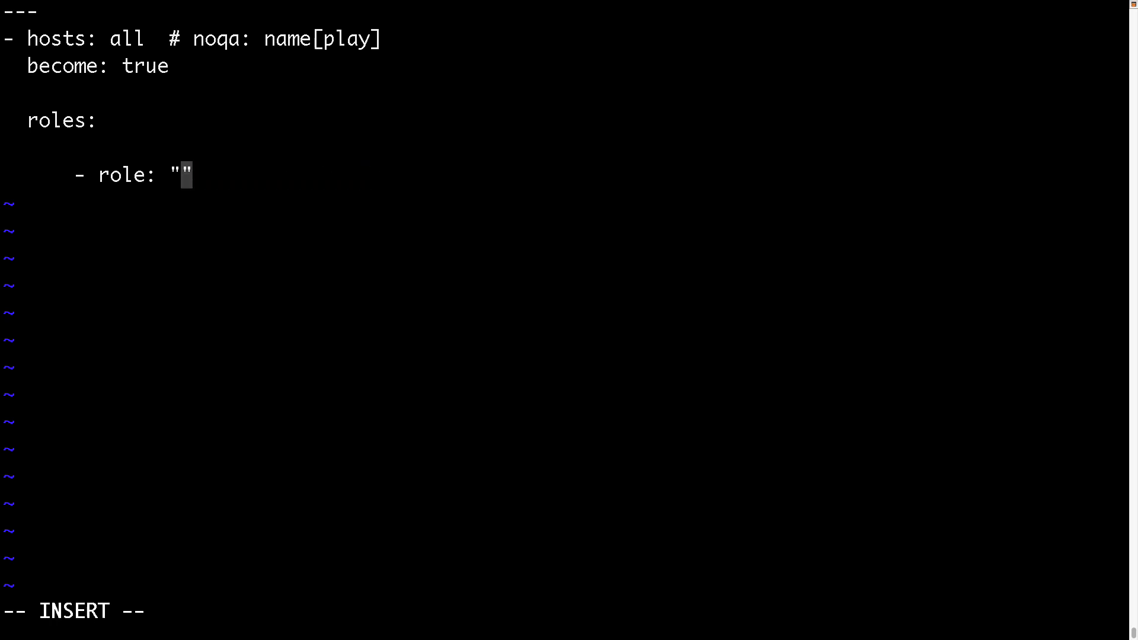
text(RHEL9-C)
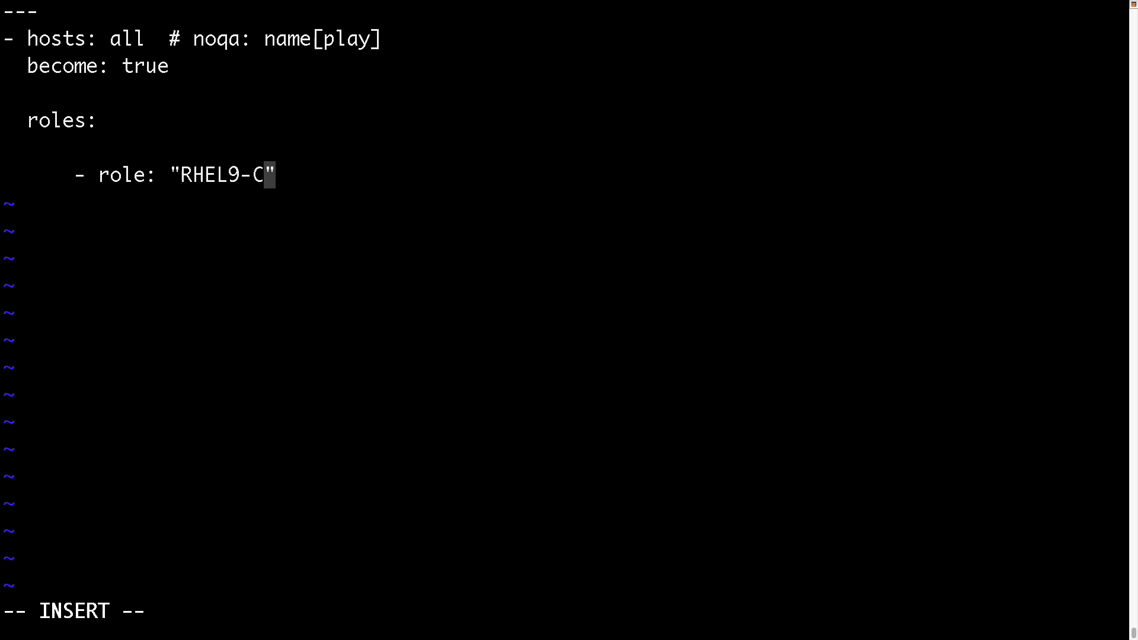
text(IS)
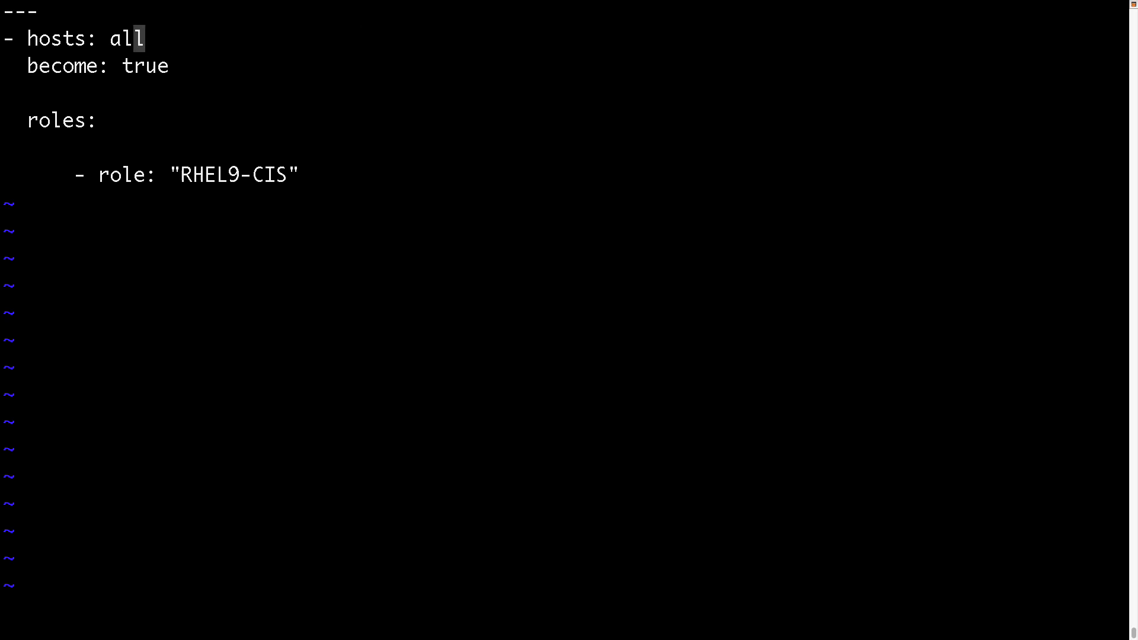
text(:wq)
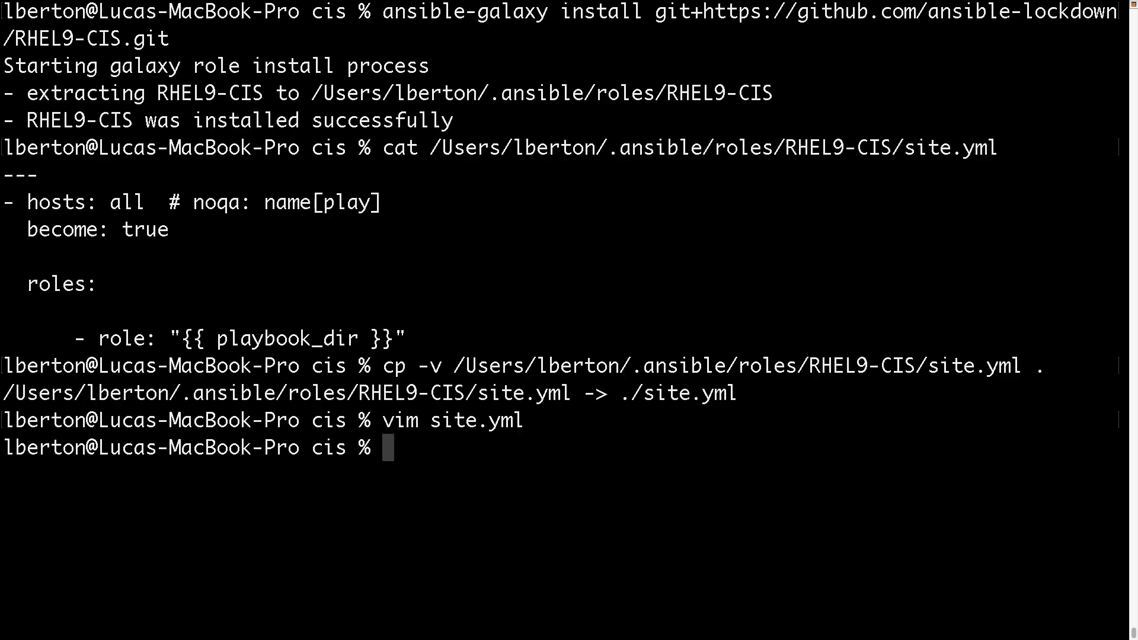
Create a new inventory file in vim listing host rhel.example.com
text(vim i)
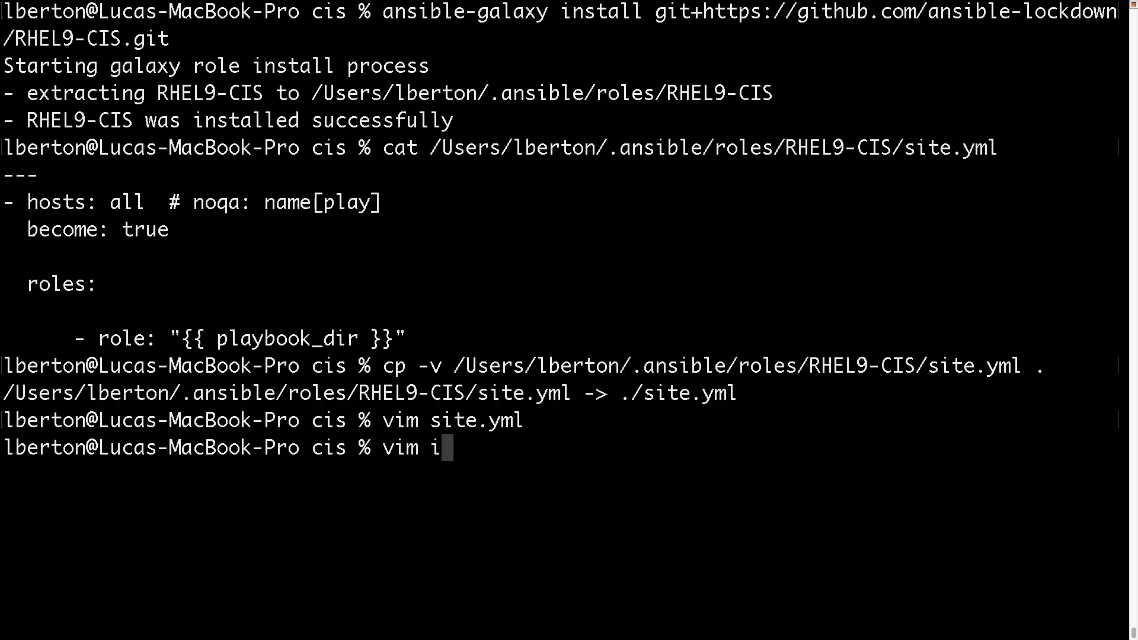
text(nventory)
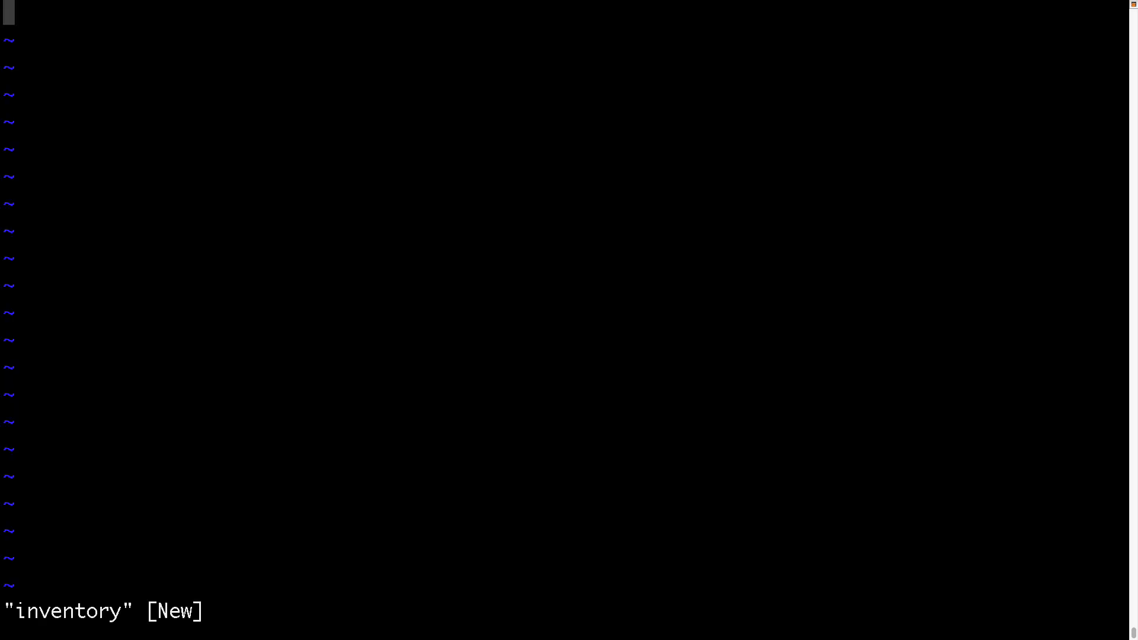
key(i)
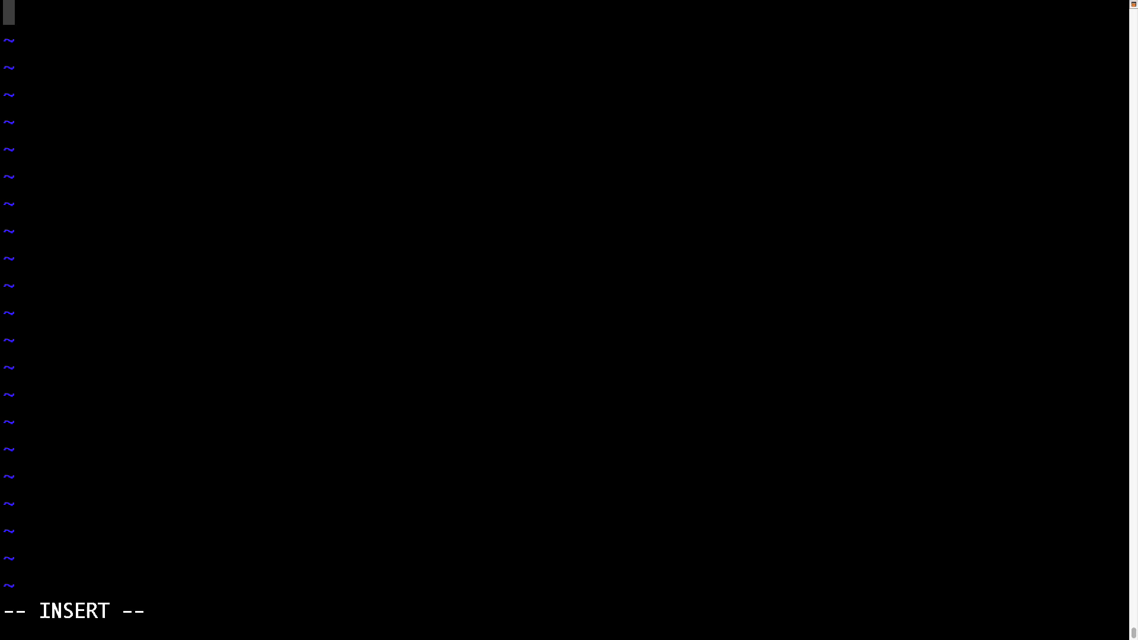
text(rhel.exam)
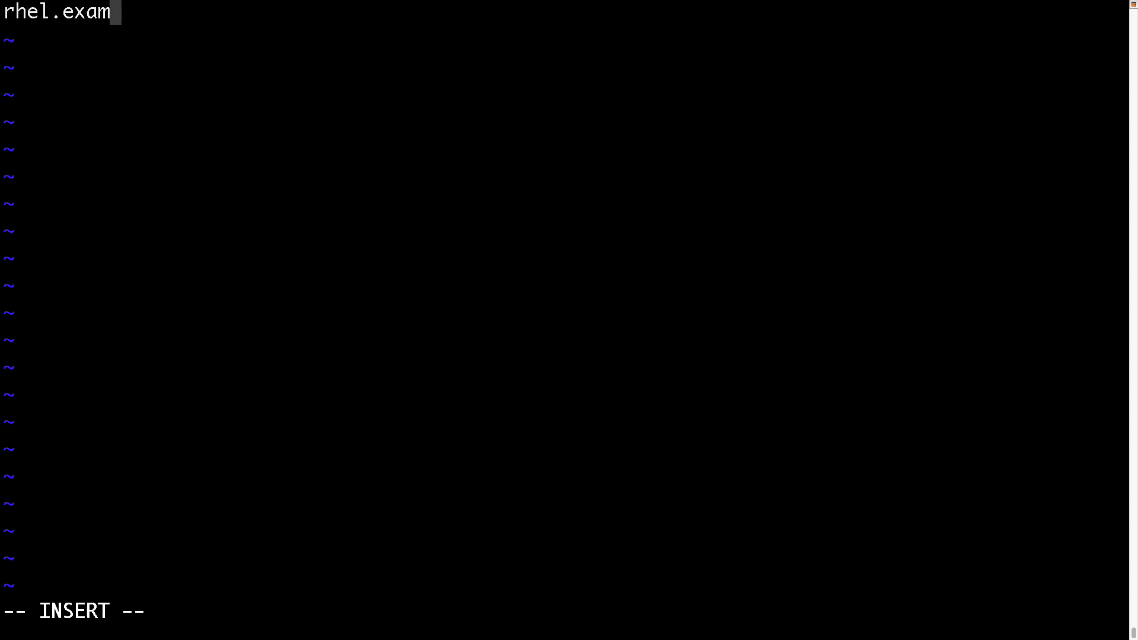
text(ple.com)
text([all:vars)
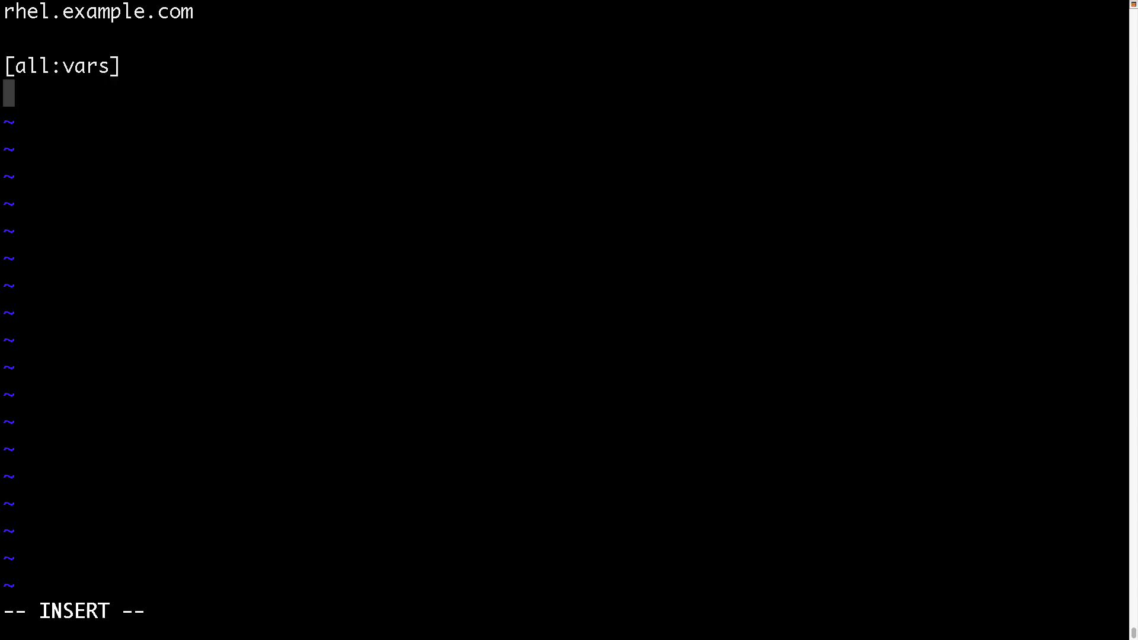
Add all-hosts variables ansible_connection=ssh and ansible_user=luca, then save
text(ansible_)
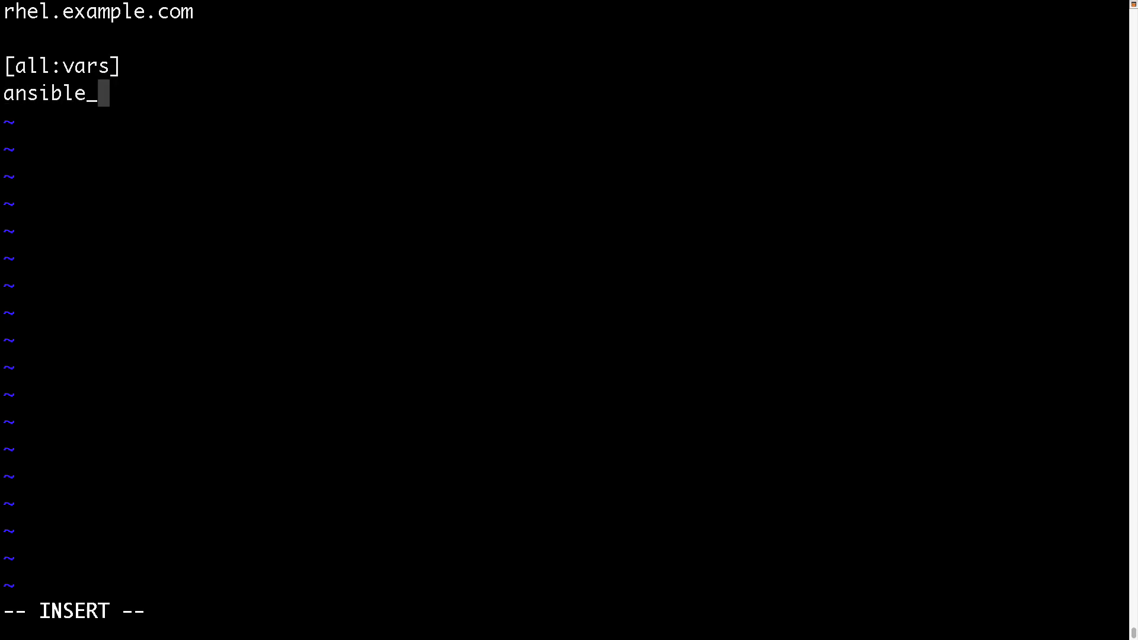
text(connection =)
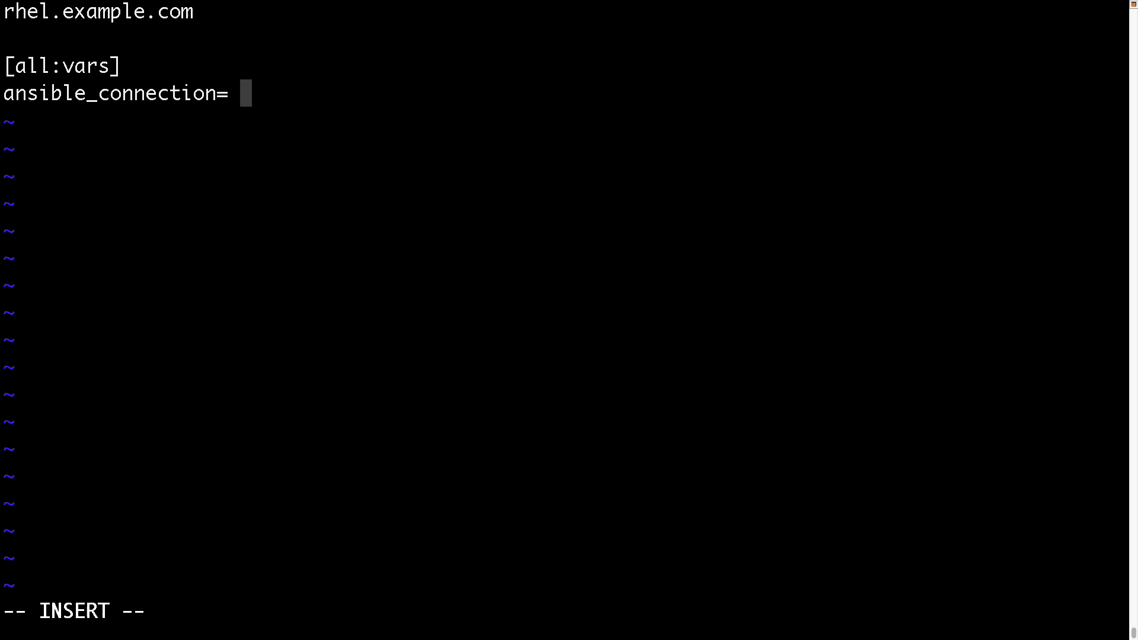
text(ssh)
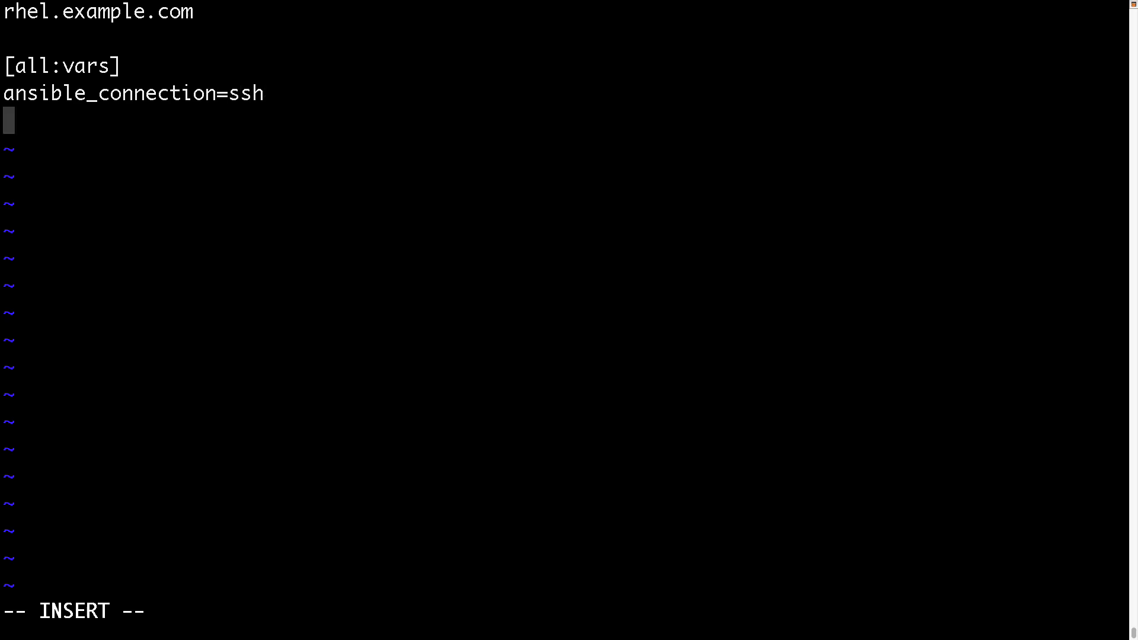
text(ansible_)
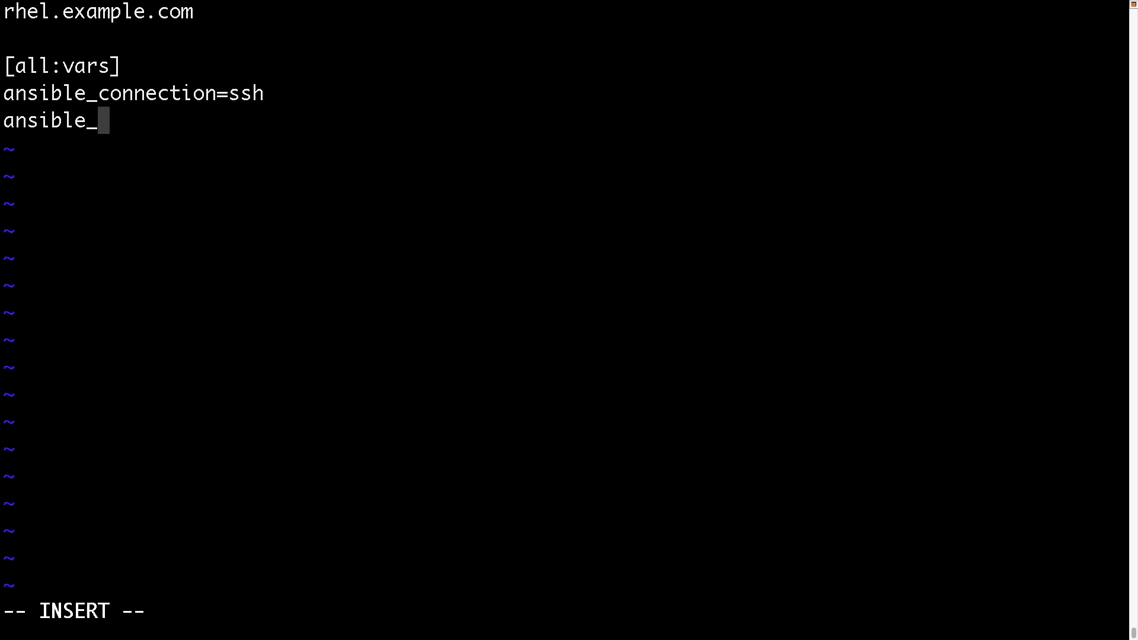
text(user=)
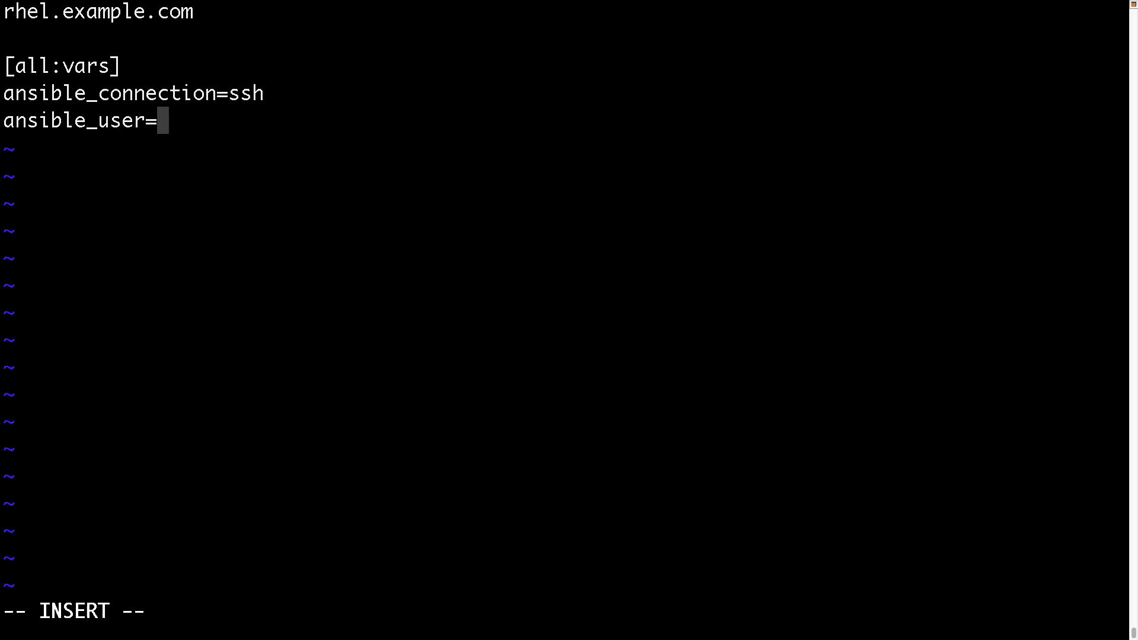
text(luca)
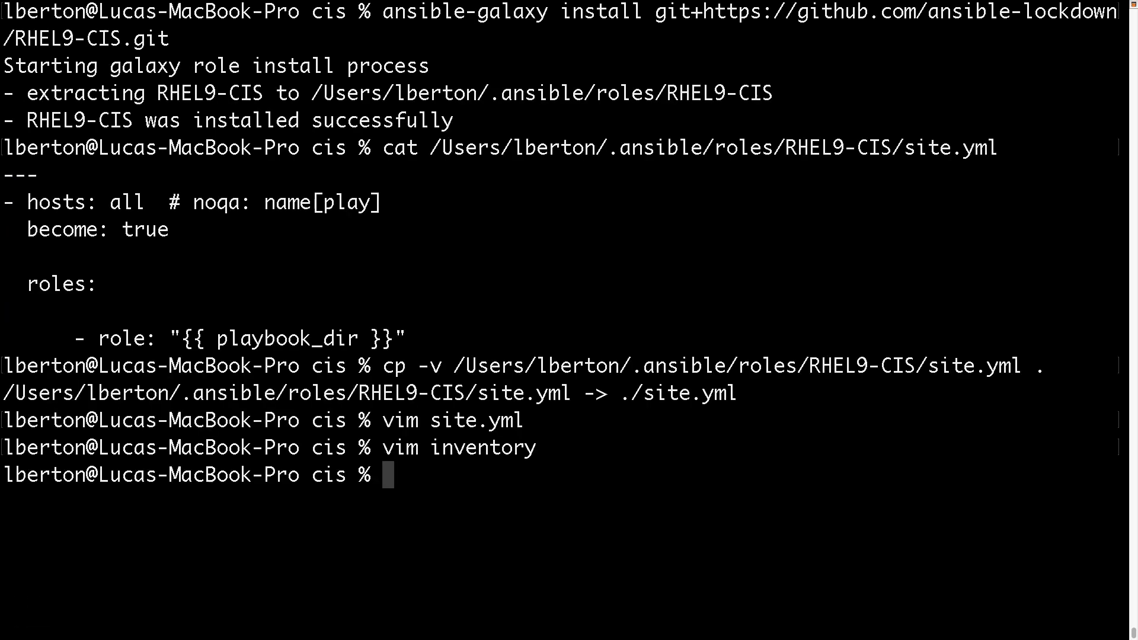
Run ansible-playbook -i inventory site.yml, then rerun with -K and the become password
text(ansible-playbook -i inventory)
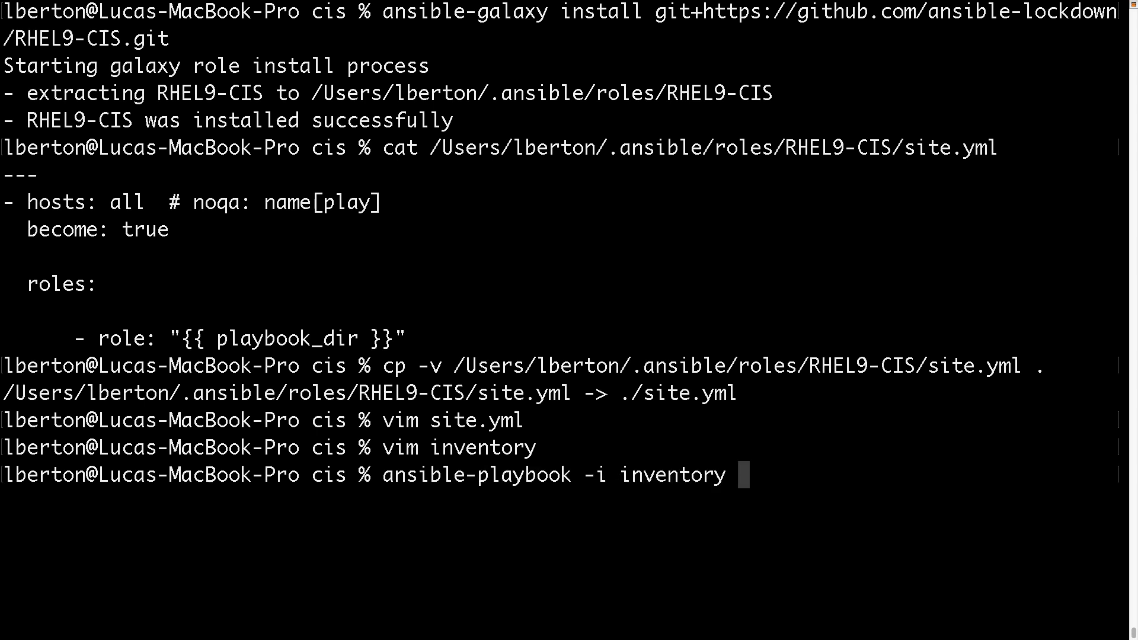
text(site.yml)
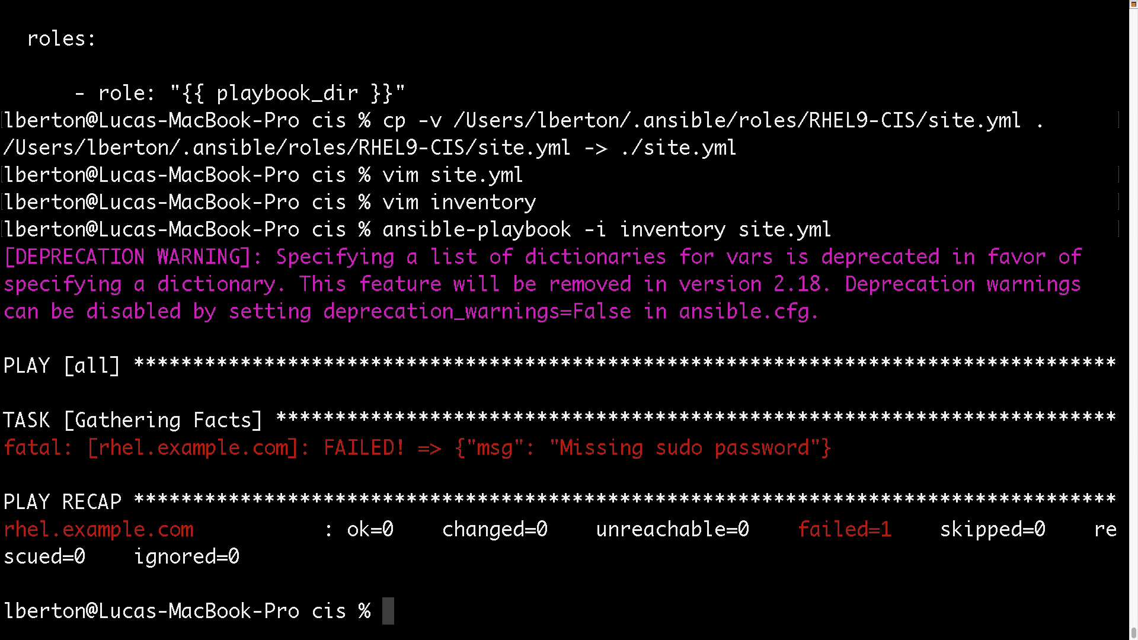
text(ansible-playbook -i inventory site.yml)
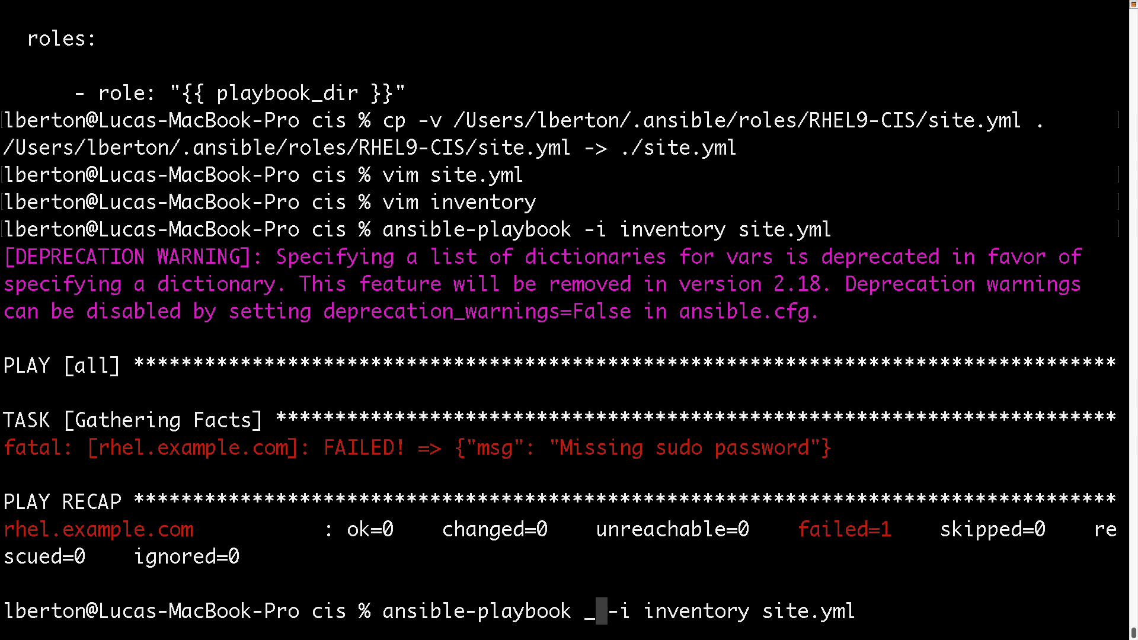
text(K)
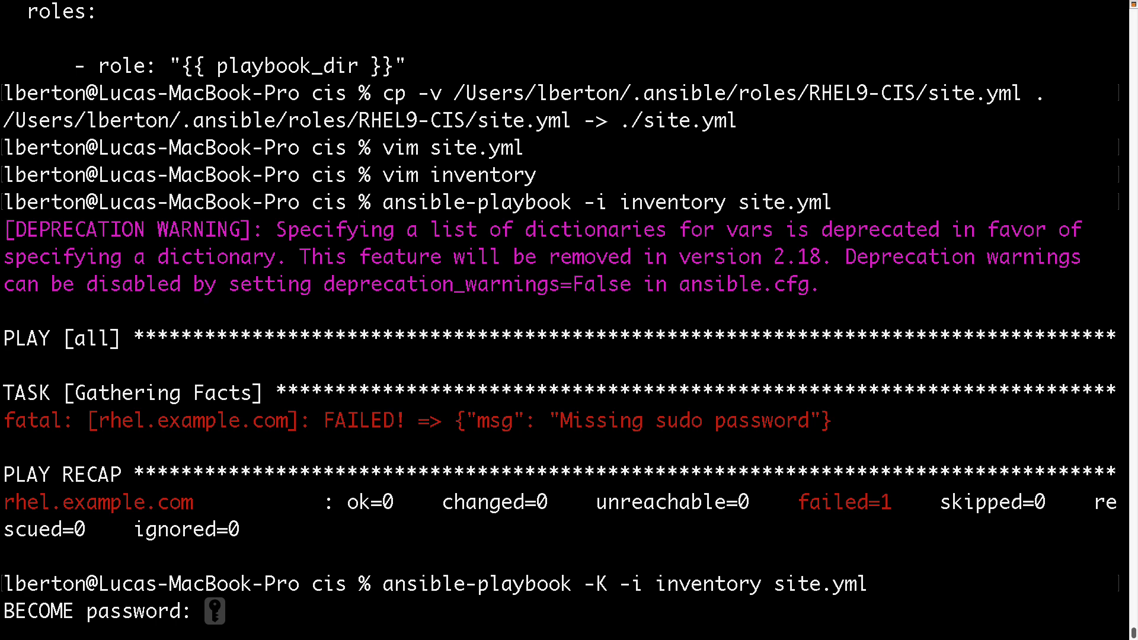
key(Return)
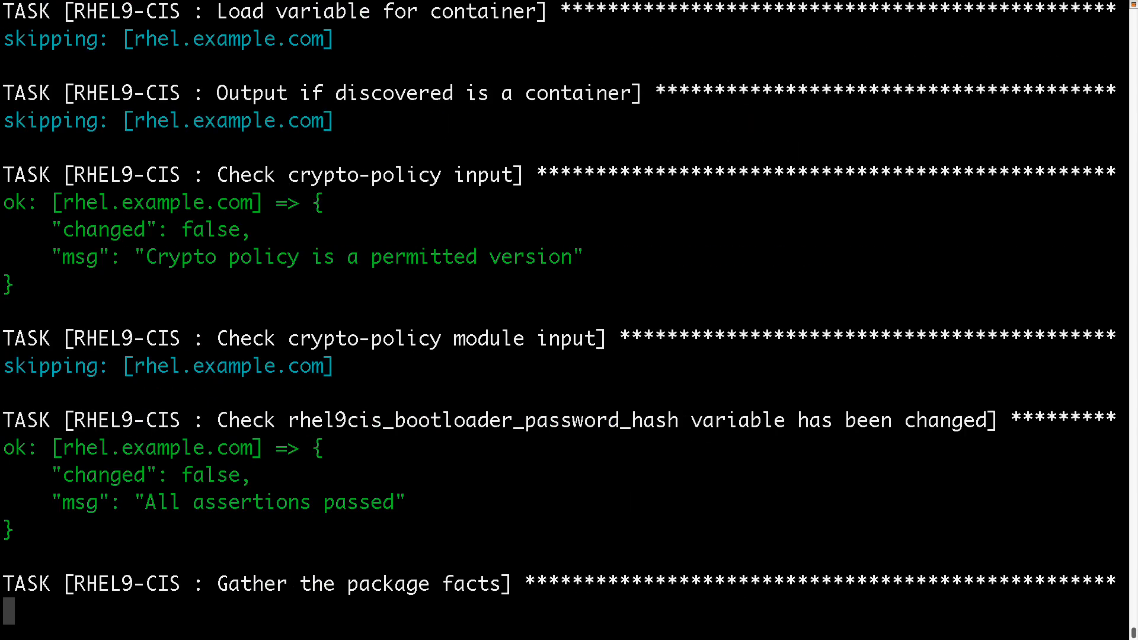
Follow the playbook output to the recap: 354 ok, 107 changed, one postfix failure
scroll(down, 3)
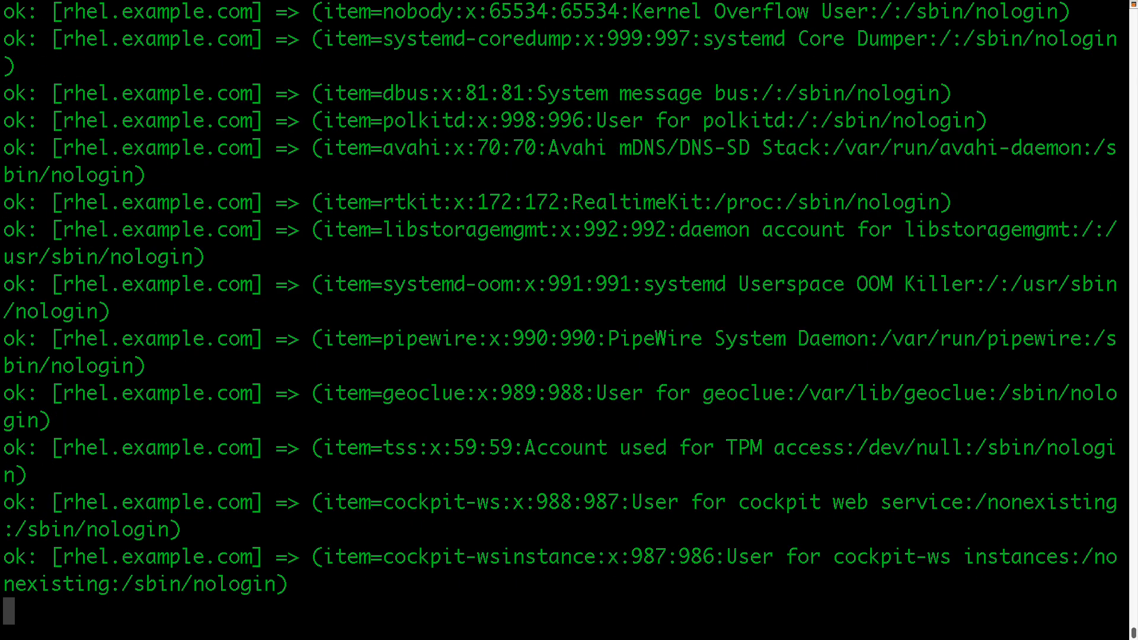
scroll(down, 3)
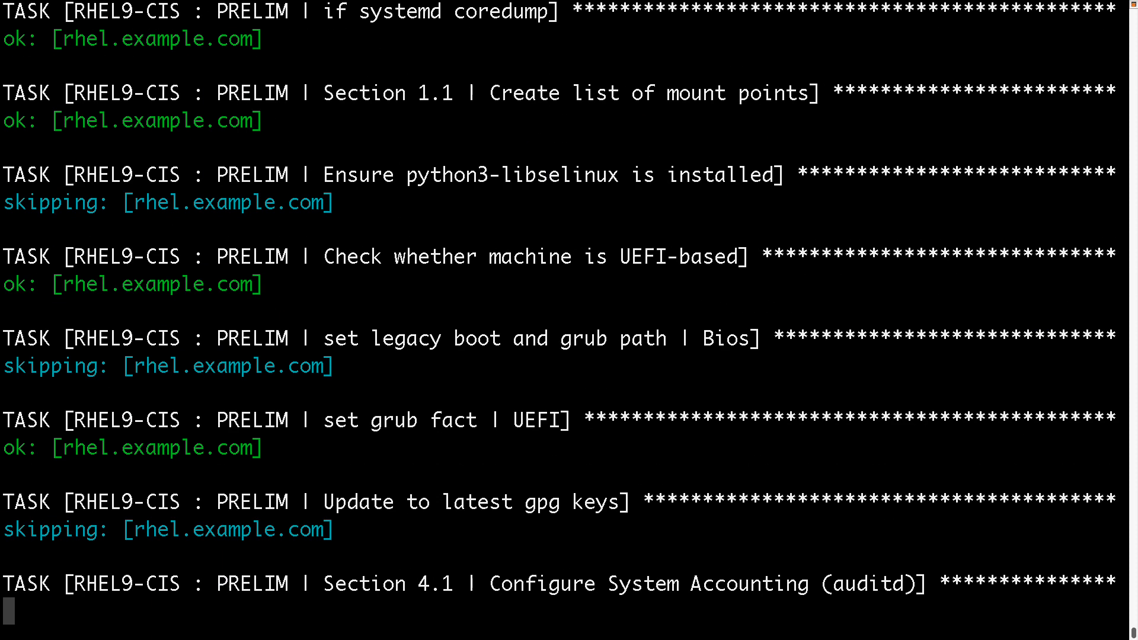
scroll(down, 3)
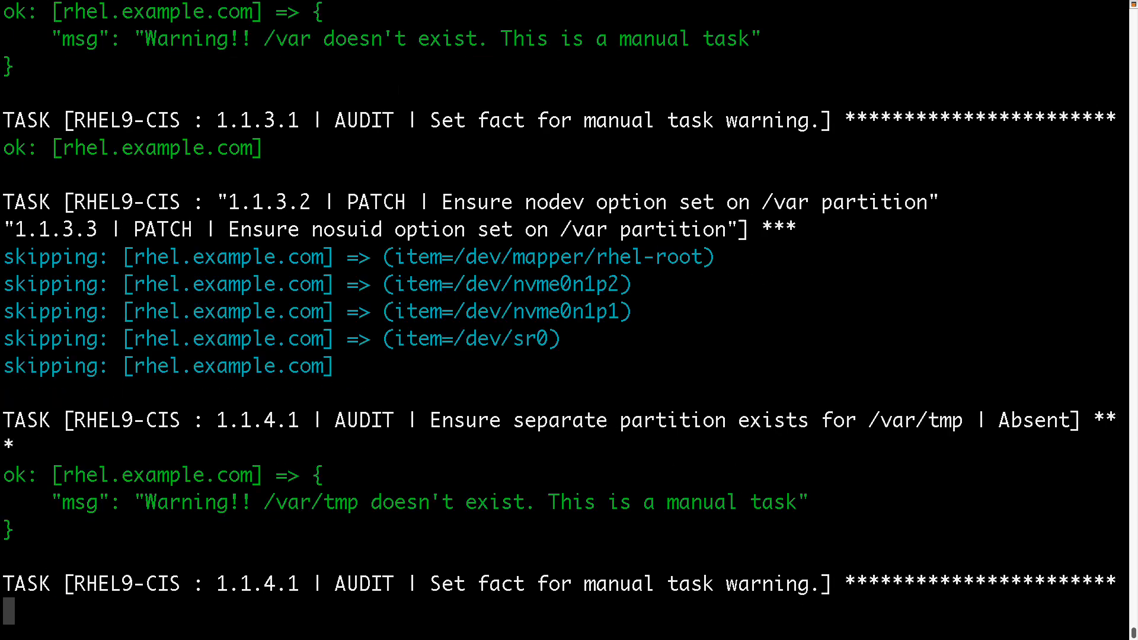
scroll(down, 3)
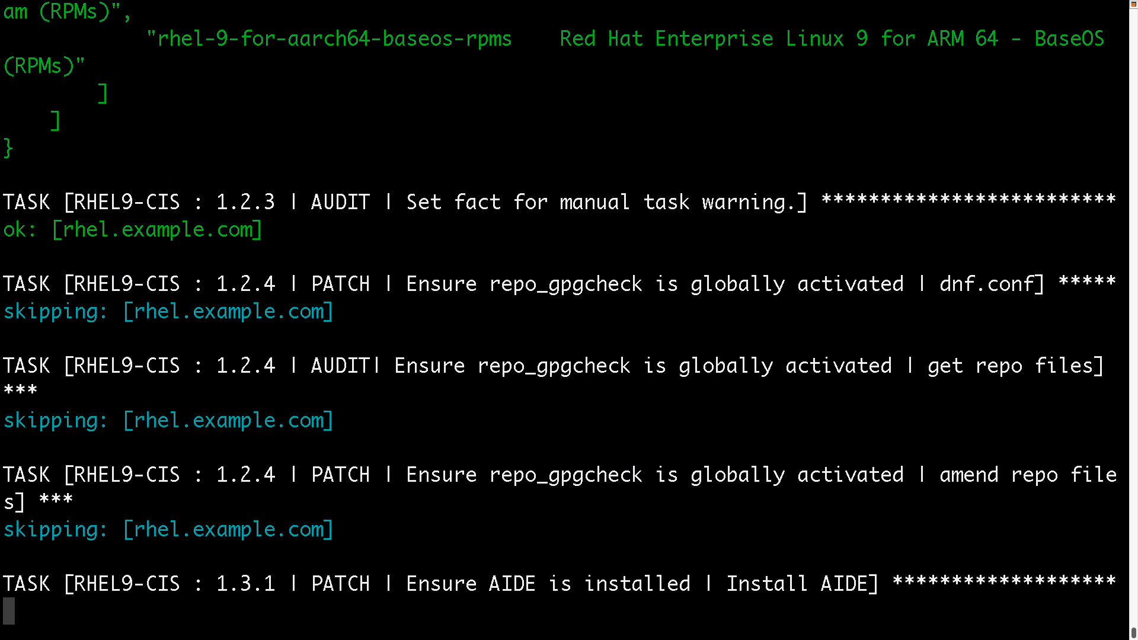
scroll(down, 3)
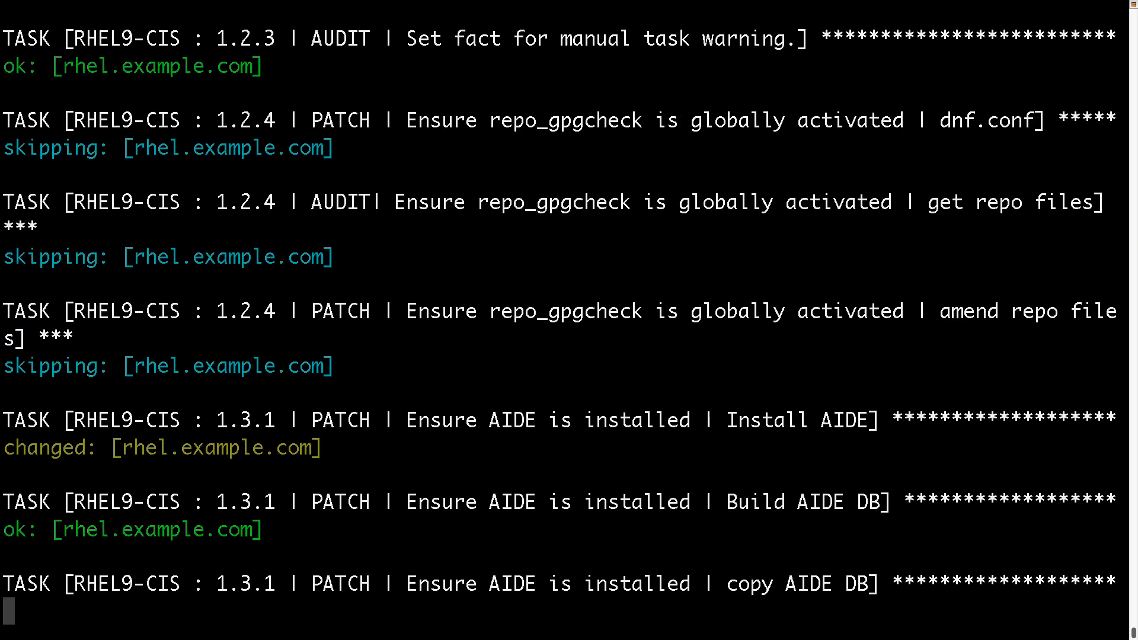
scroll(down, 3)
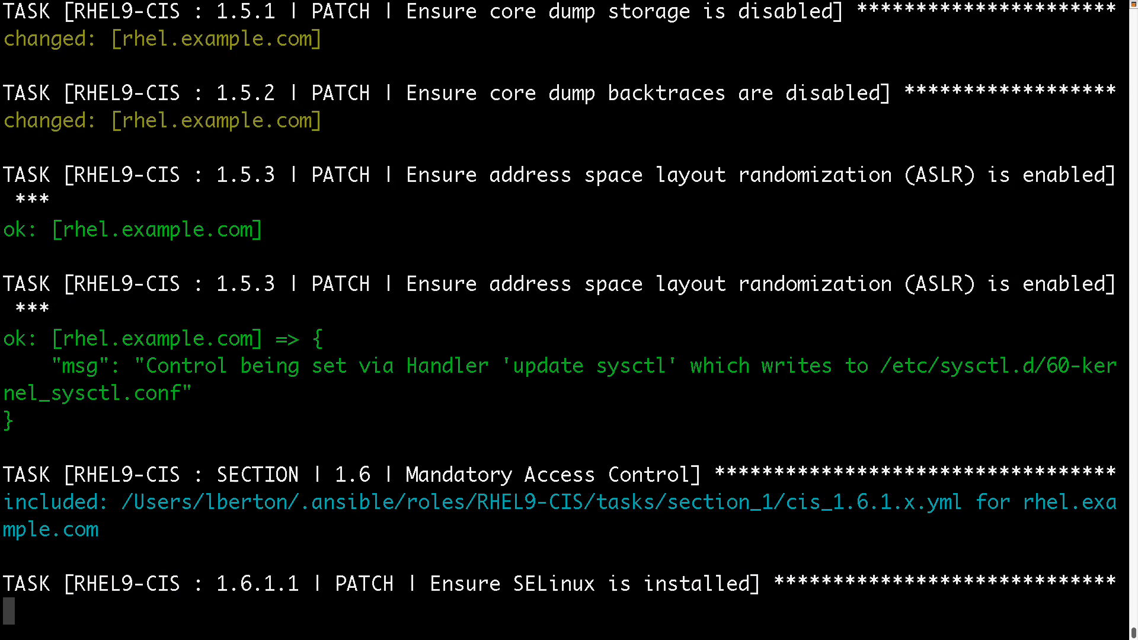
scroll(down, 3)
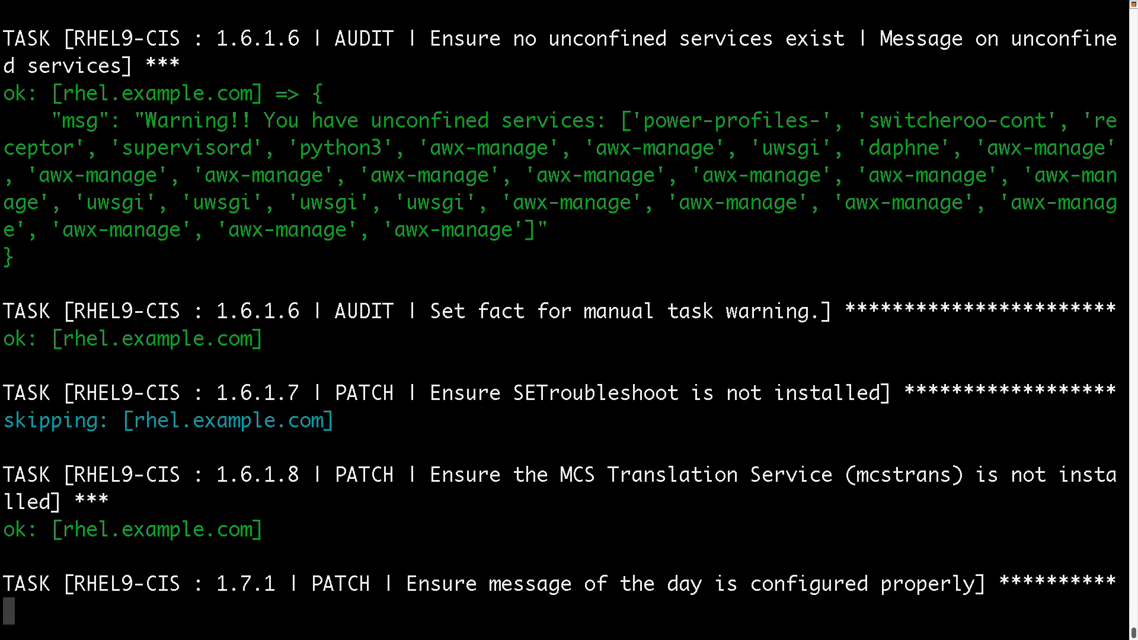
scroll(down, 3)
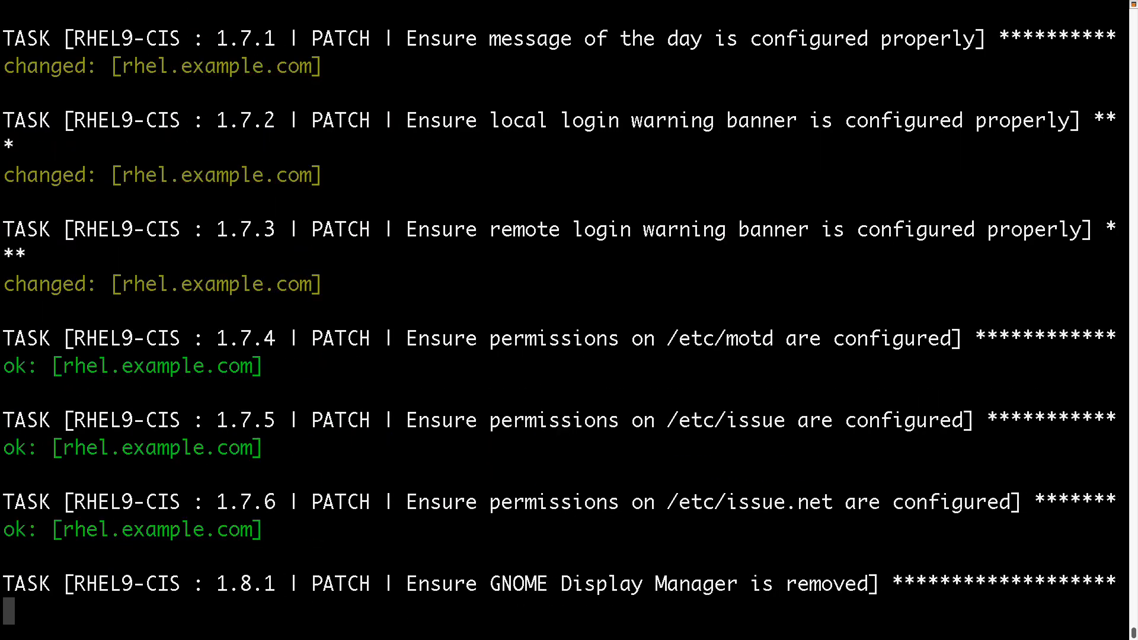
scroll(down, 3)
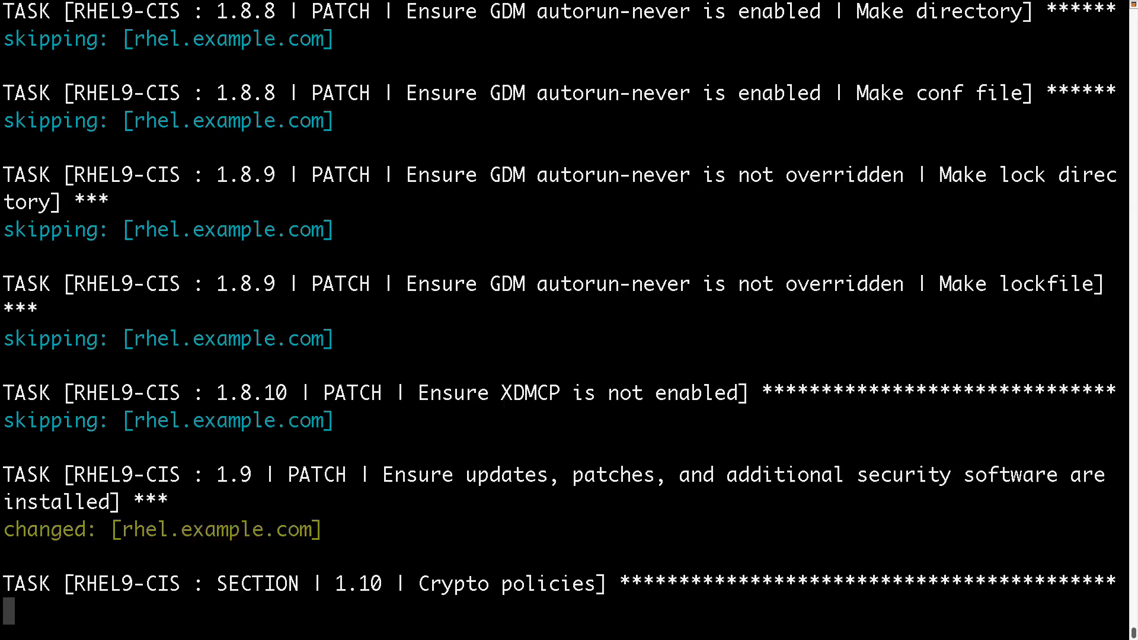
scroll(down, 3)
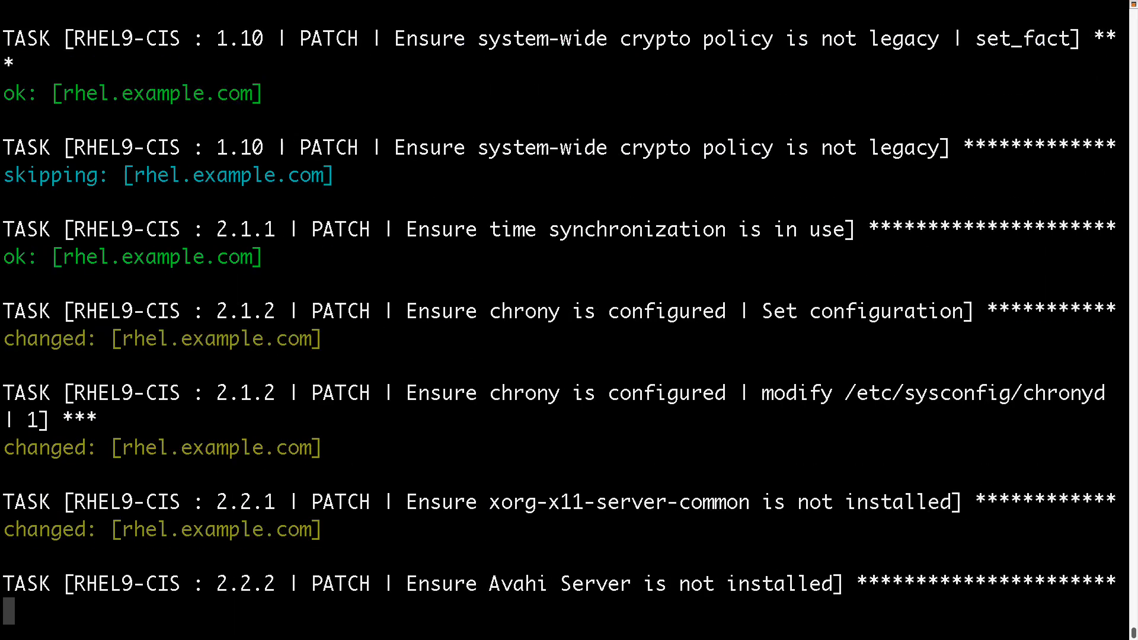
scroll(down, 3)
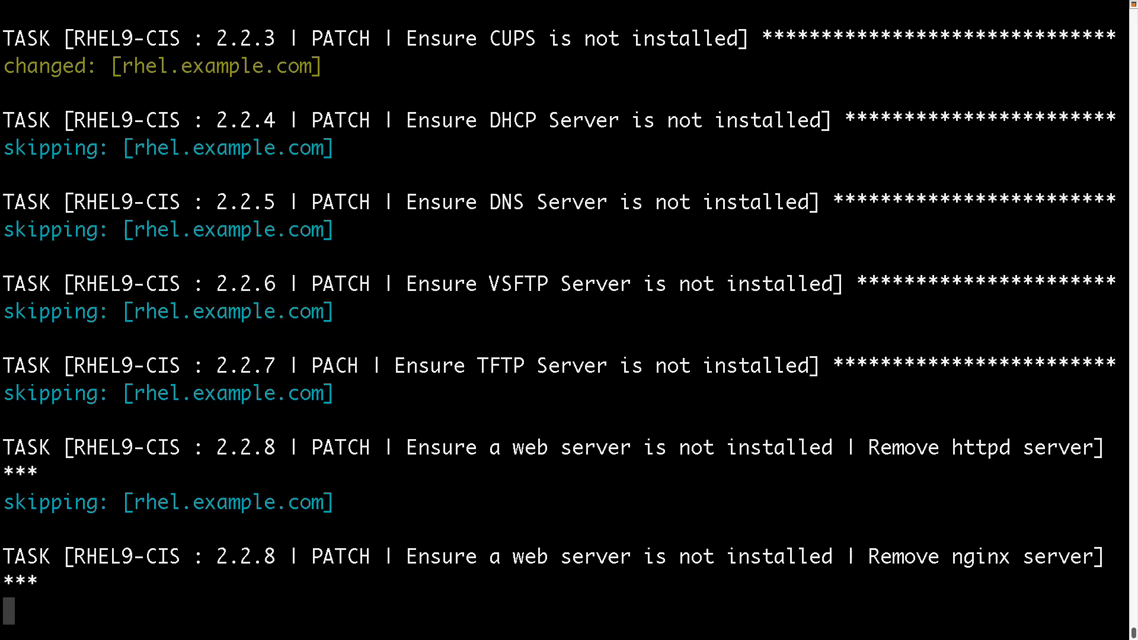
scroll(down, 3)
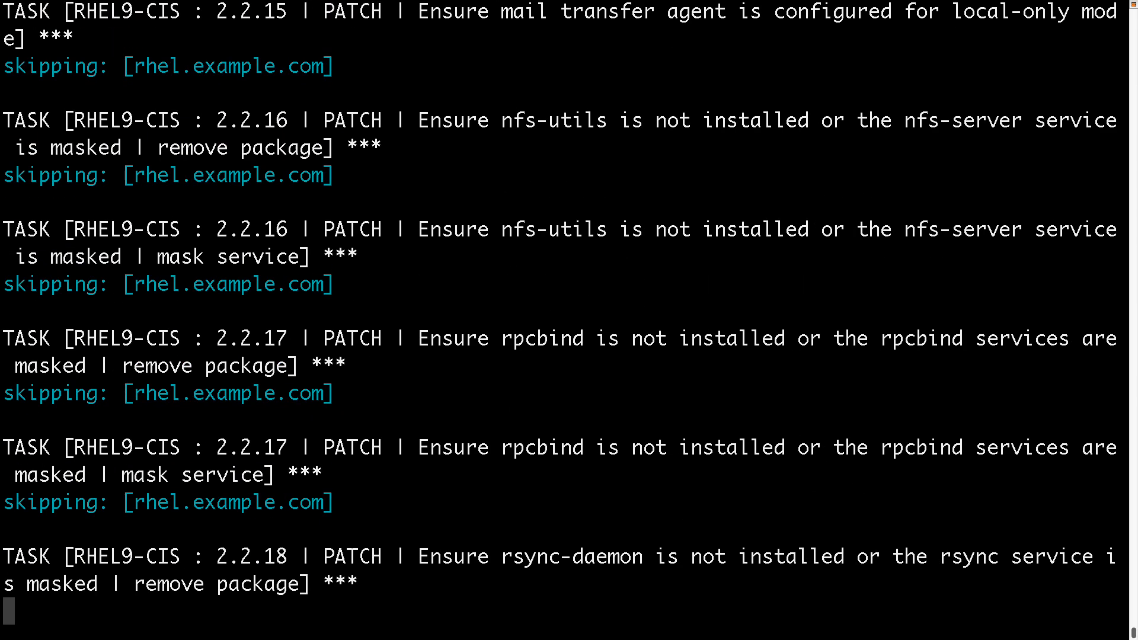
scroll(down, 3)
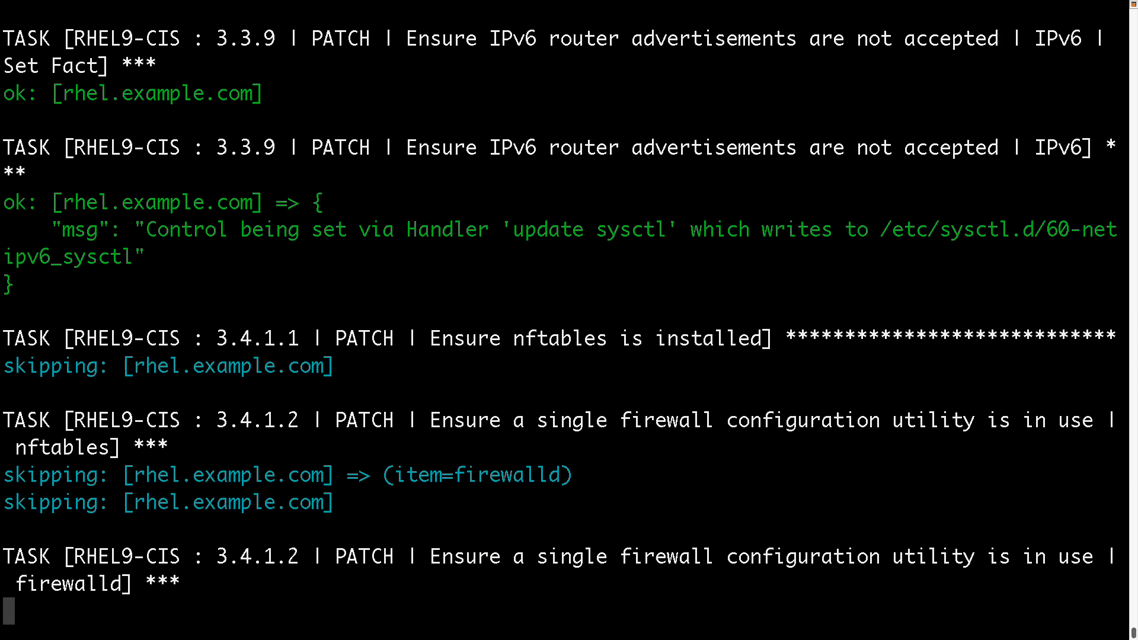
scroll(down, 3)
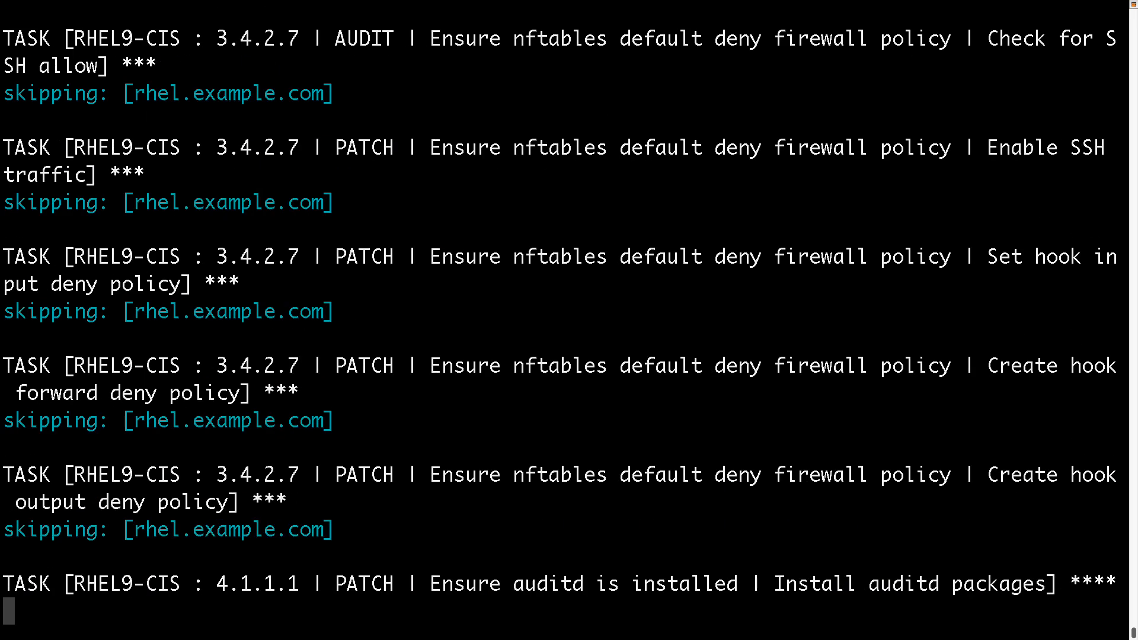
scroll(down, 3)
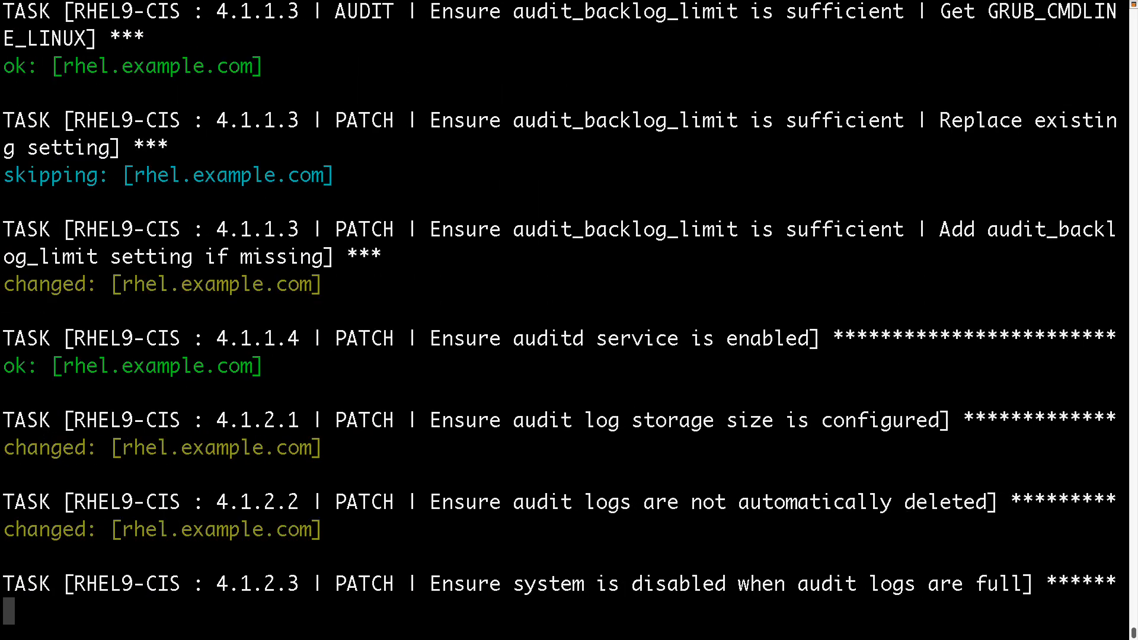
scroll(down, 3)
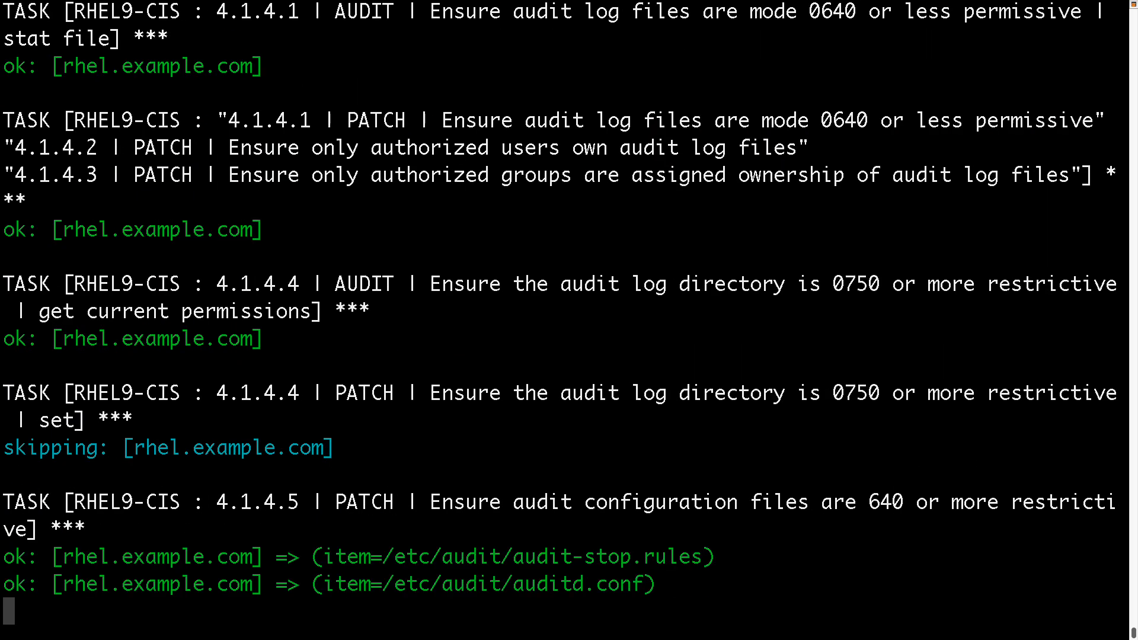
scroll(down, 3)
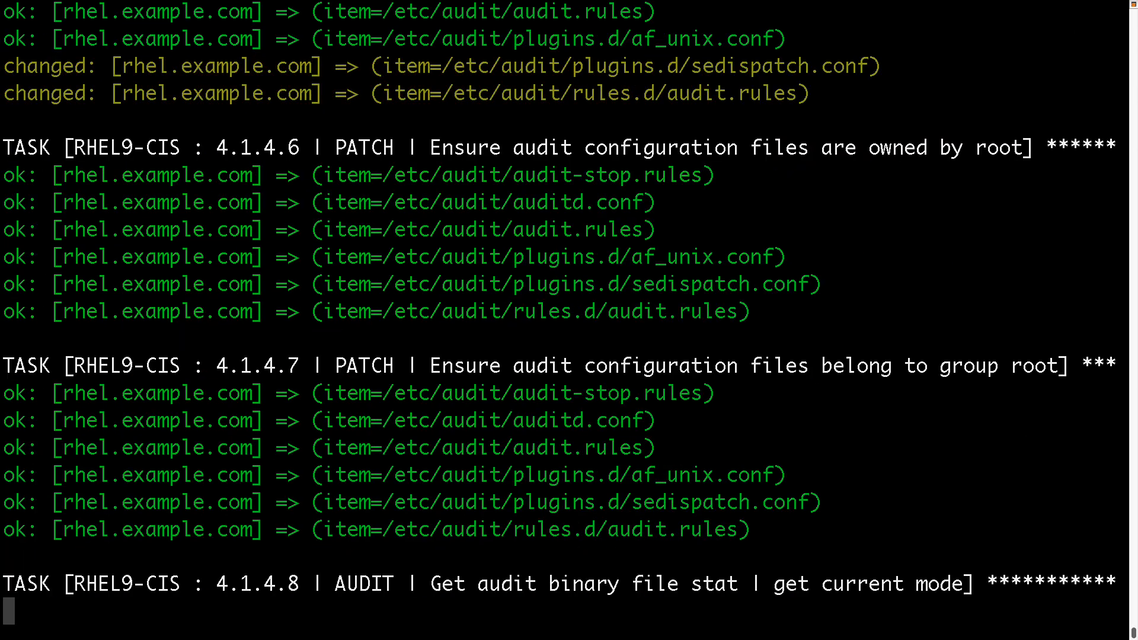
scroll(down, 3)
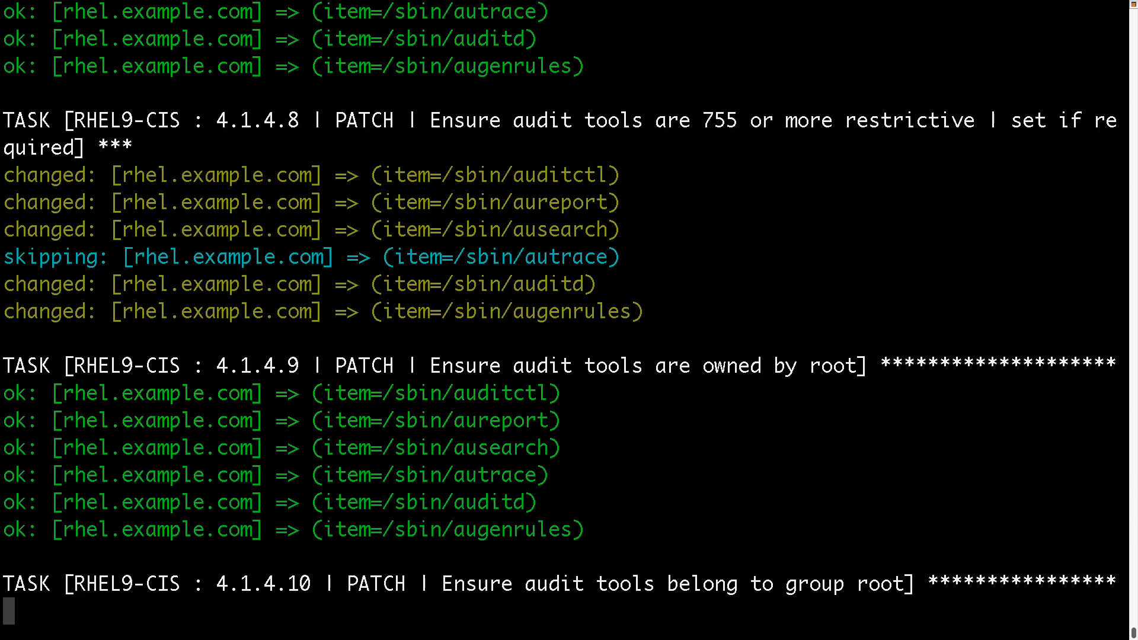
scroll(down, 3)
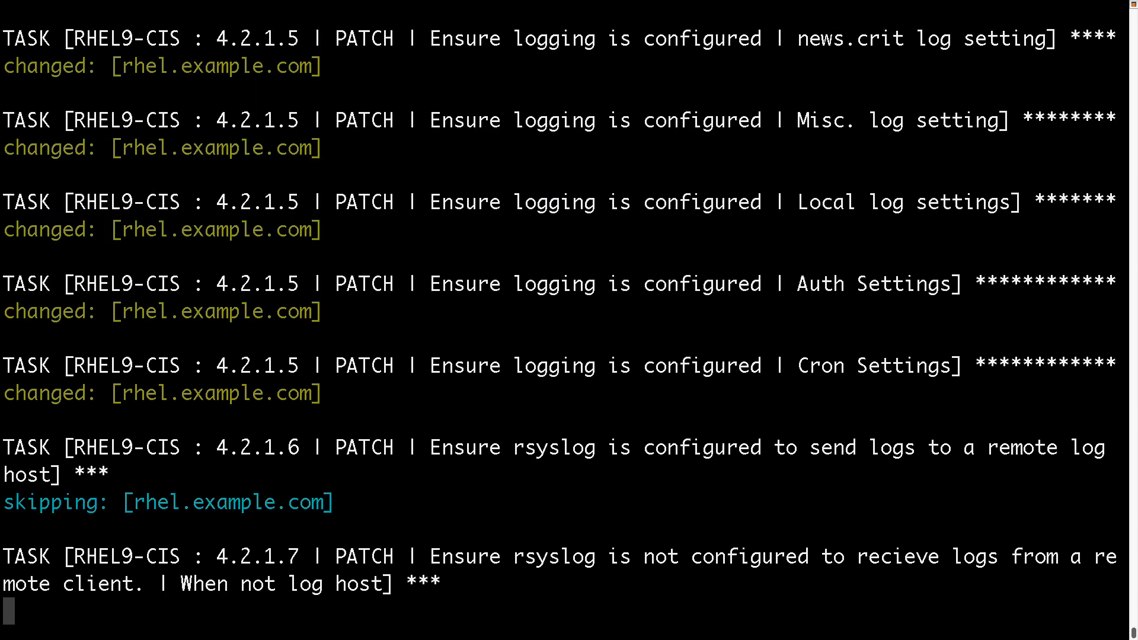
scroll(down, 3)
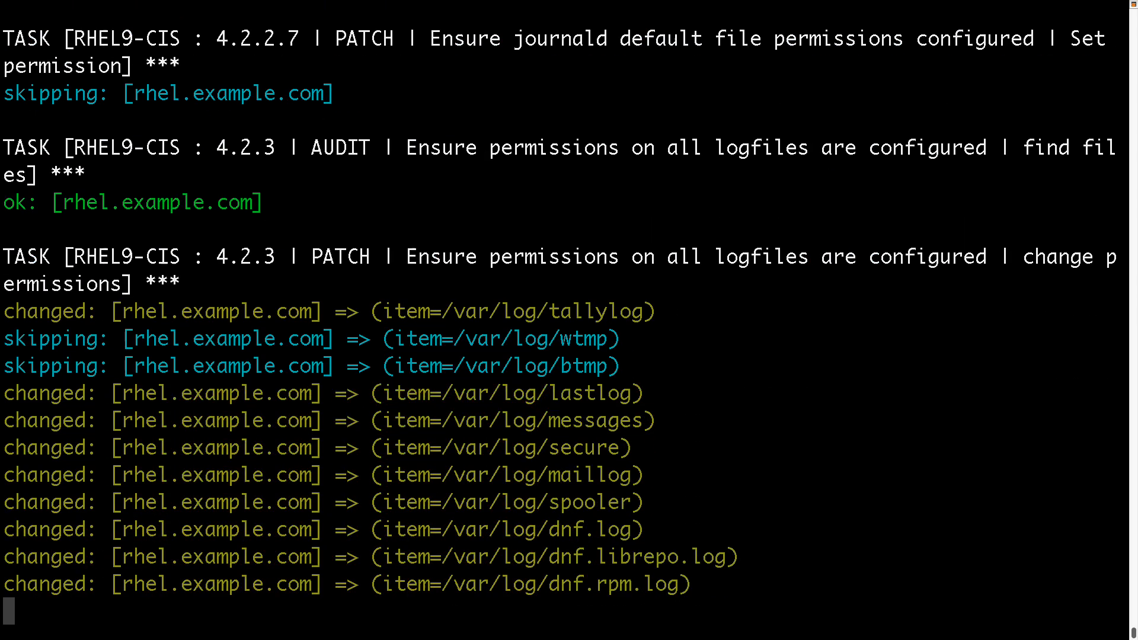
scroll(down, 3)
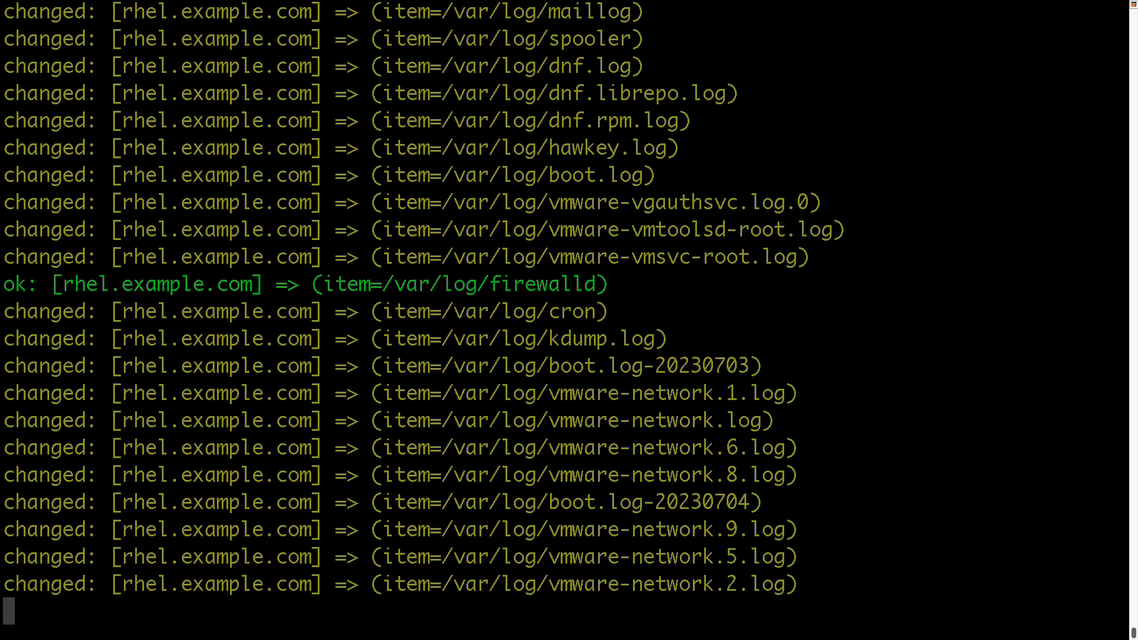
scroll(down, 3)
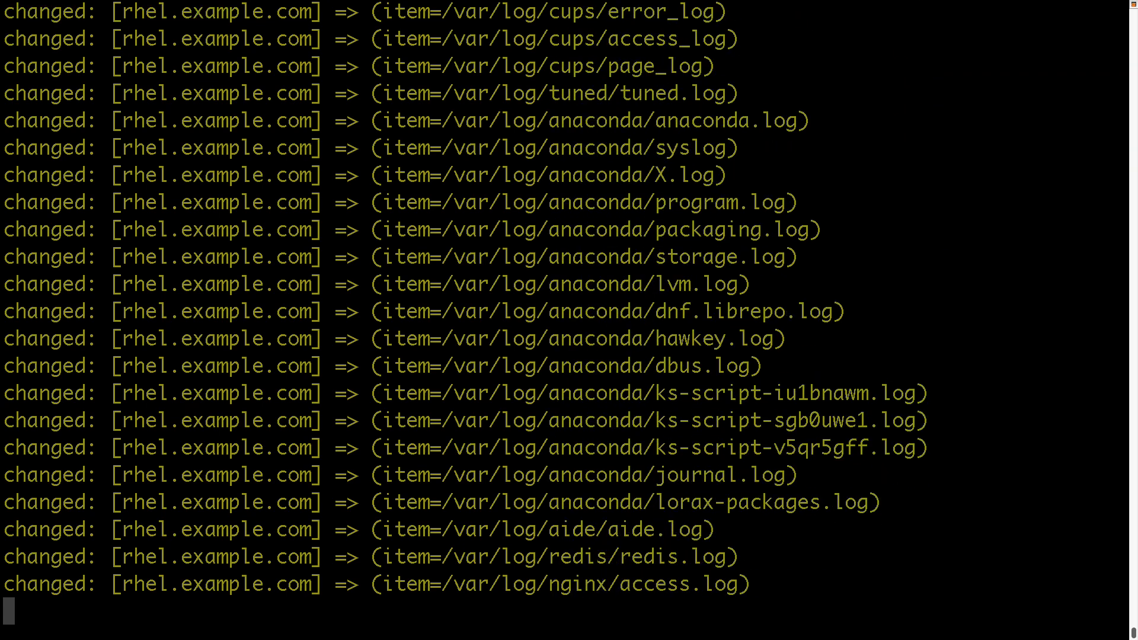
scroll(down, 3)
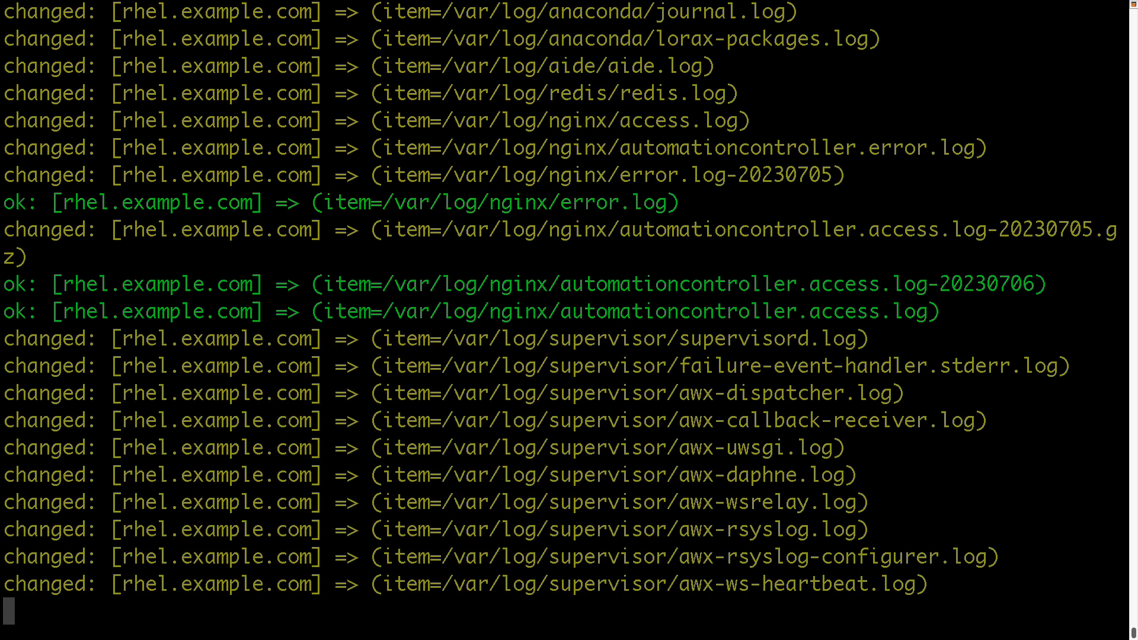
scroll(down, 3)
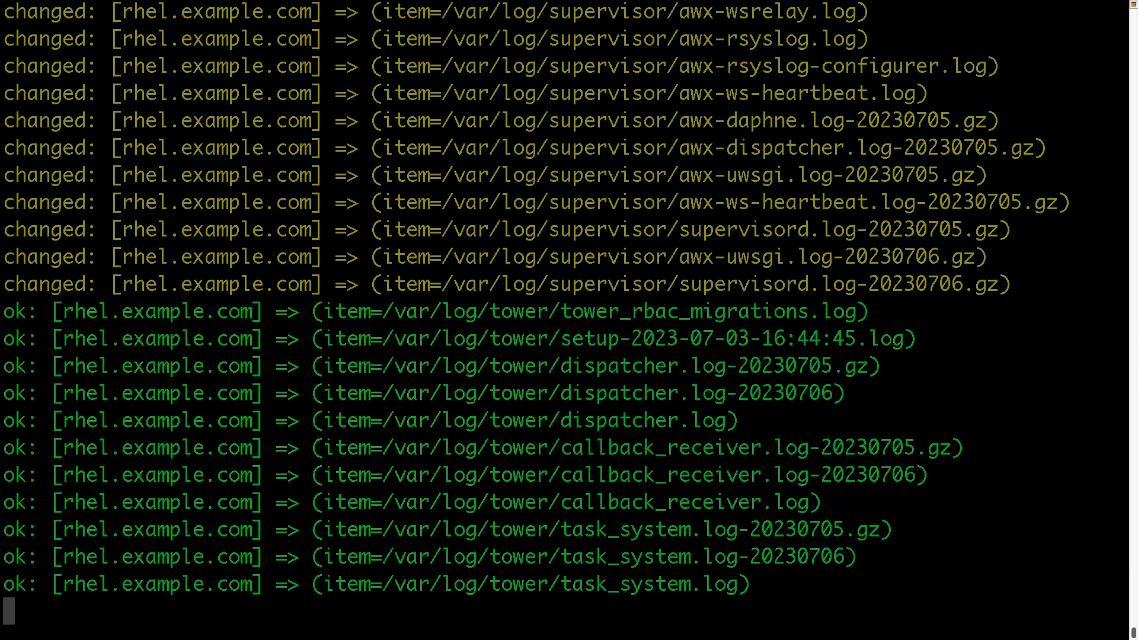
scroll(down, 3)
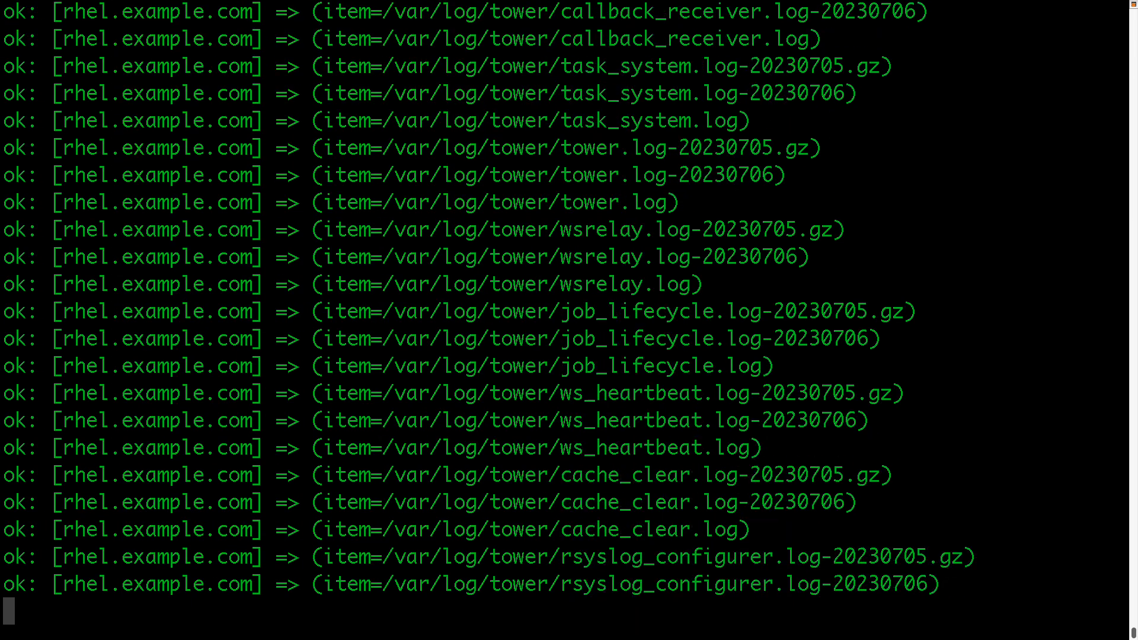
scroll(down, 3)
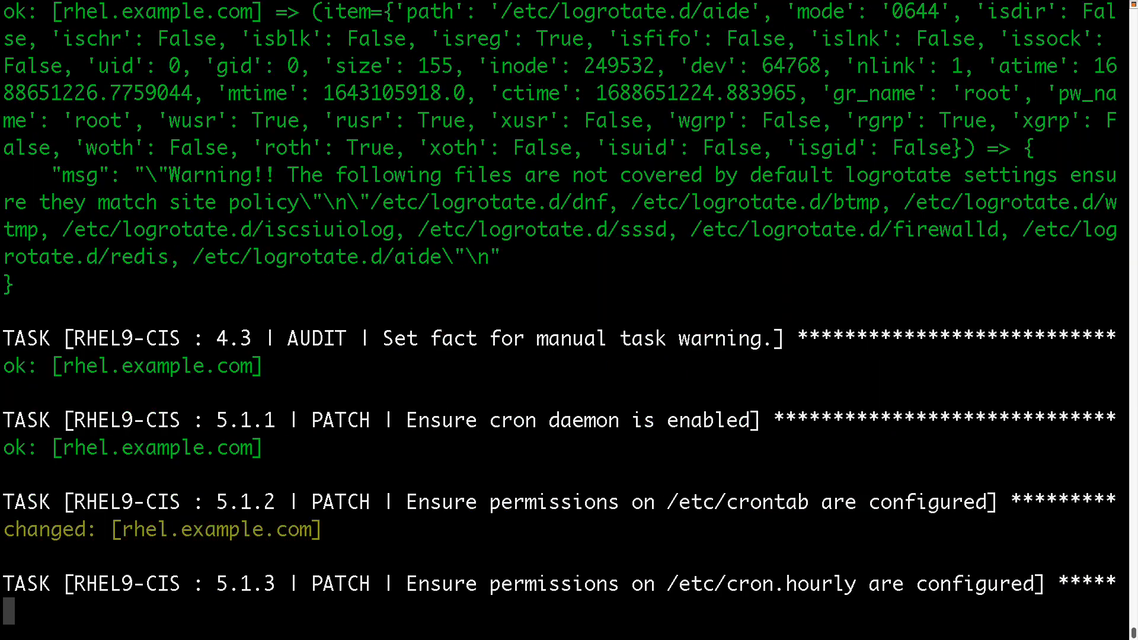
scroll(down, 3)
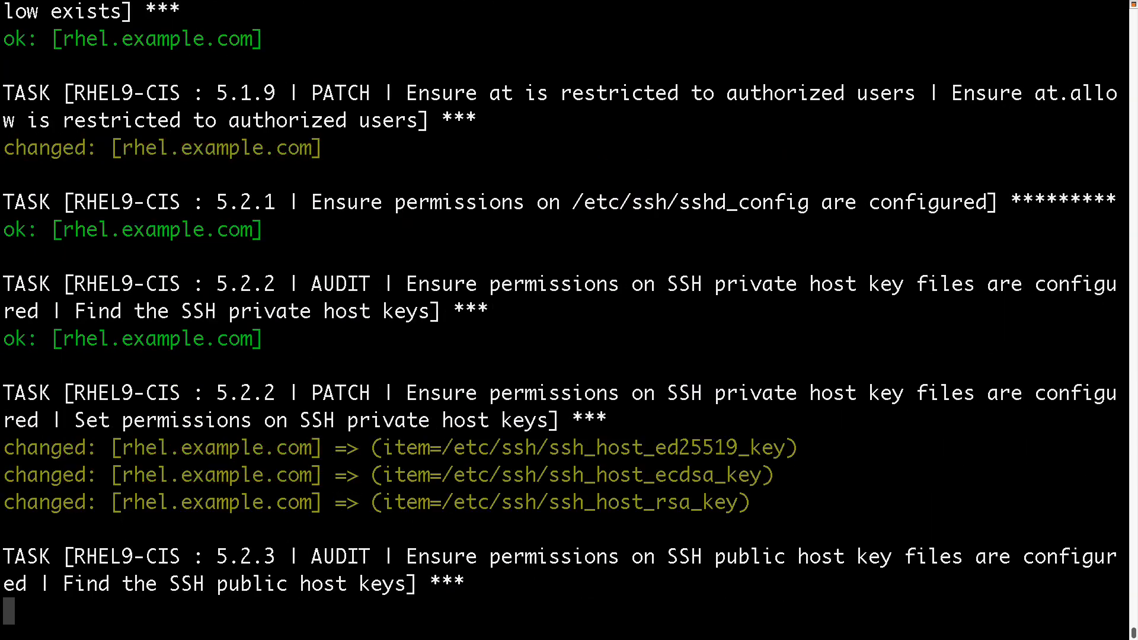
scroll(down, 3)
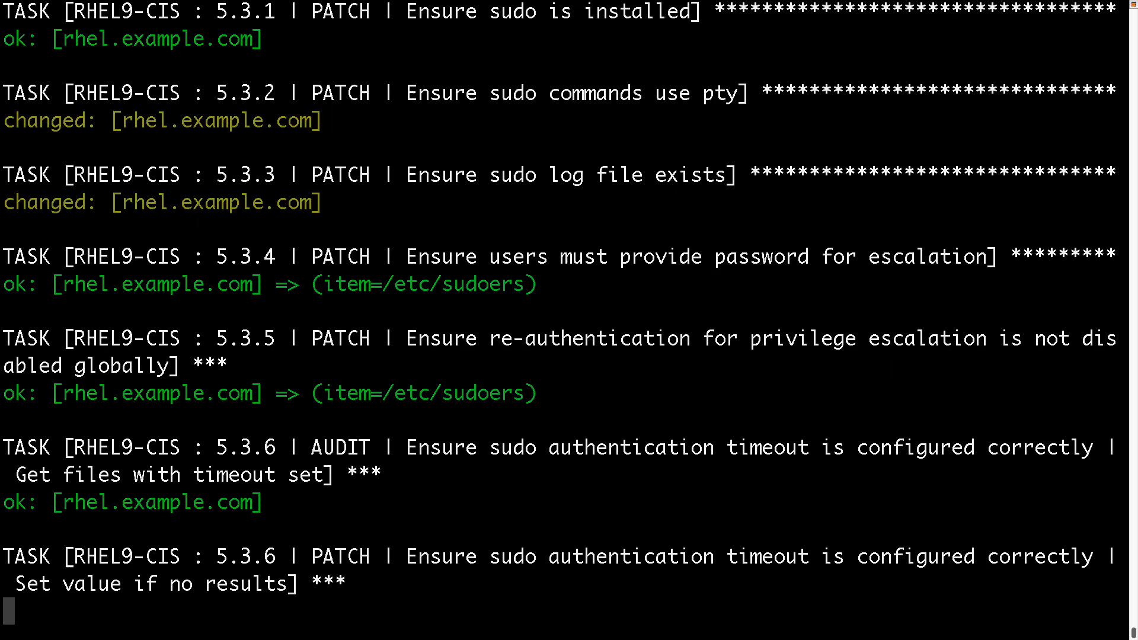
scroll(down, 3)
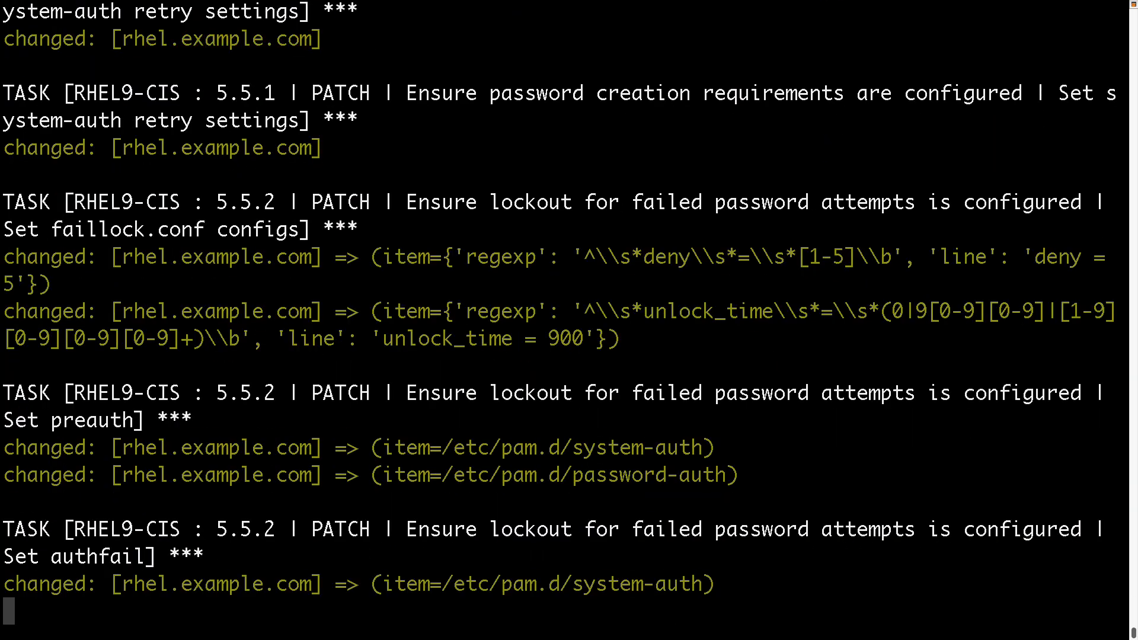
scroll(down, 3)
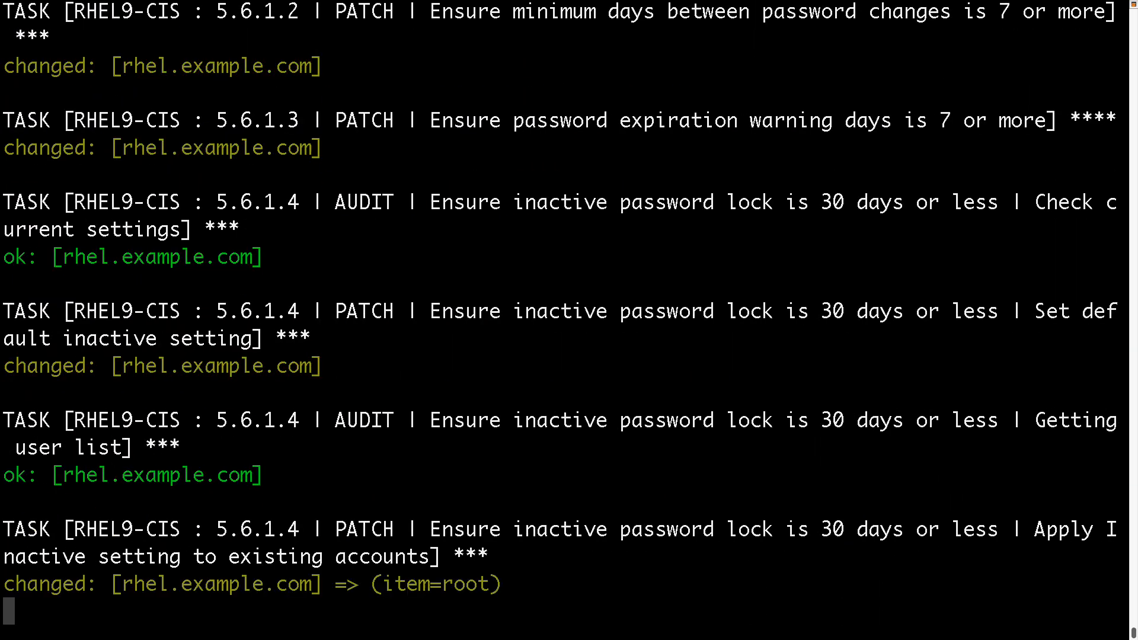
scroll(down, 3)
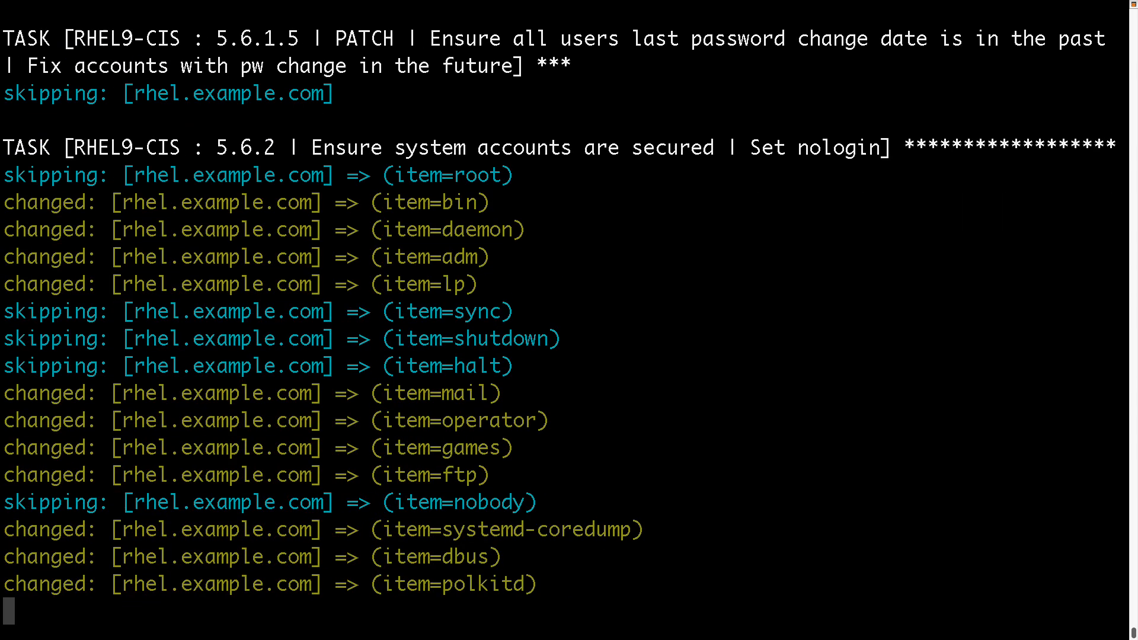
scroll(down, 3)
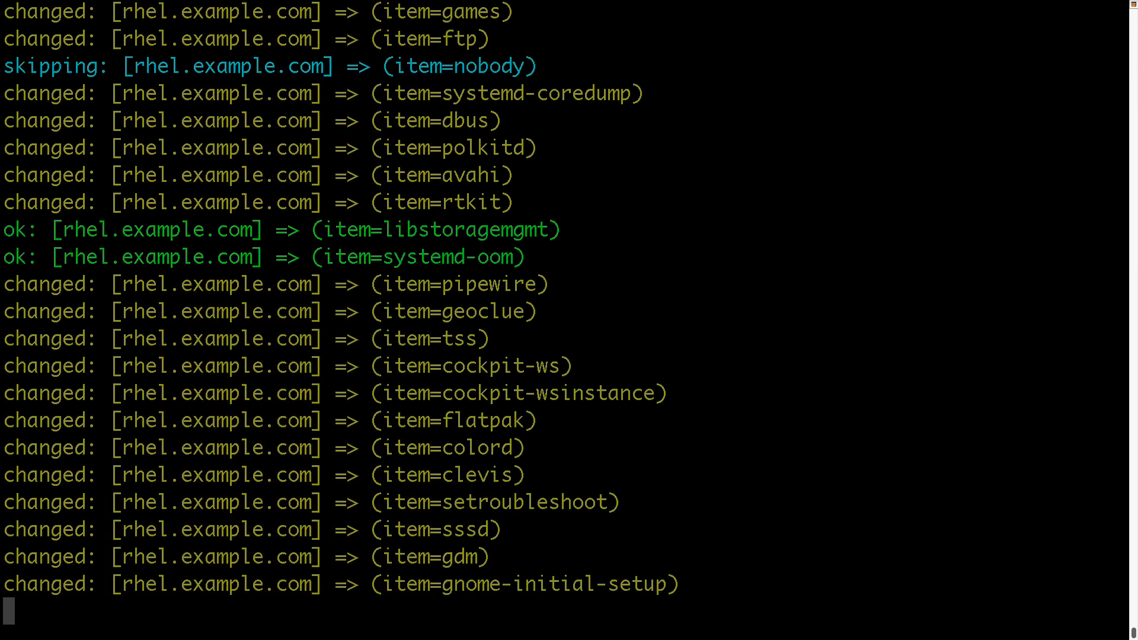
scroll(down, 3)
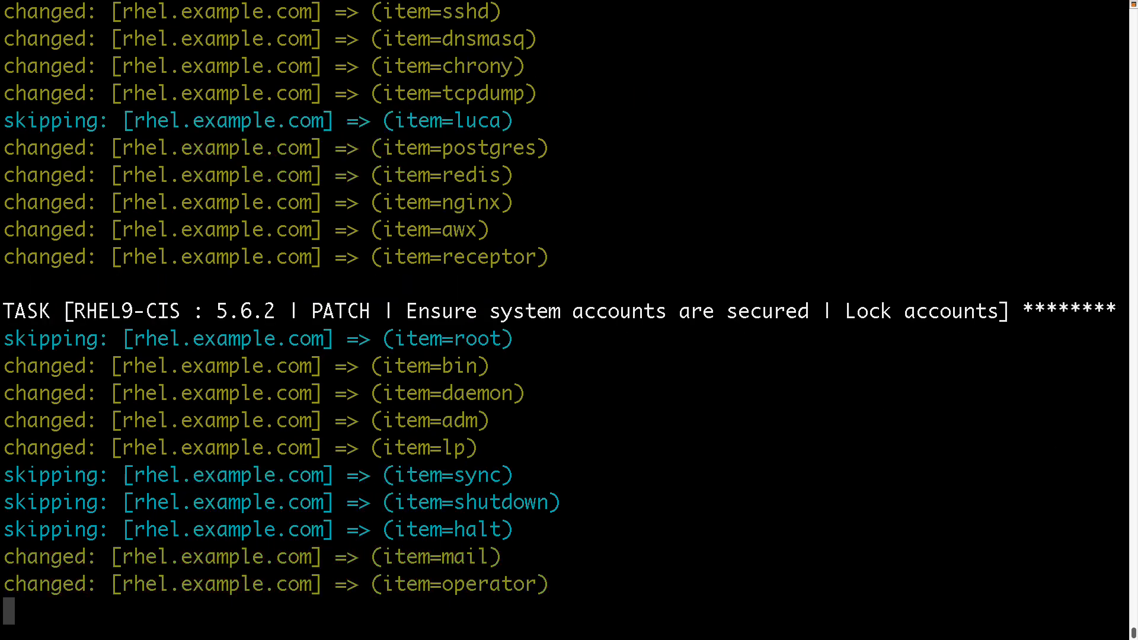
scroll(down, 3)
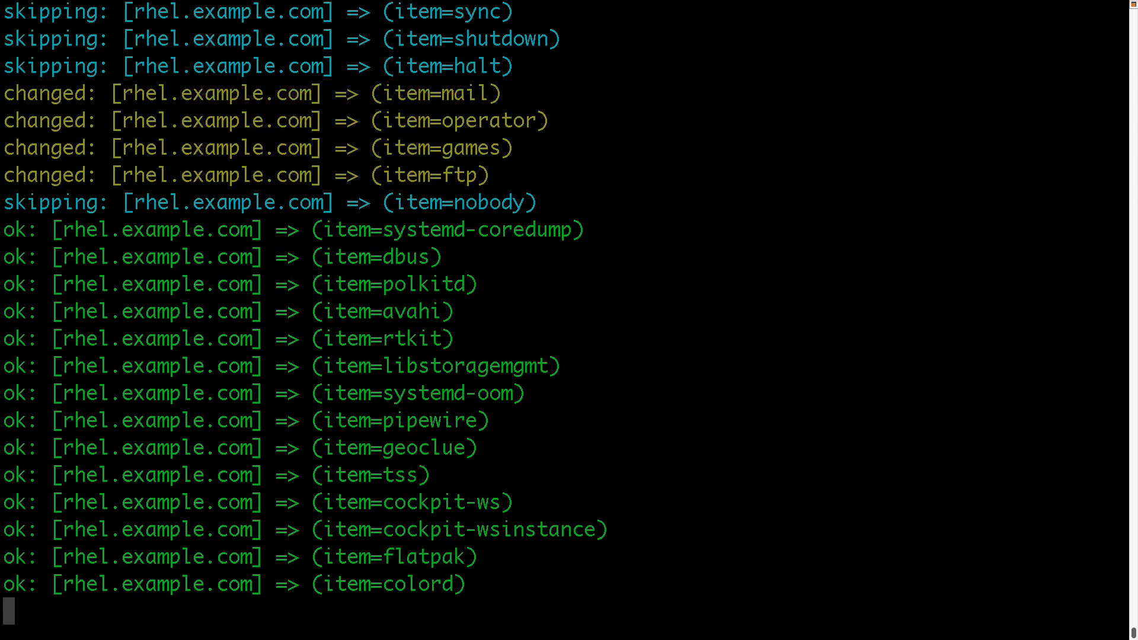
scroll(down, 3)
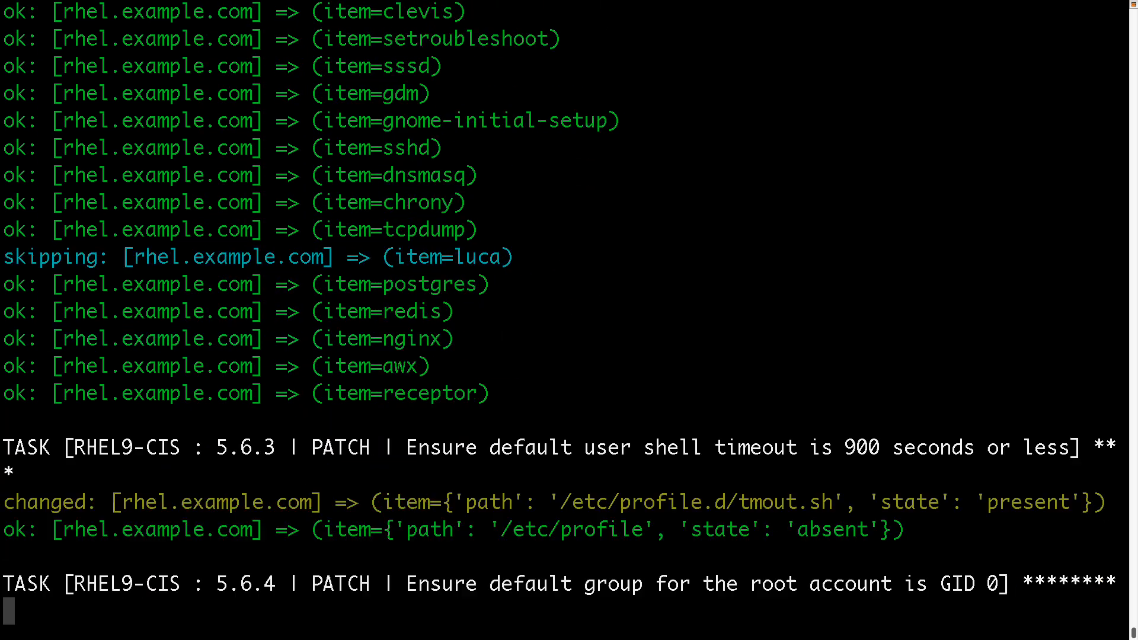
scroll(down, 3)
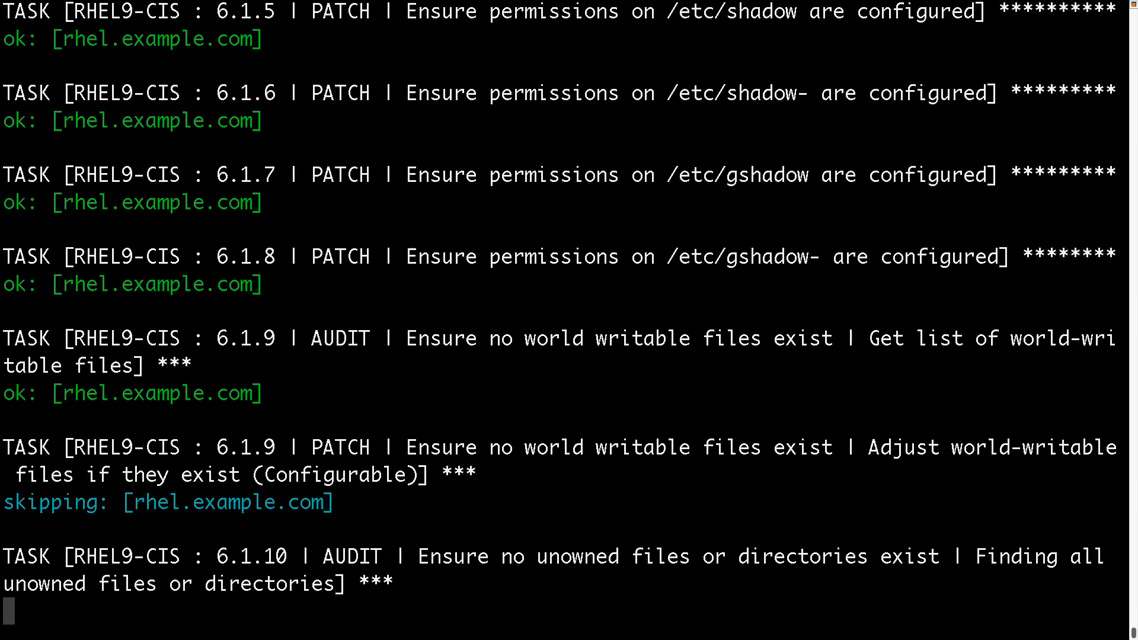
scroll(down, 3)
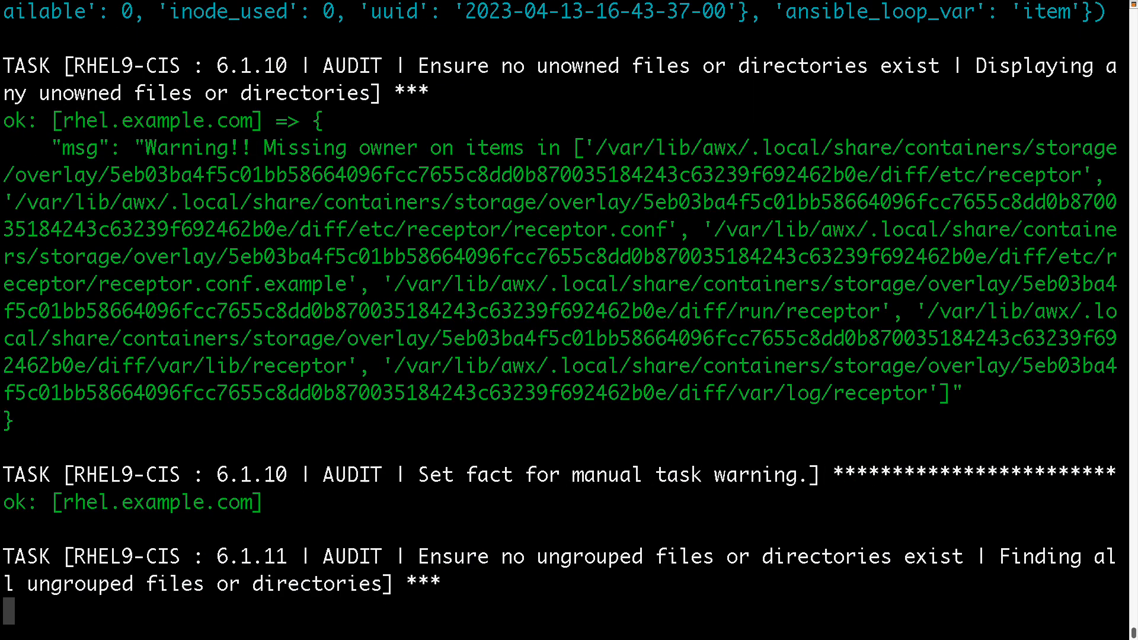
scroll(down, 3)
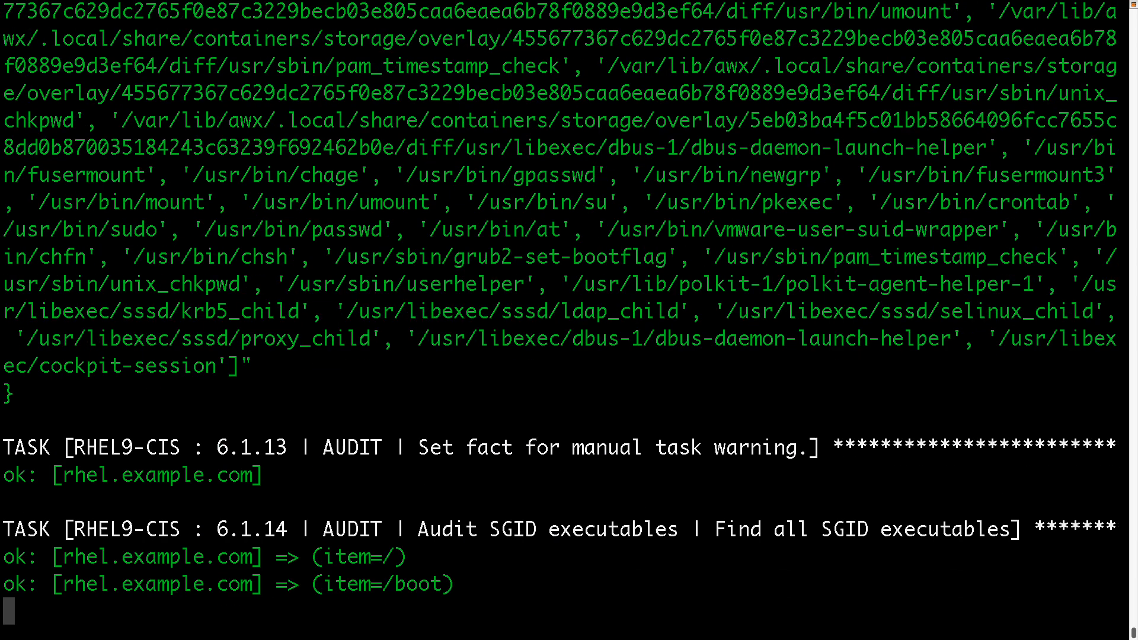
scroll(down, 3)
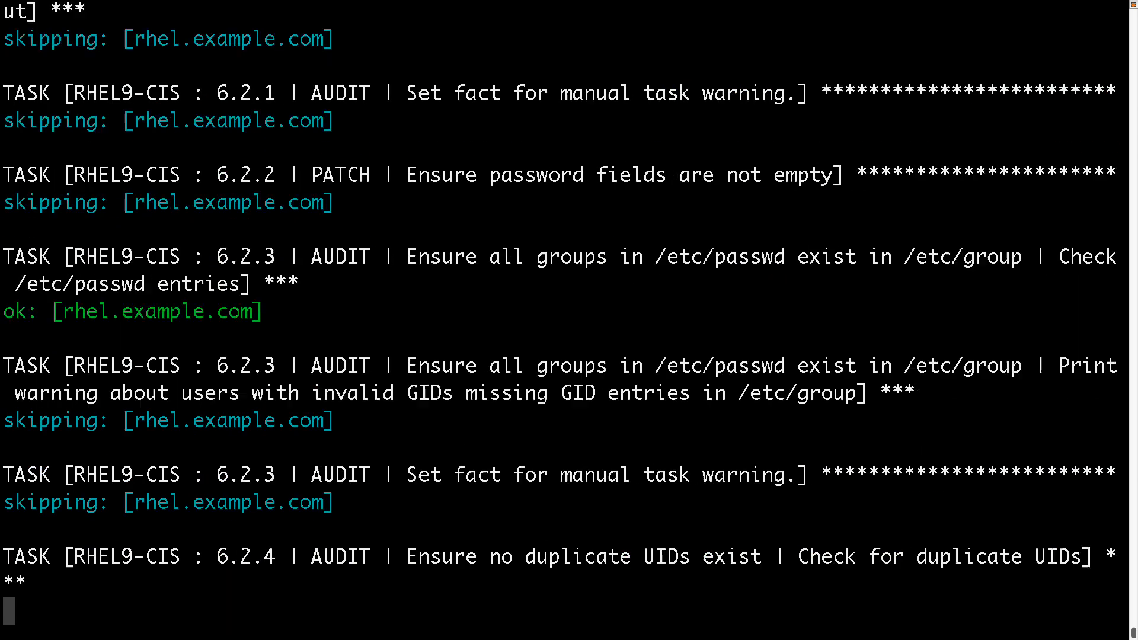
scroll(down, 3)
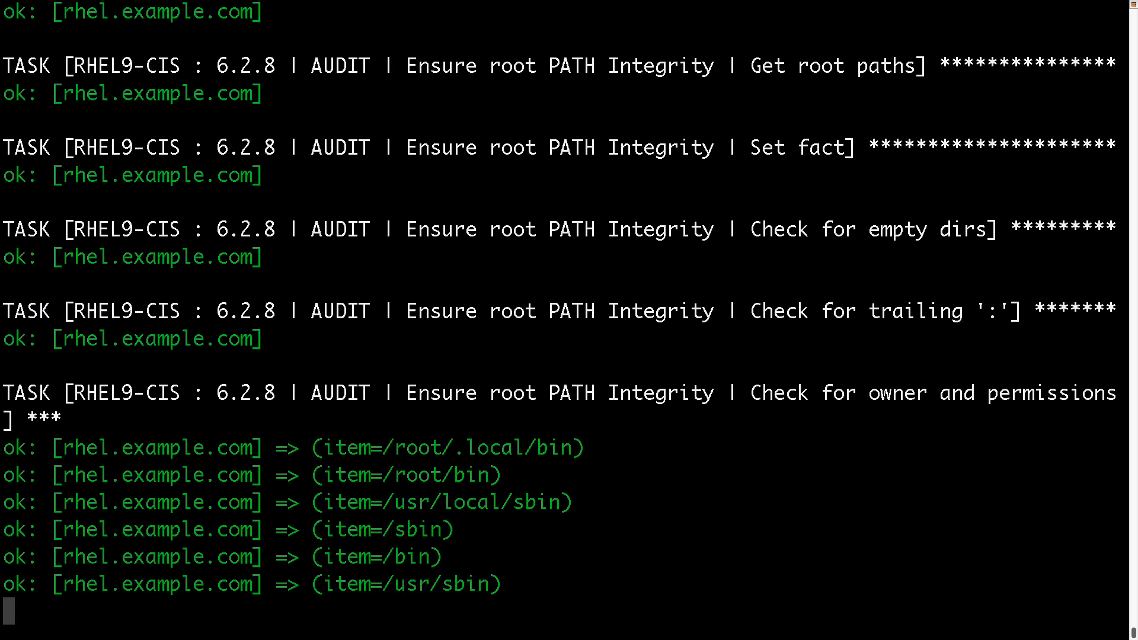
scroll(down, 3)
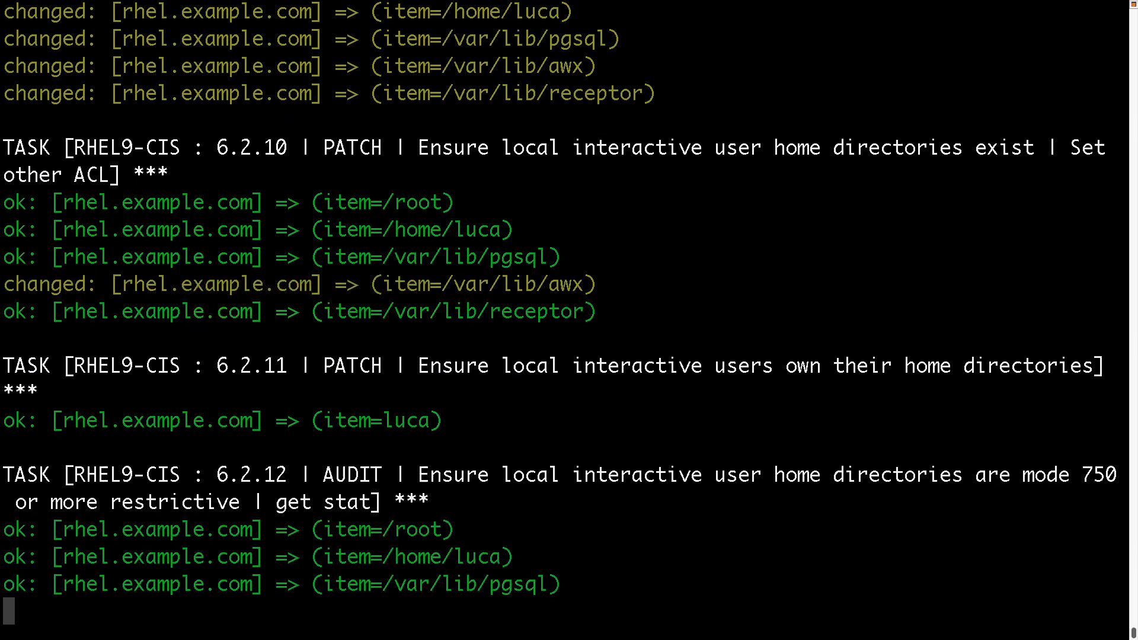
scroll(down, 3)
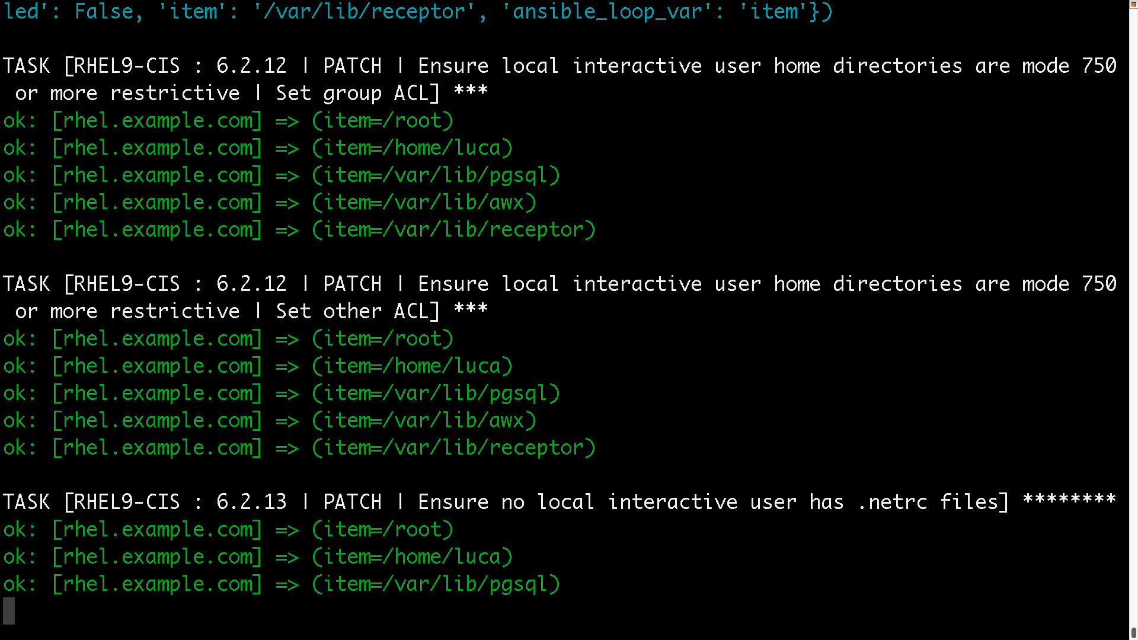
scroll(down, 3)
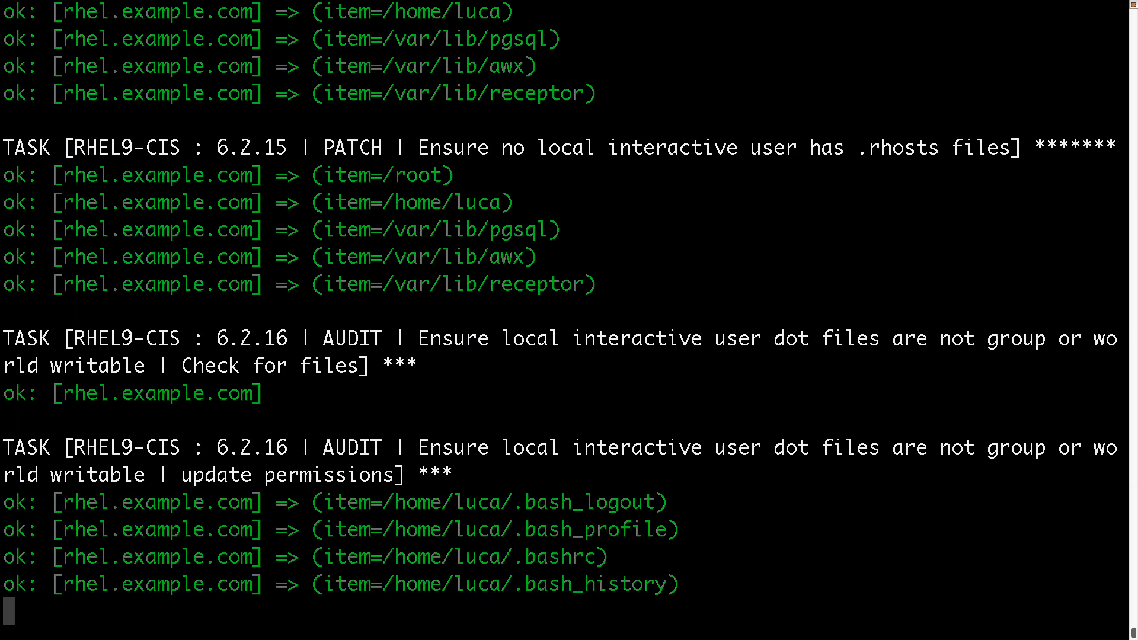
scroll(down, 3)
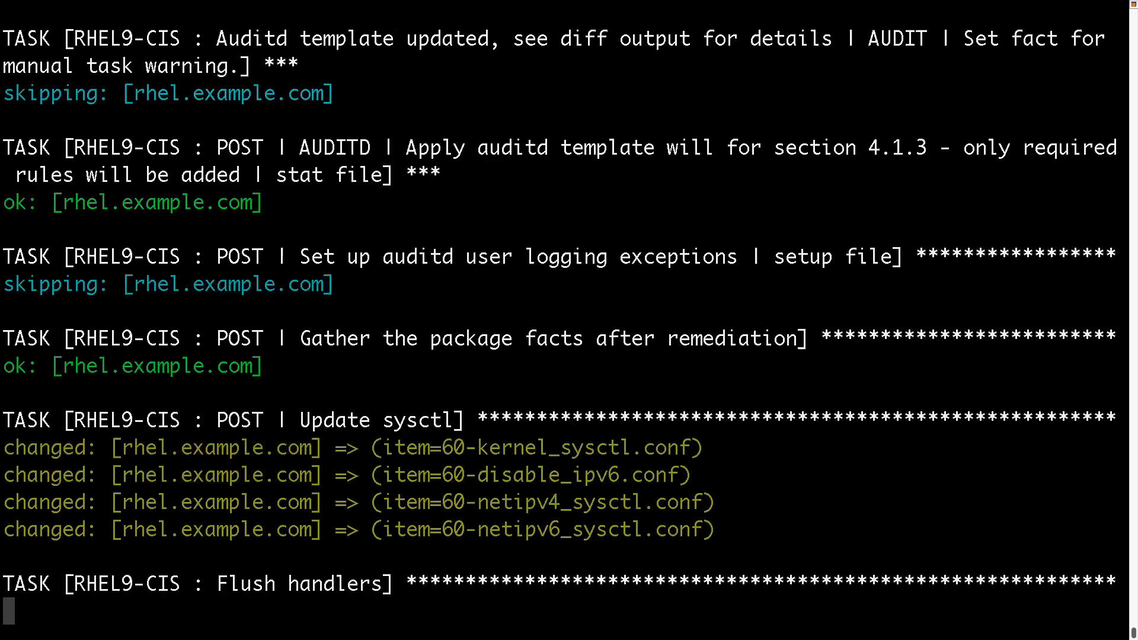
scroll(down, 3)
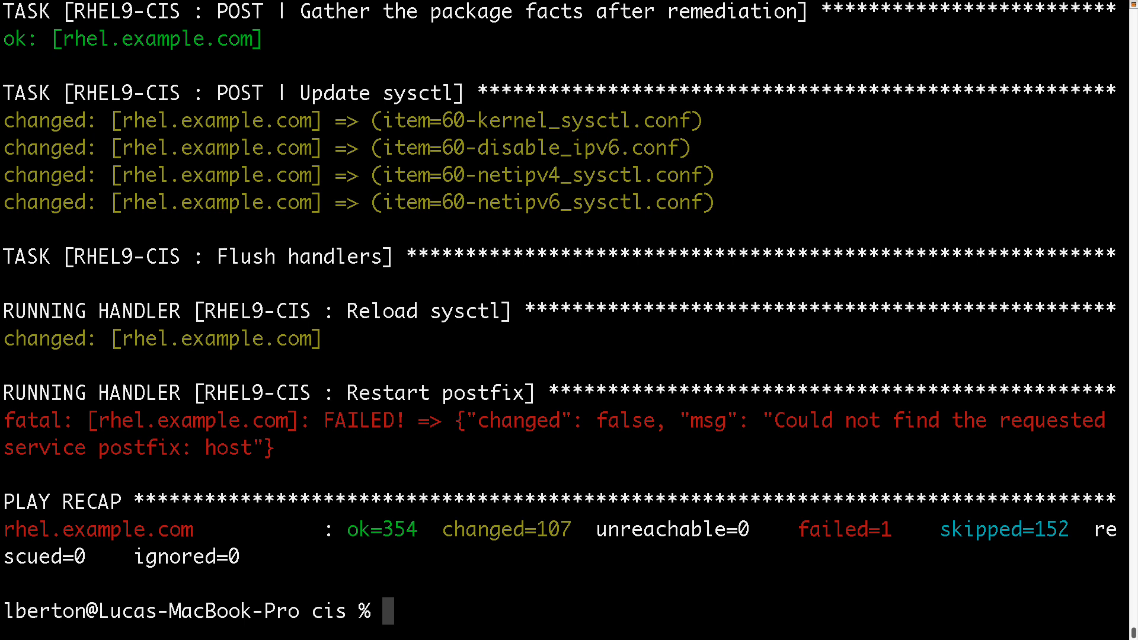
Rerun ansible-playbook -K -i inventory site.yml with the become password
text(ansible-playbook -K -i inventory site.yml)
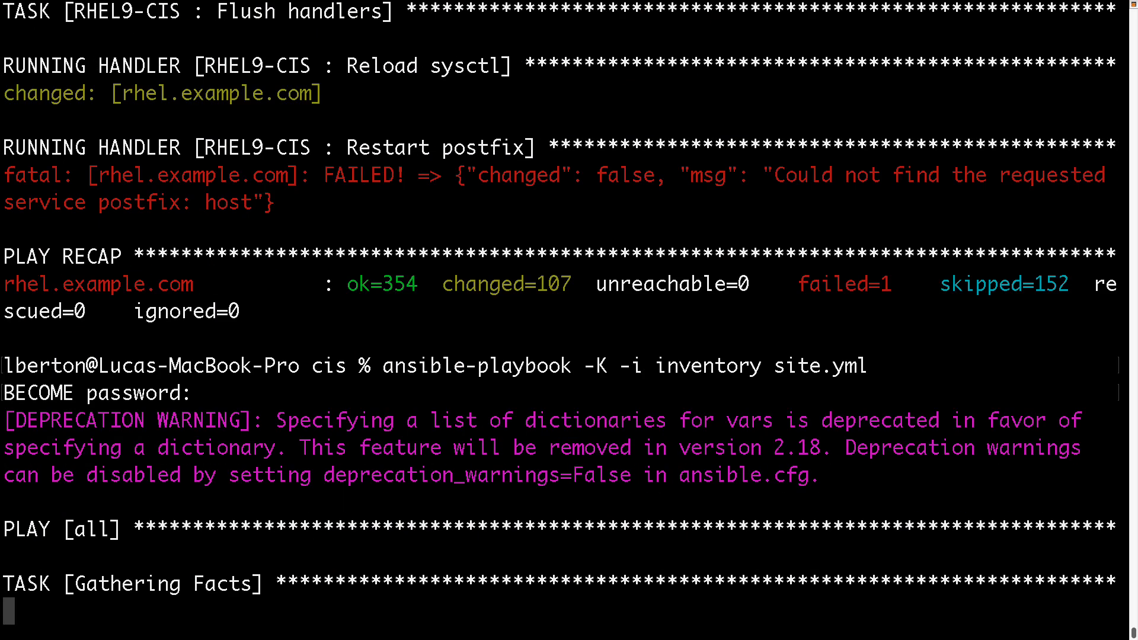
Scroll the second run's output through sections 1.5–6.2 to the POST package-facts task
scroll(down, 3)
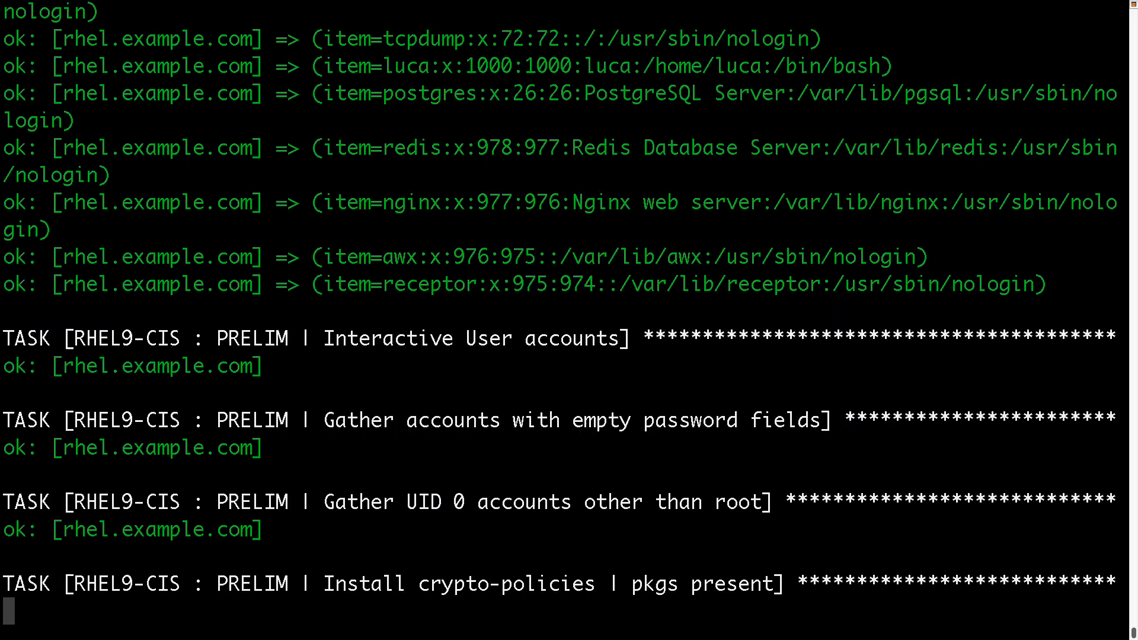
scroll(down, 3)
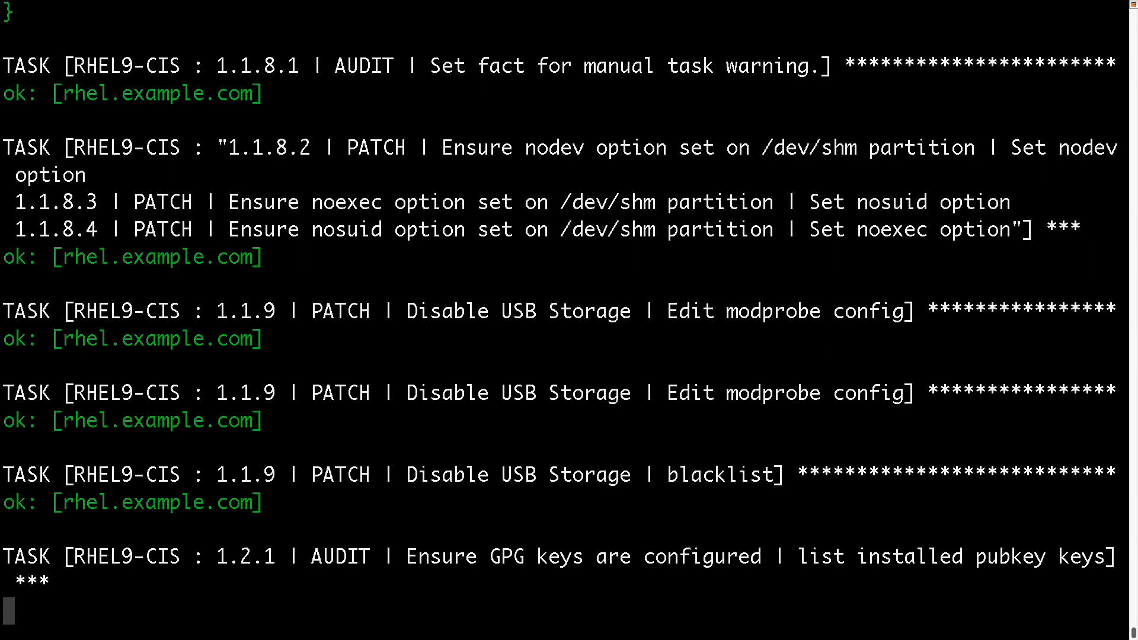
scroll(down, 3)
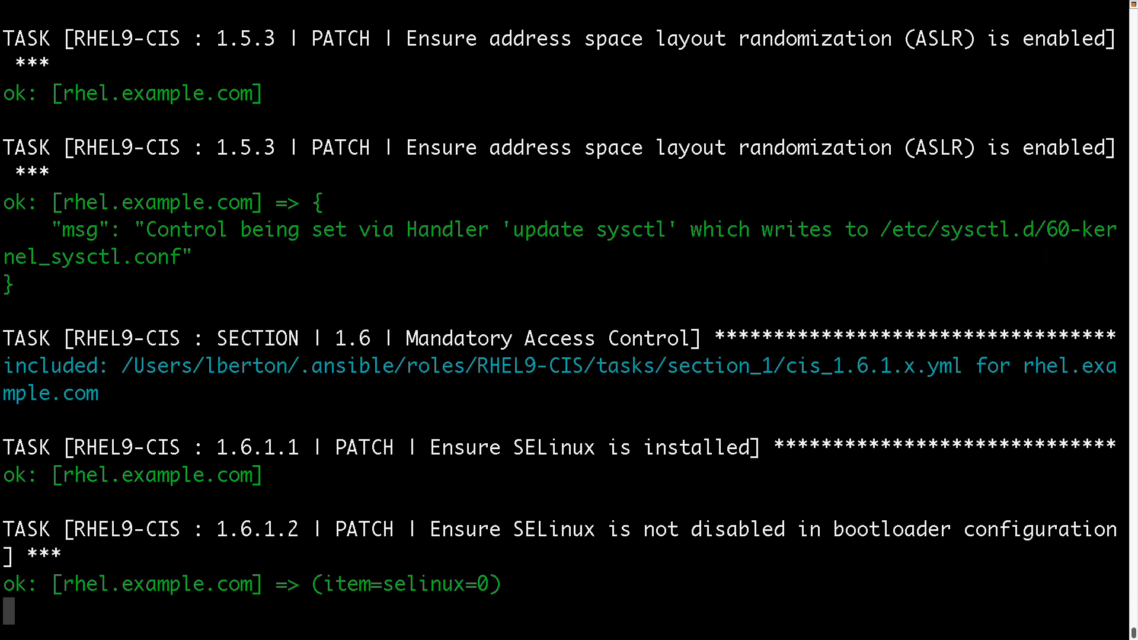
scroll(down, 3)
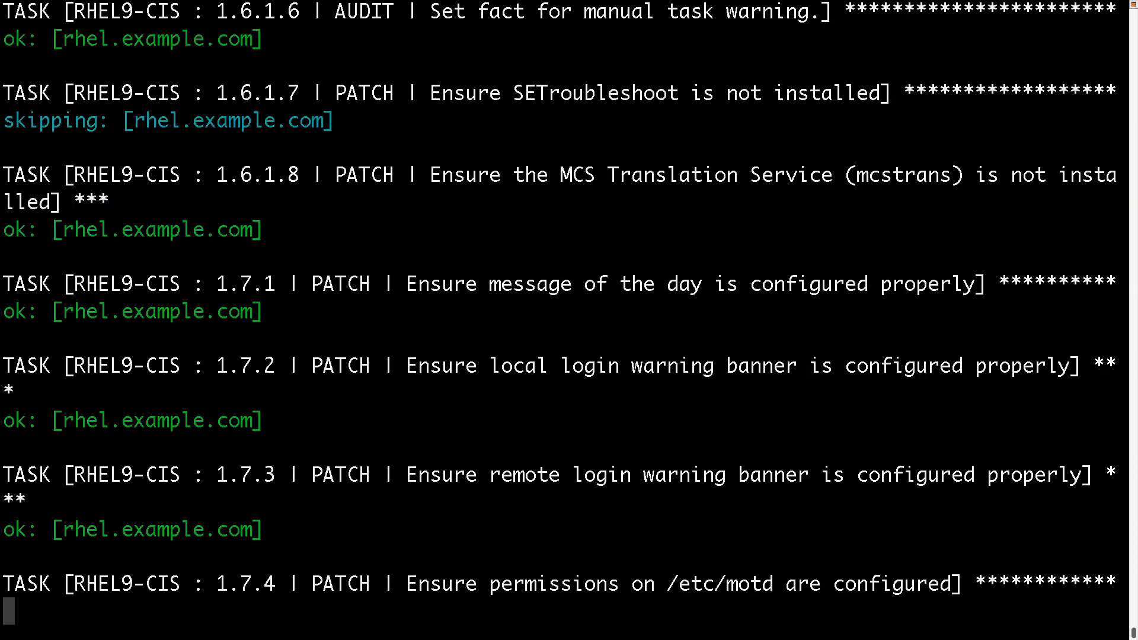
scroll(down, 3)
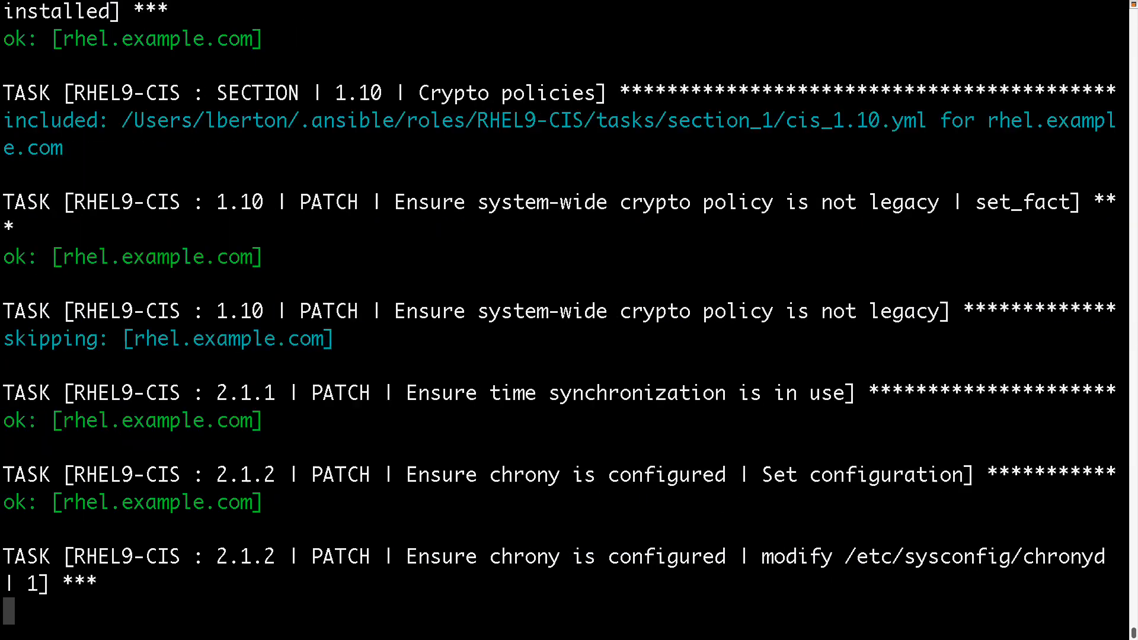
scroll(down, 3)
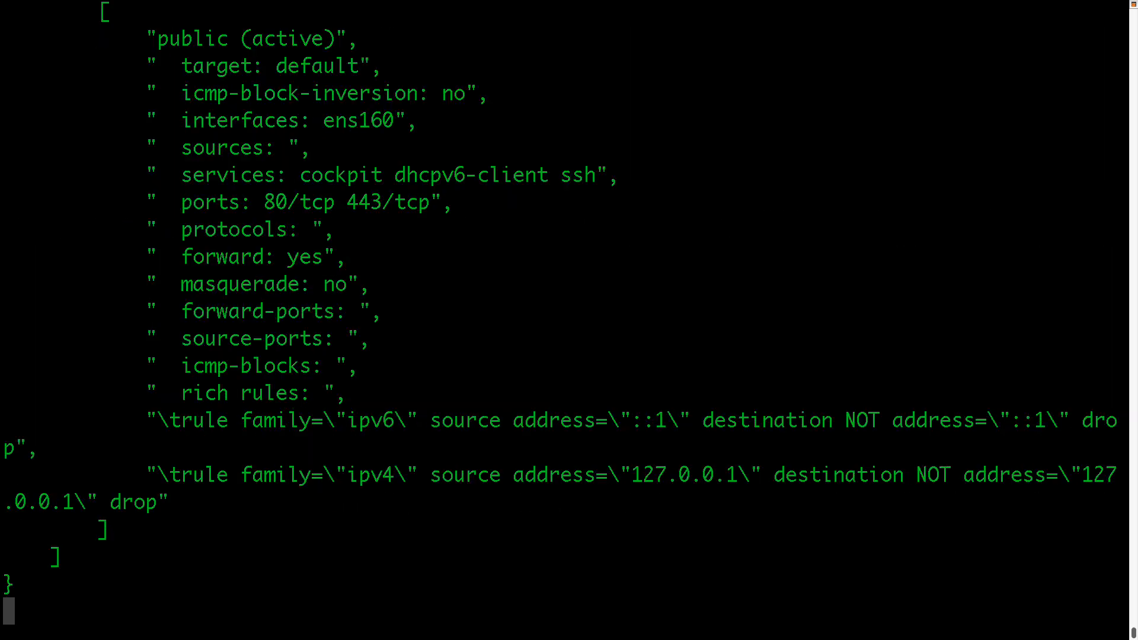
scroll(down, 3)
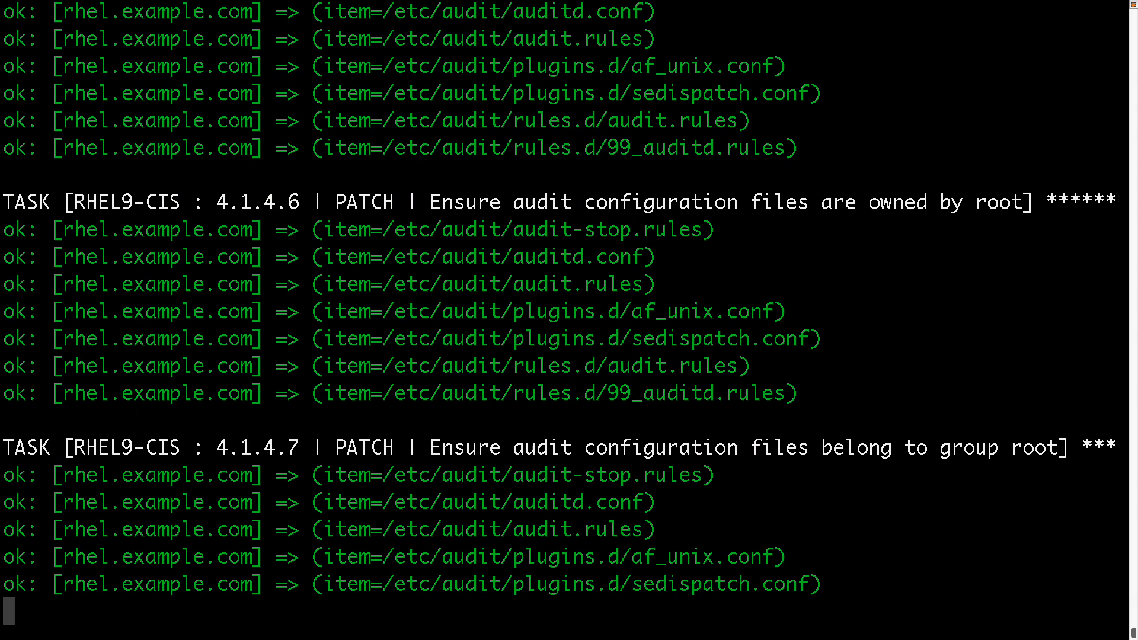
scroll(down, 3)
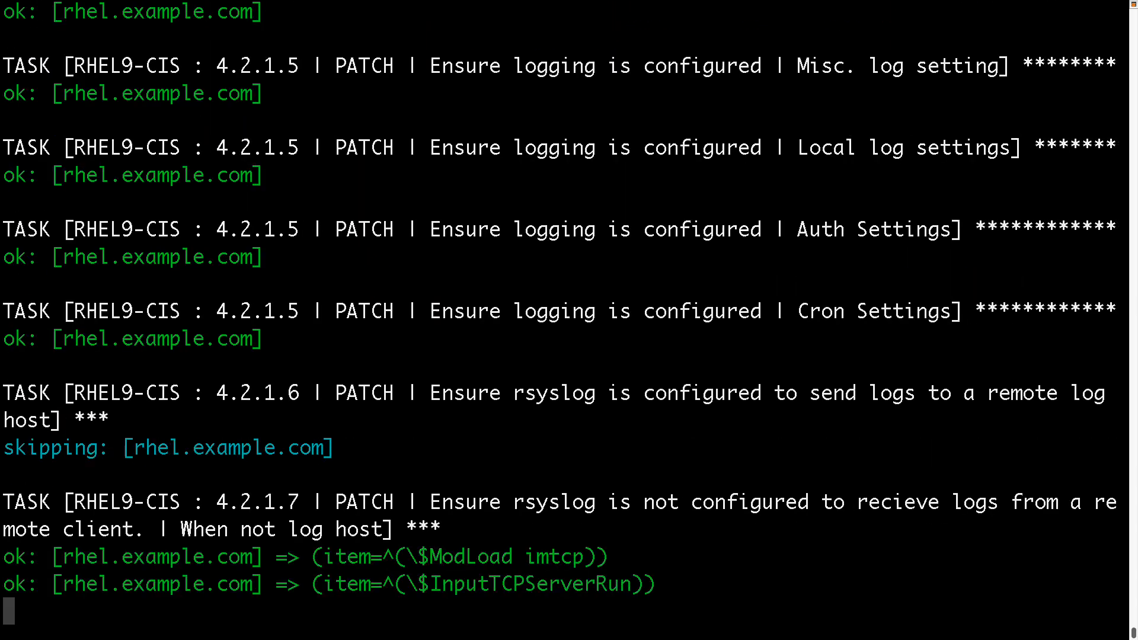
scroll(down, 3)
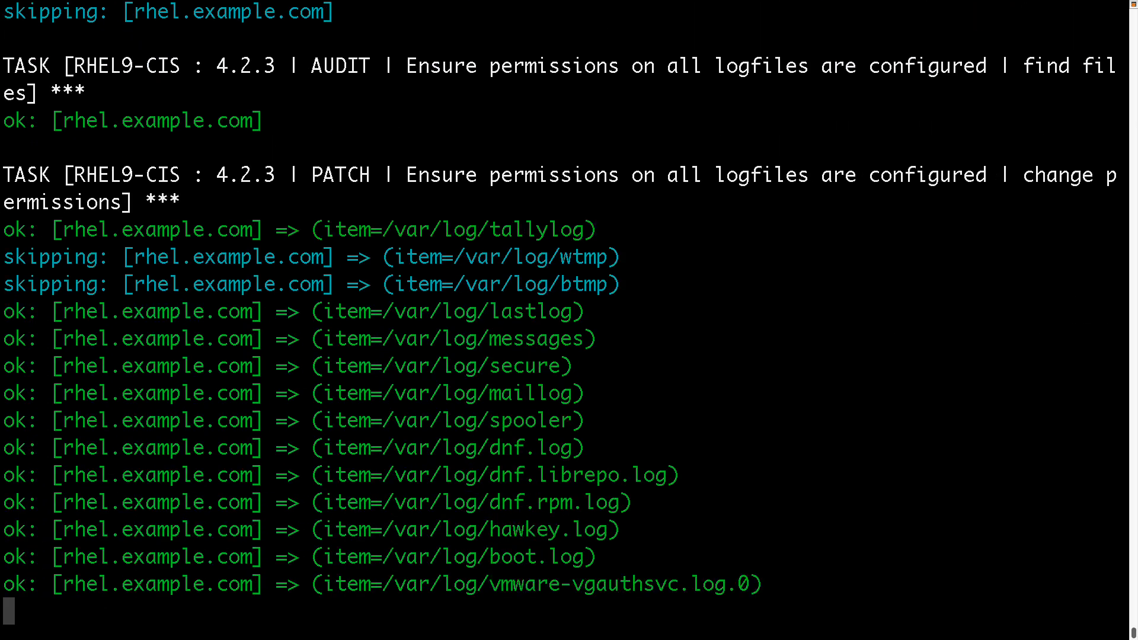
scroll(down, 3)
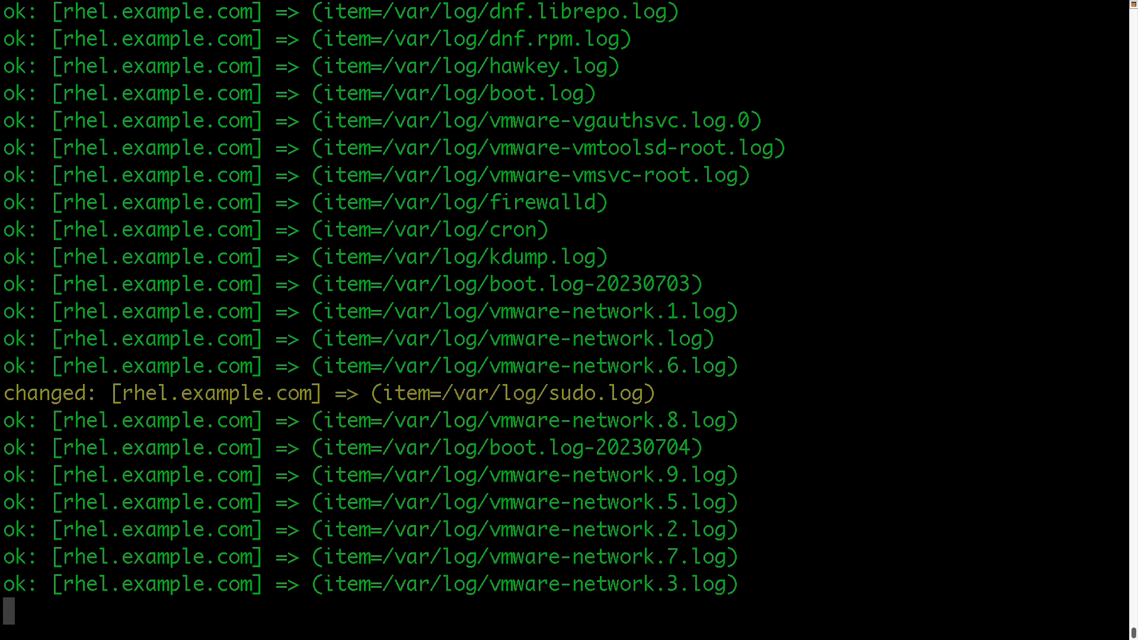
scroll(down, 3)
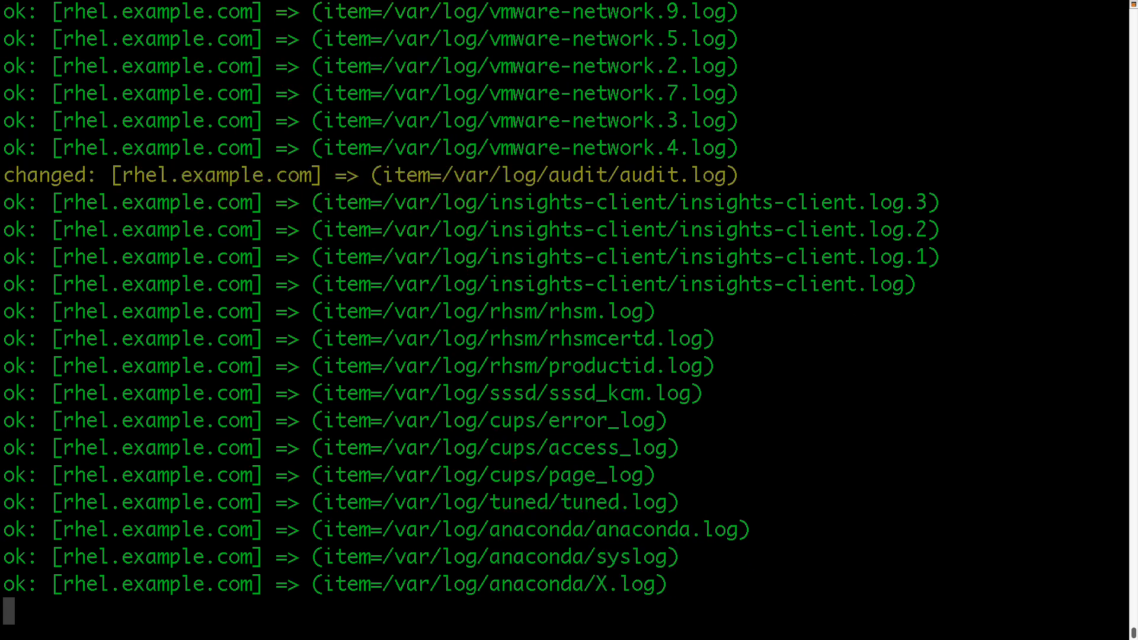
scroll(down, 3)
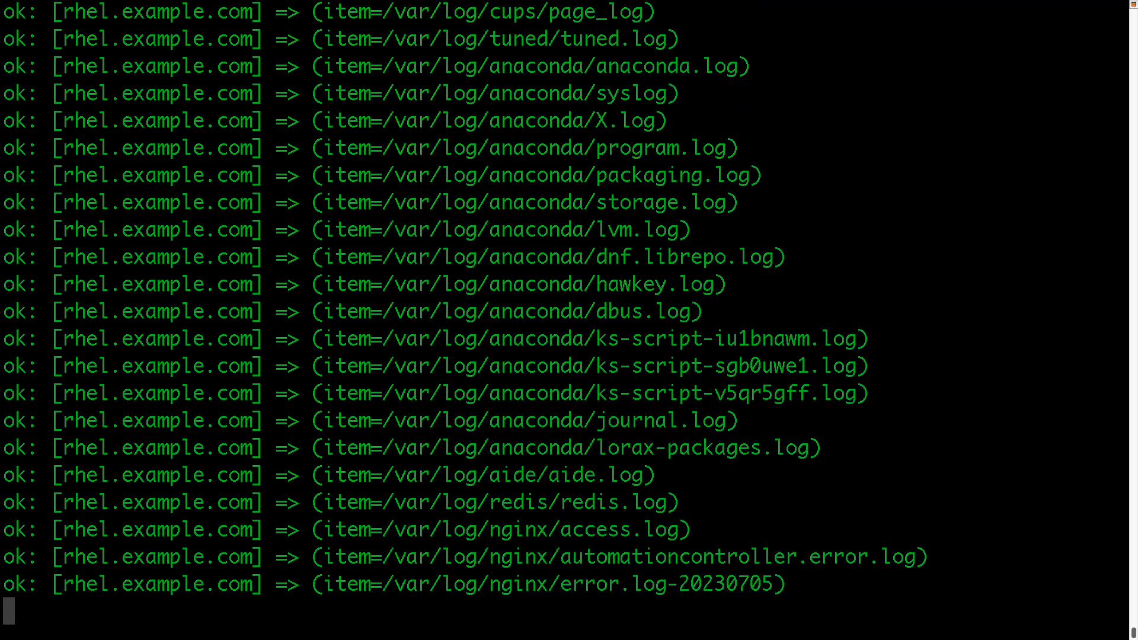
scroll(down, 3)
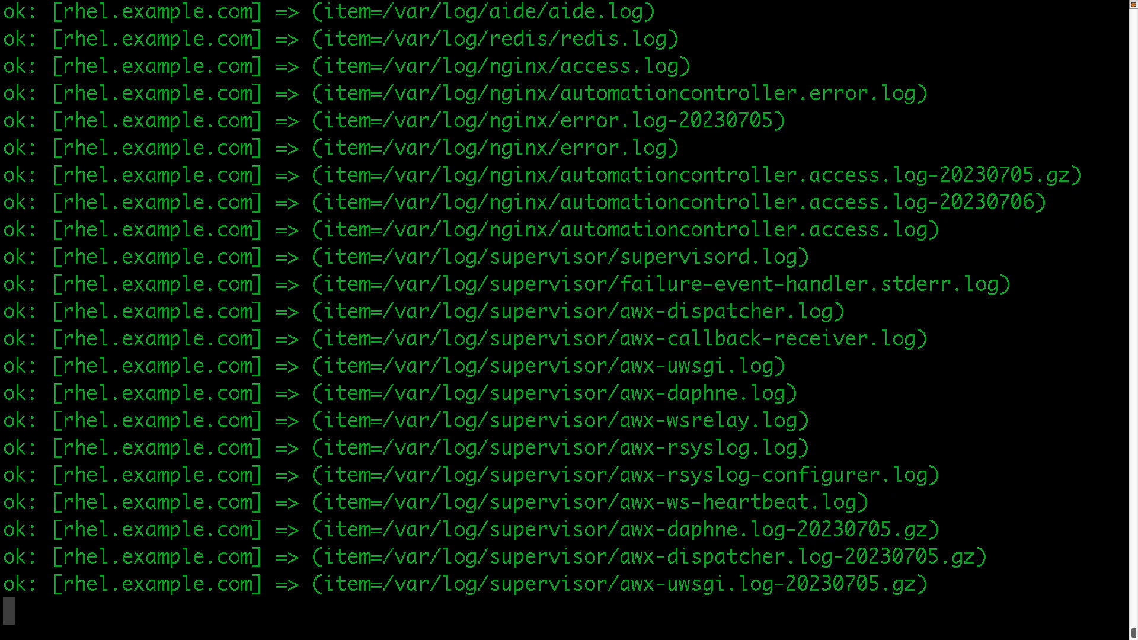
scroll(down, 3)
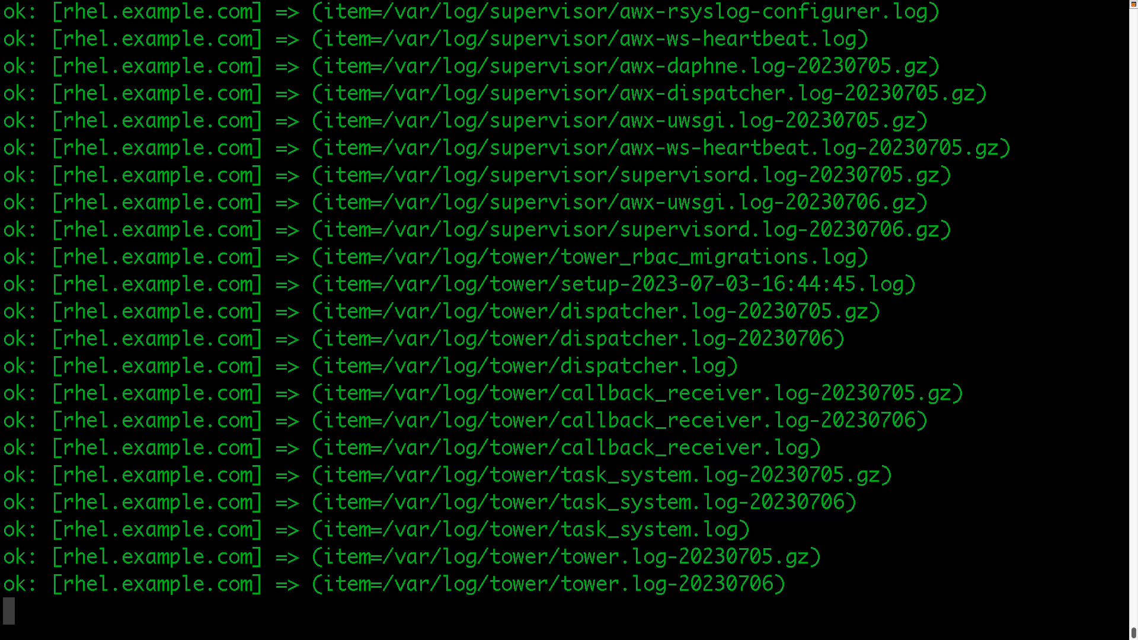
scroll(down, 3)
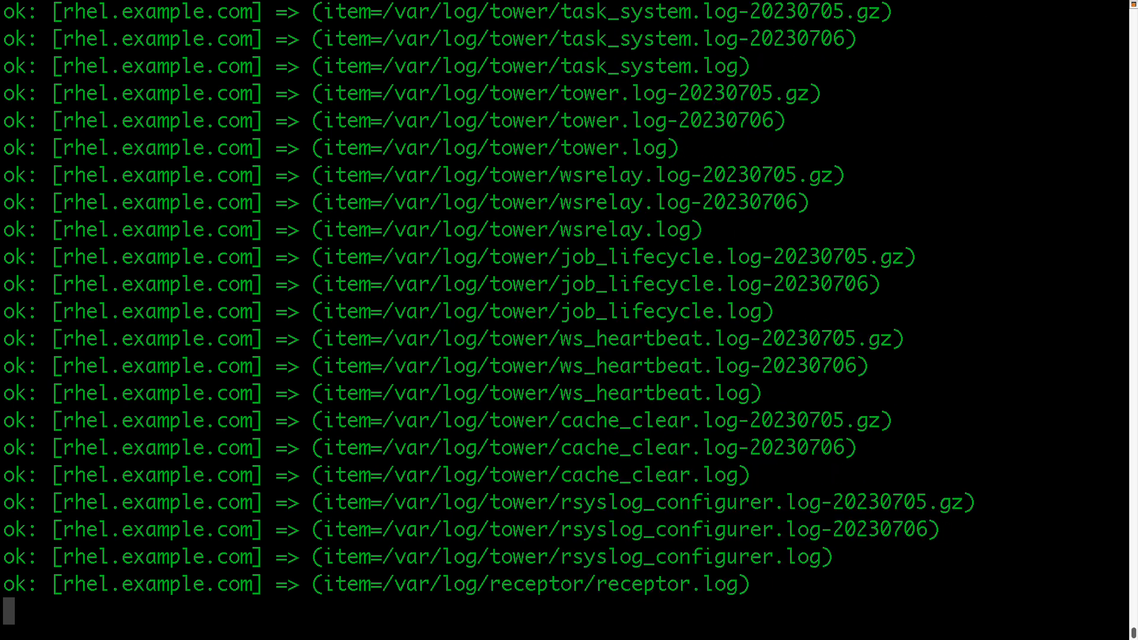
scroll(down, 3)
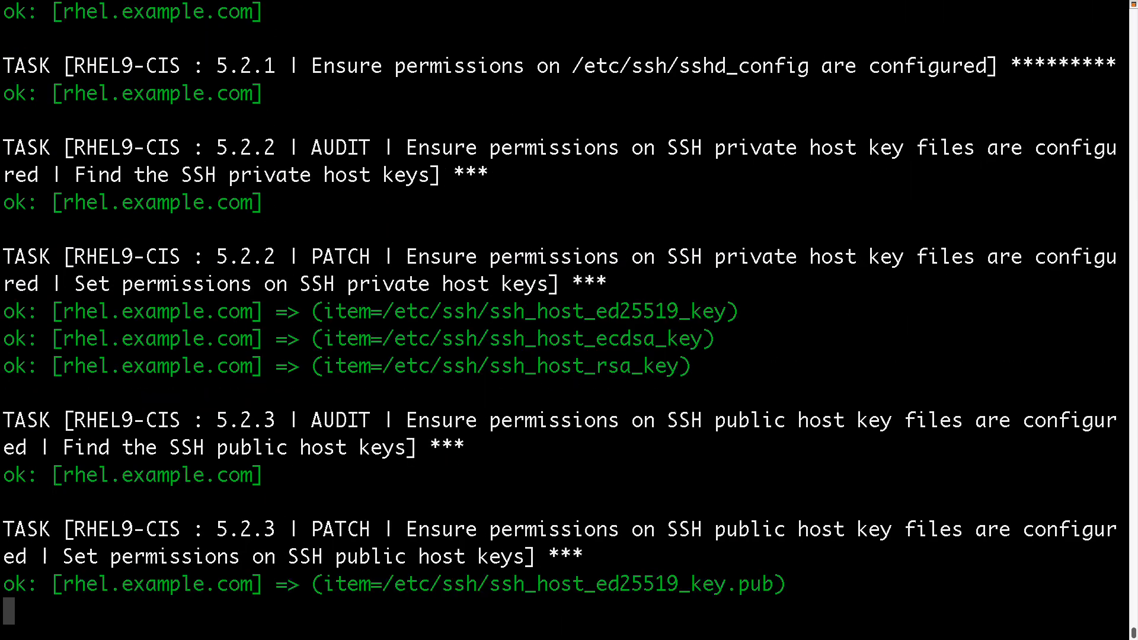
scroll(down, 3)
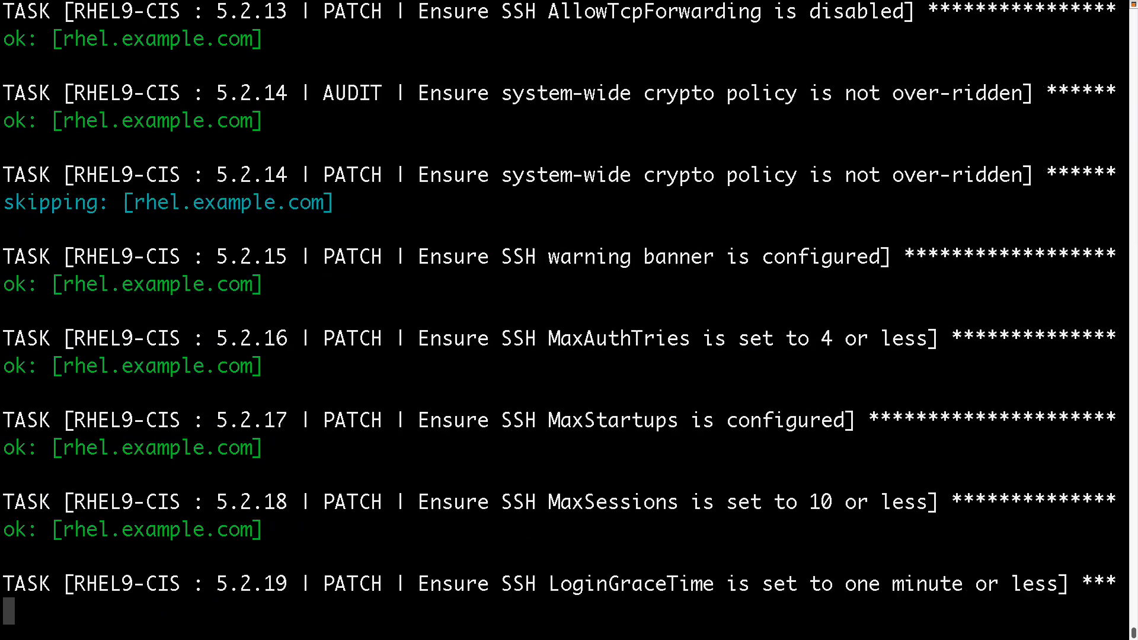
scroll(down, 3)
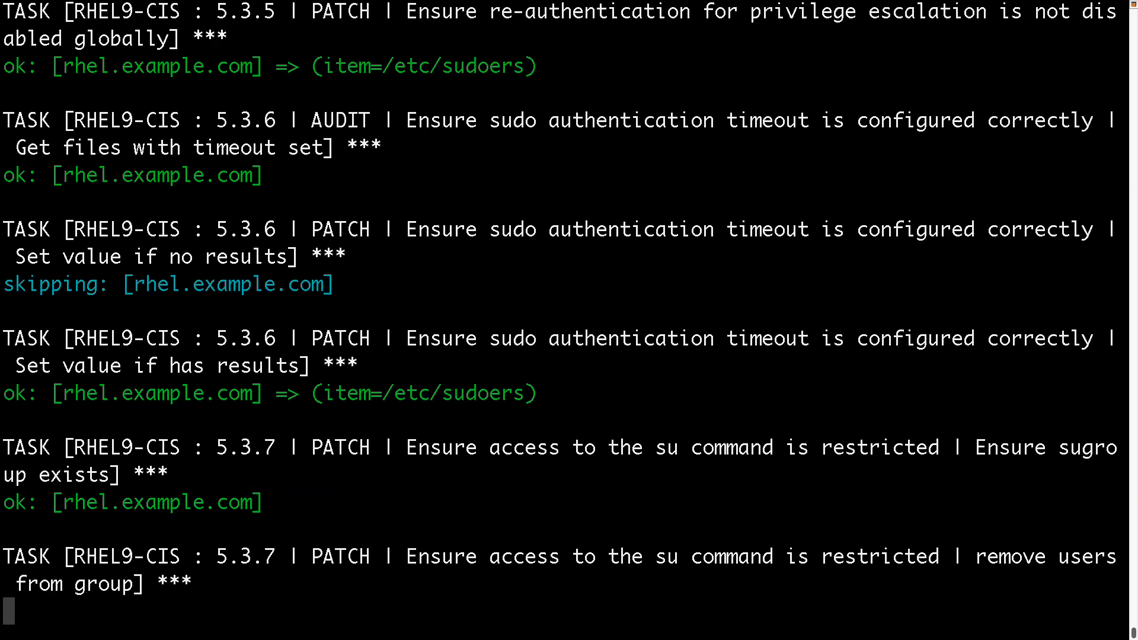
scroll(down, 3)
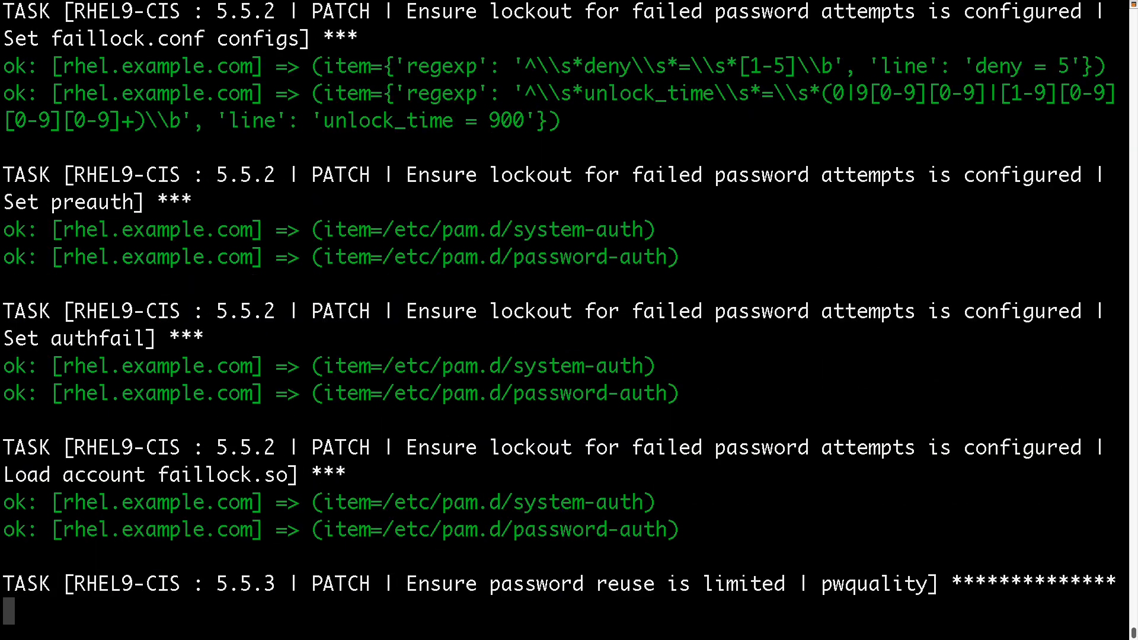
scroll(down, 3)
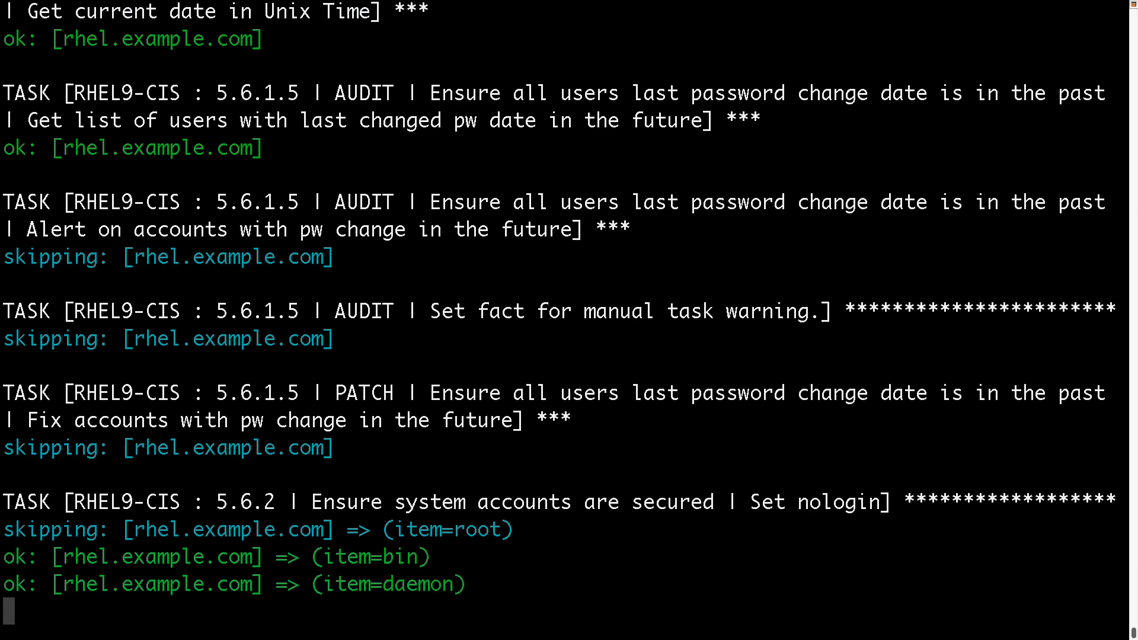
scroll(down, 3)
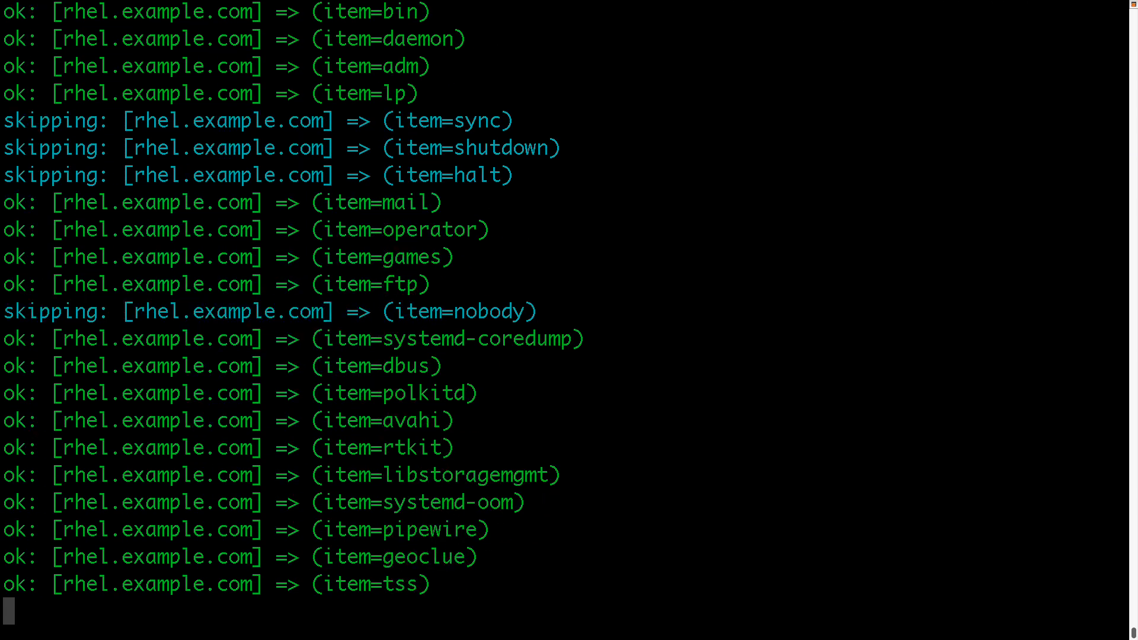
scroll(down, 3)
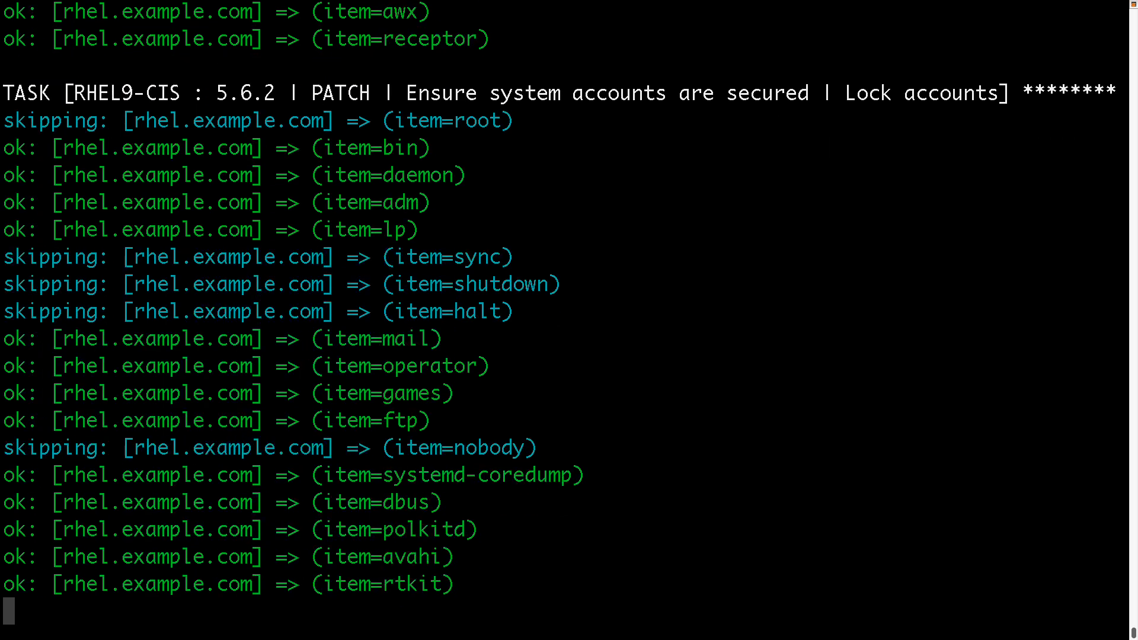
scroll(down, 3)
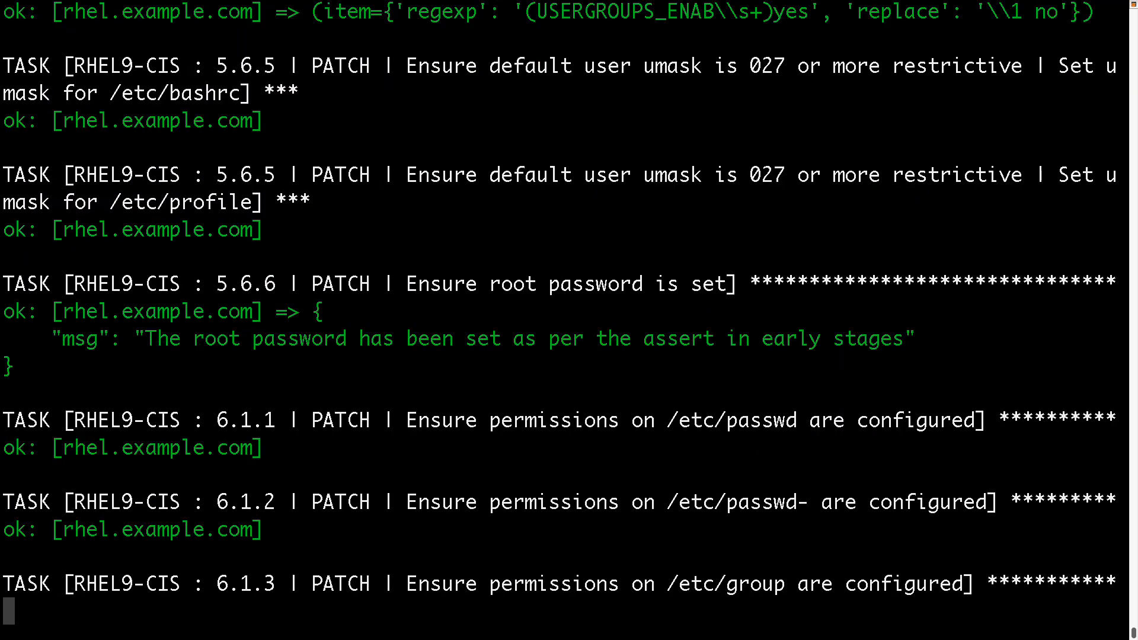
scroll(down, 3)
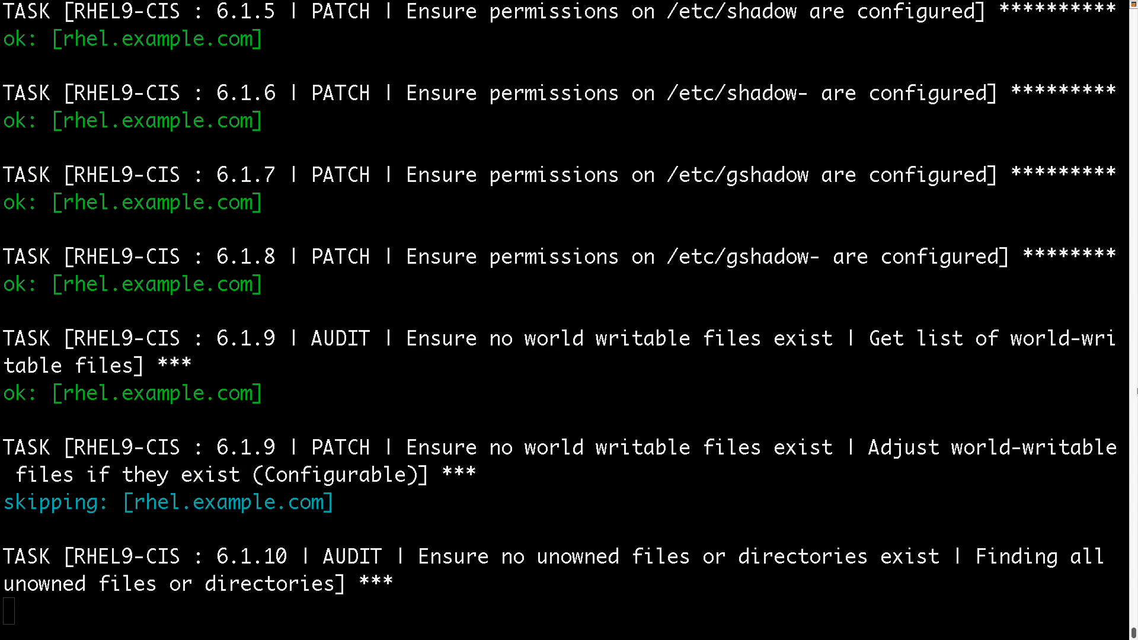
scroll(down, 3)
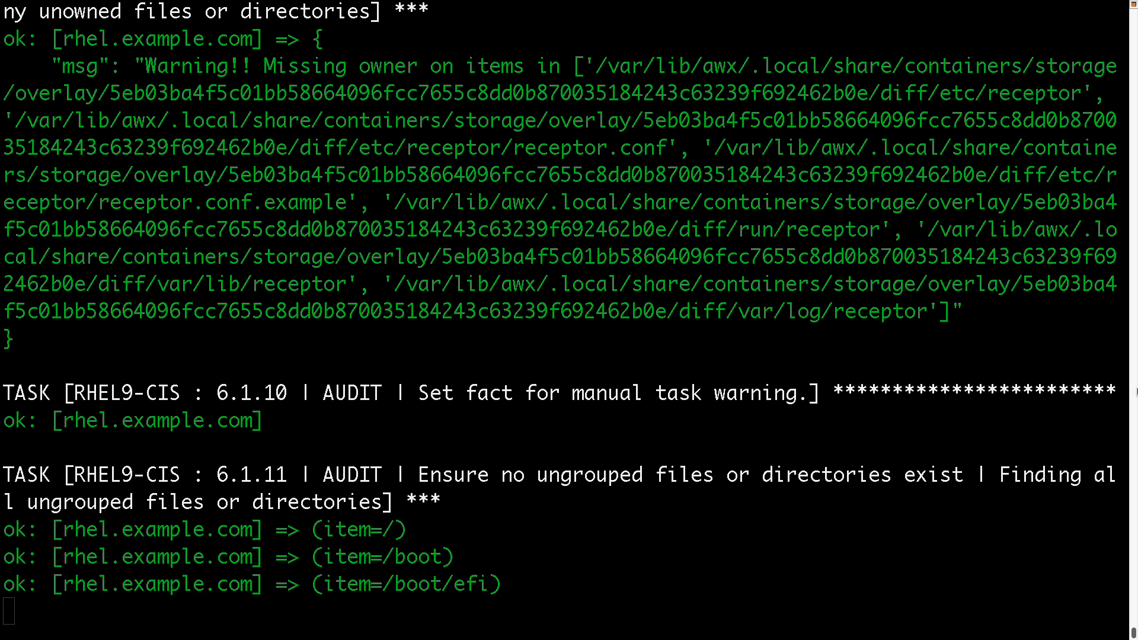
scroll(down, 3)
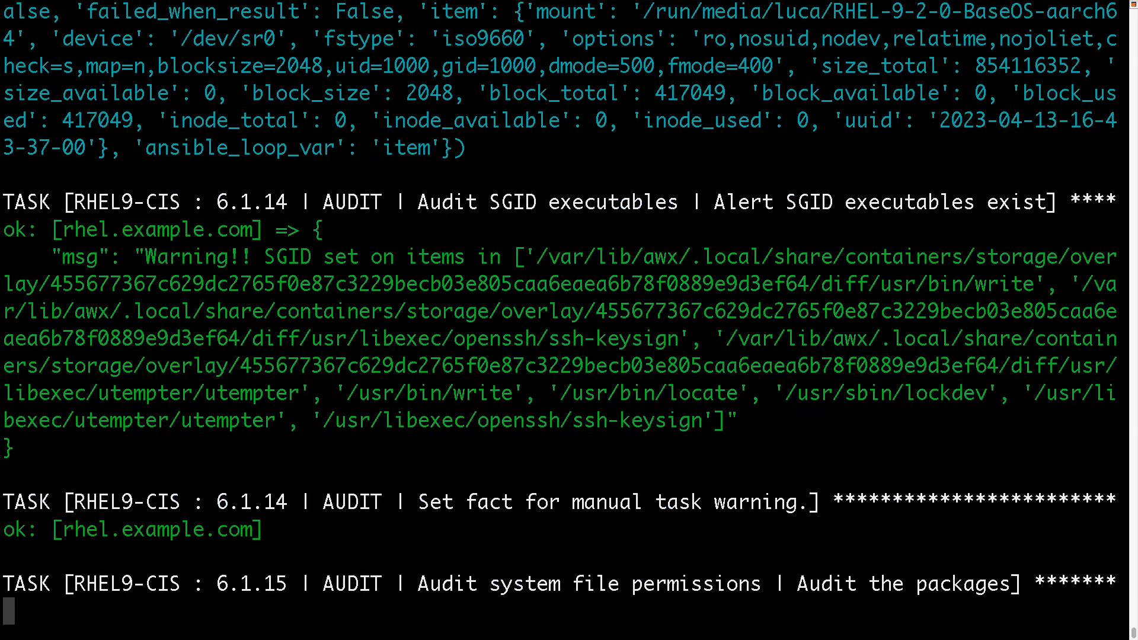
scroll(down, 3)
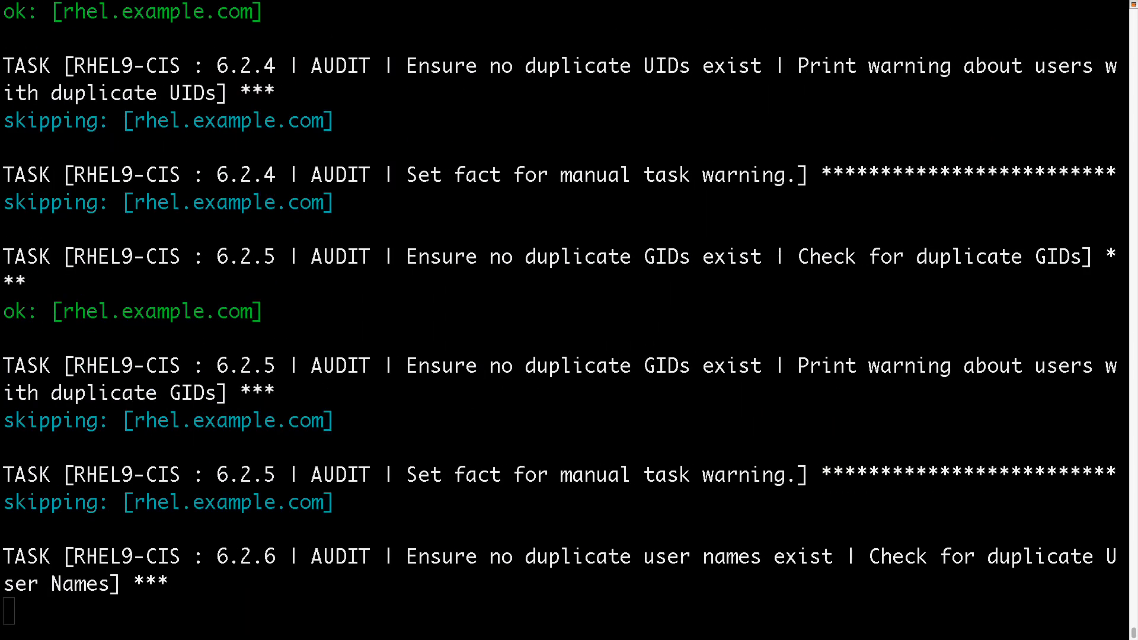
scroll(down, 3)
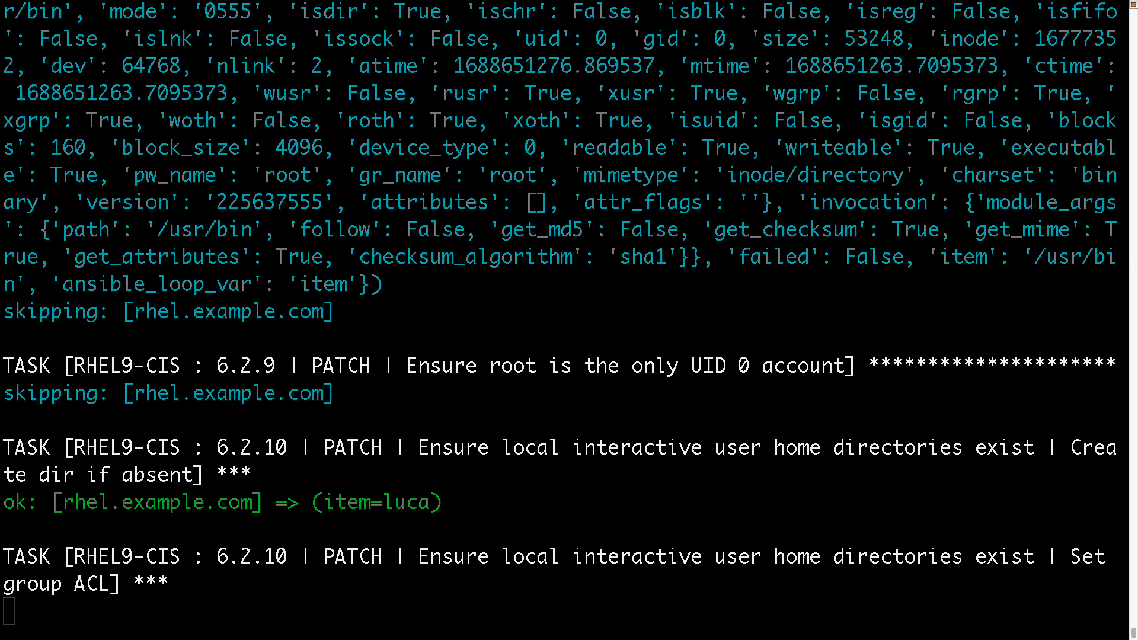
scroll(down, 3)
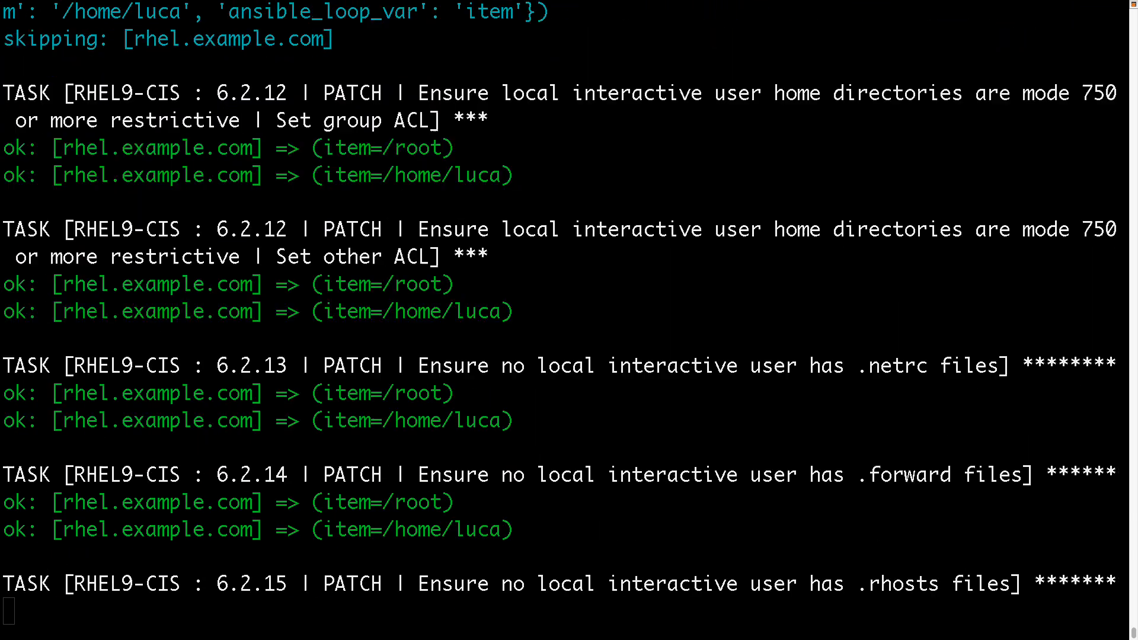
scroll(down, 3)
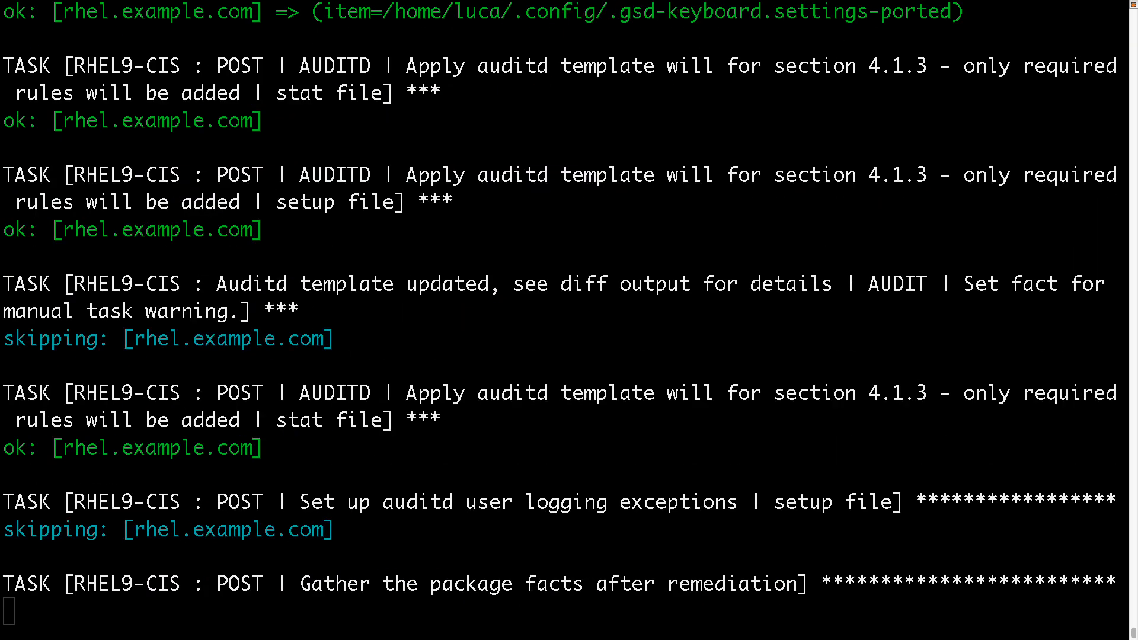